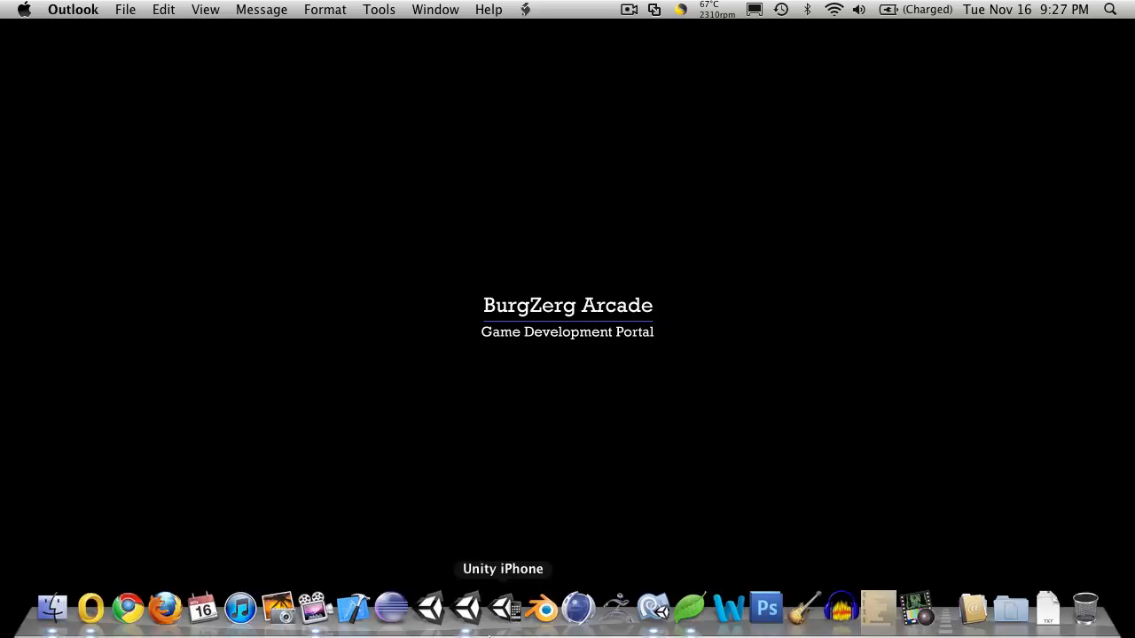
Bring the MonoDevelop window with GameTime.cs into focus
left_click(465, 609)
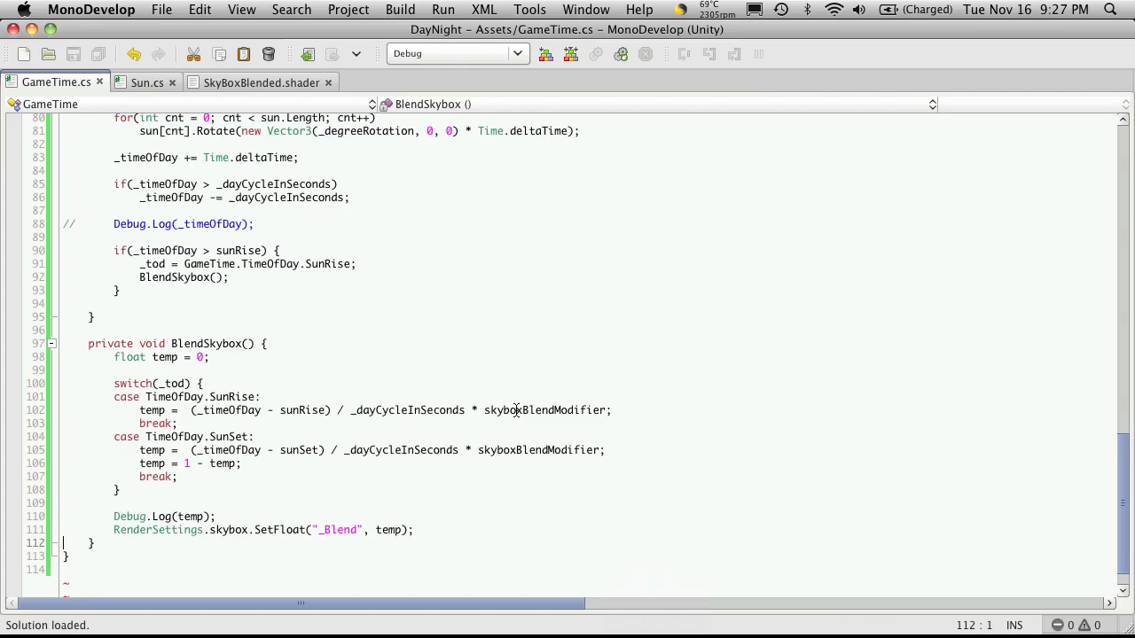
Make the Update check read if(_timeOfDay > sunRise && _timeOfDay < sunSet) on one line
scroll("up", 3)
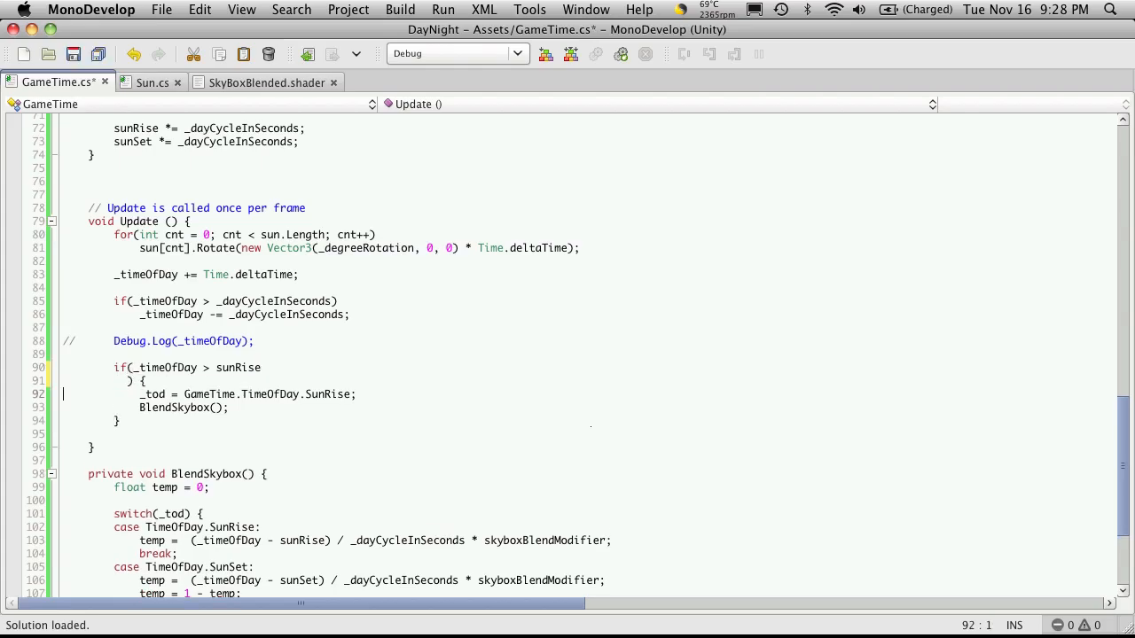
key("Return")
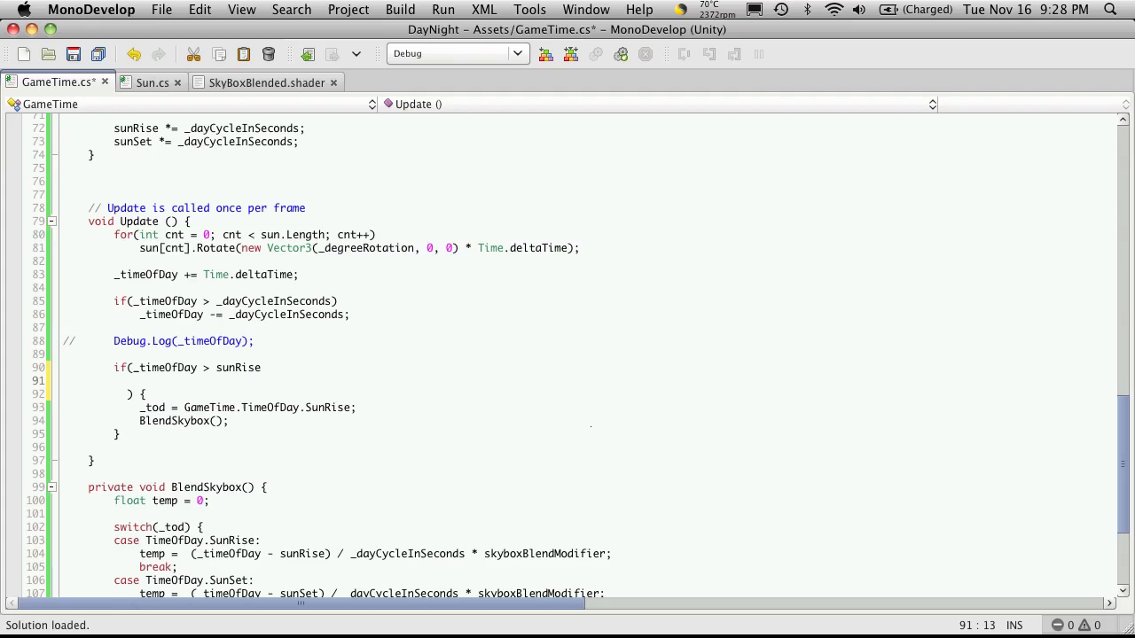
type("_timeOfDay")
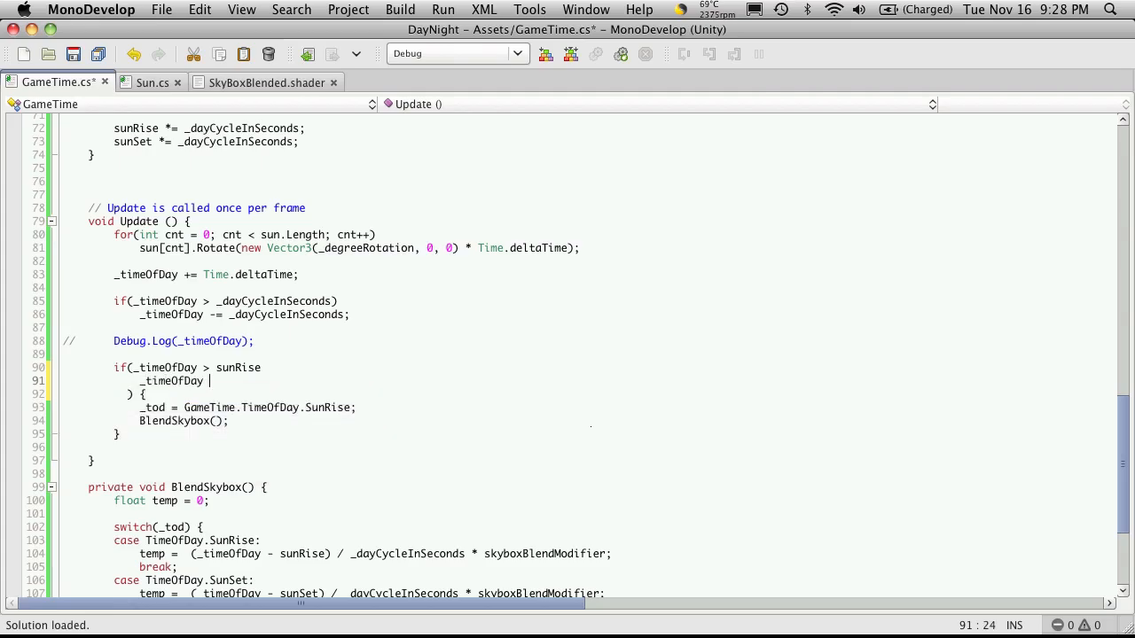
type("<")
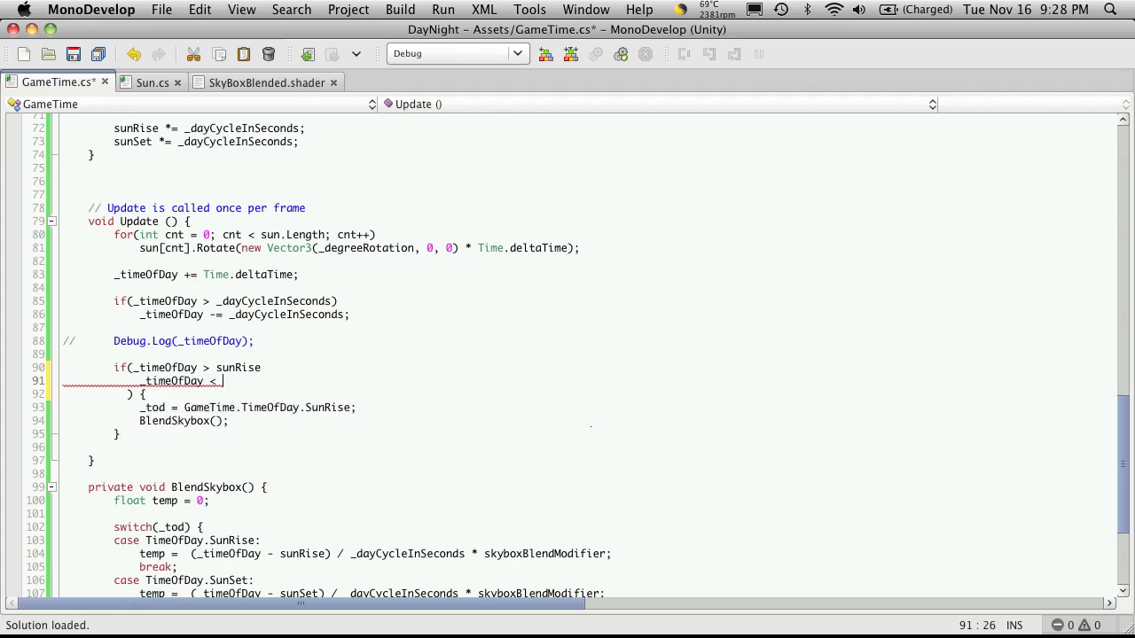
type("sunSet")
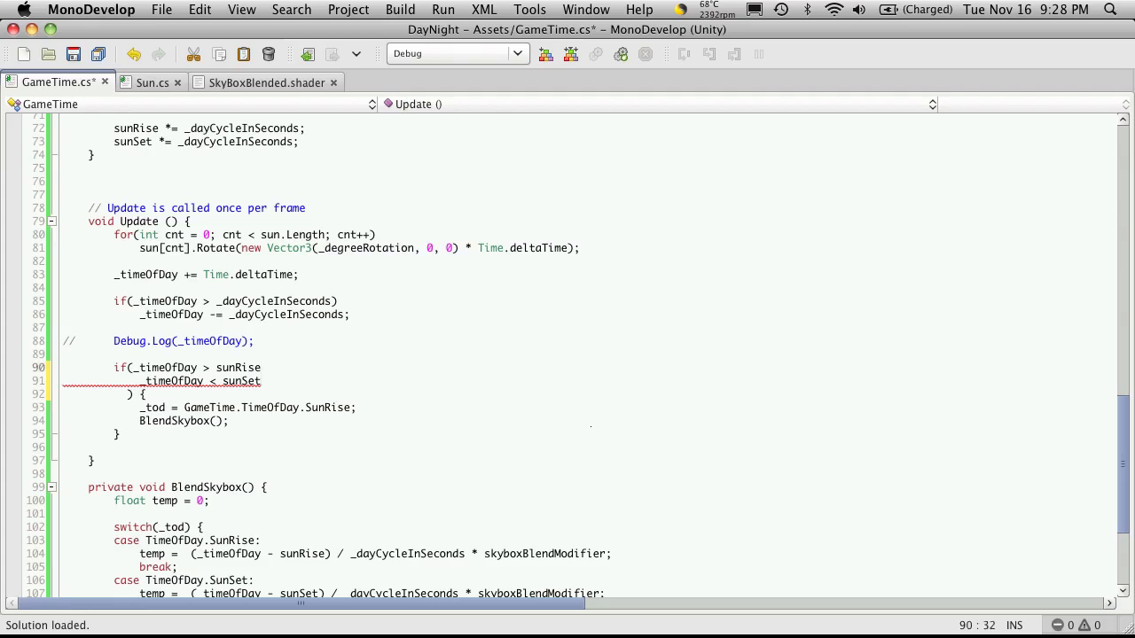
type("&&")
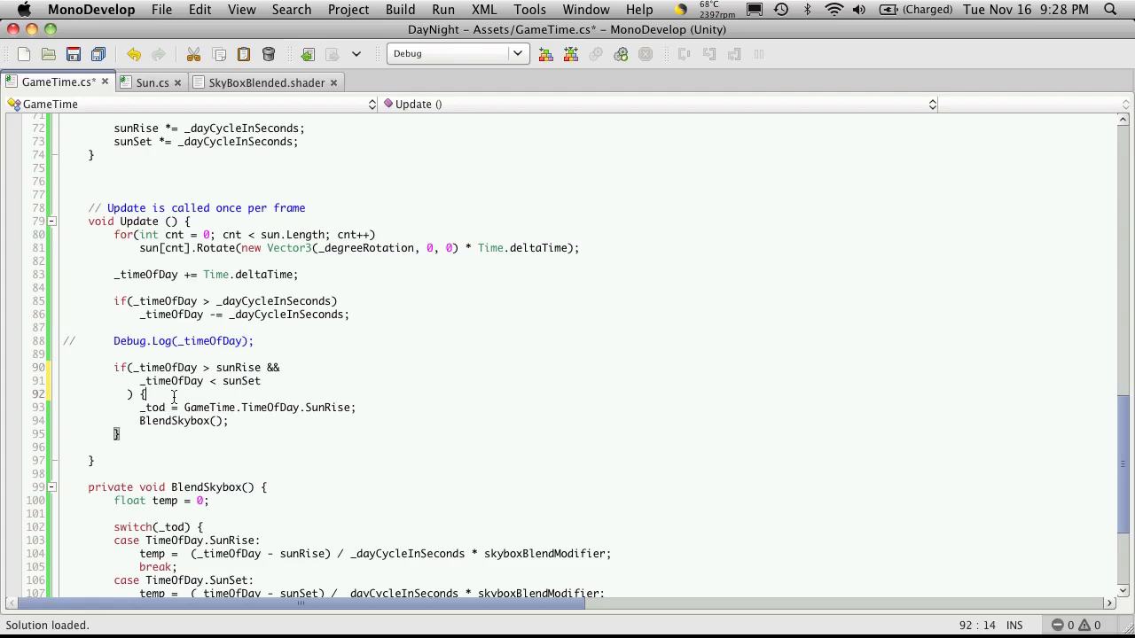
left_click(115, 394)
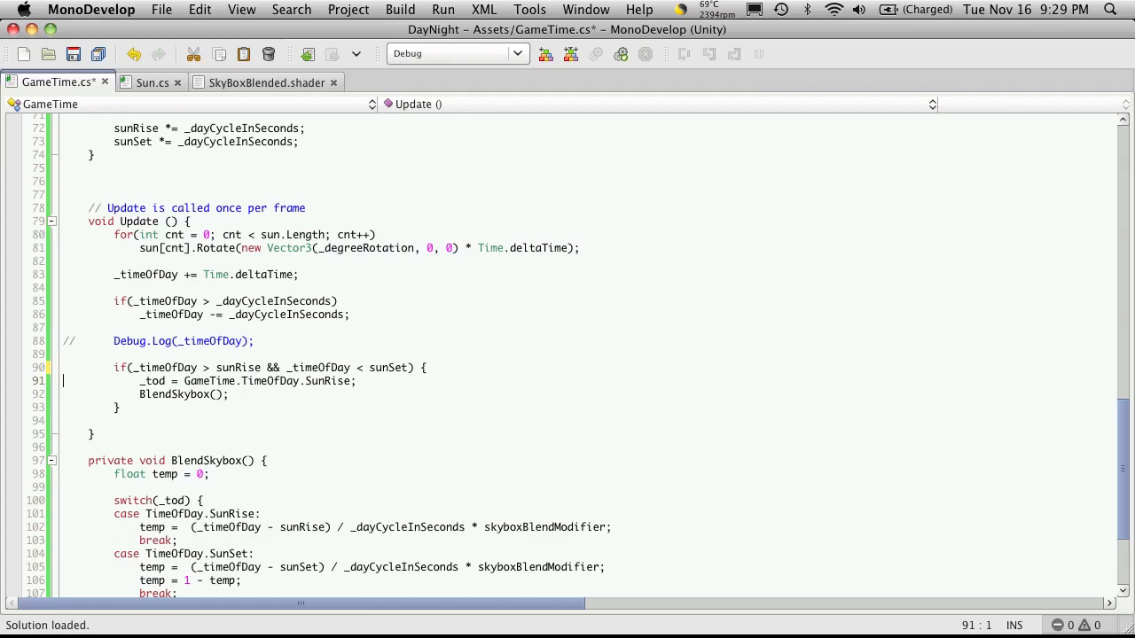
mouse_move(155, 363)
type(" && RenderSettings")
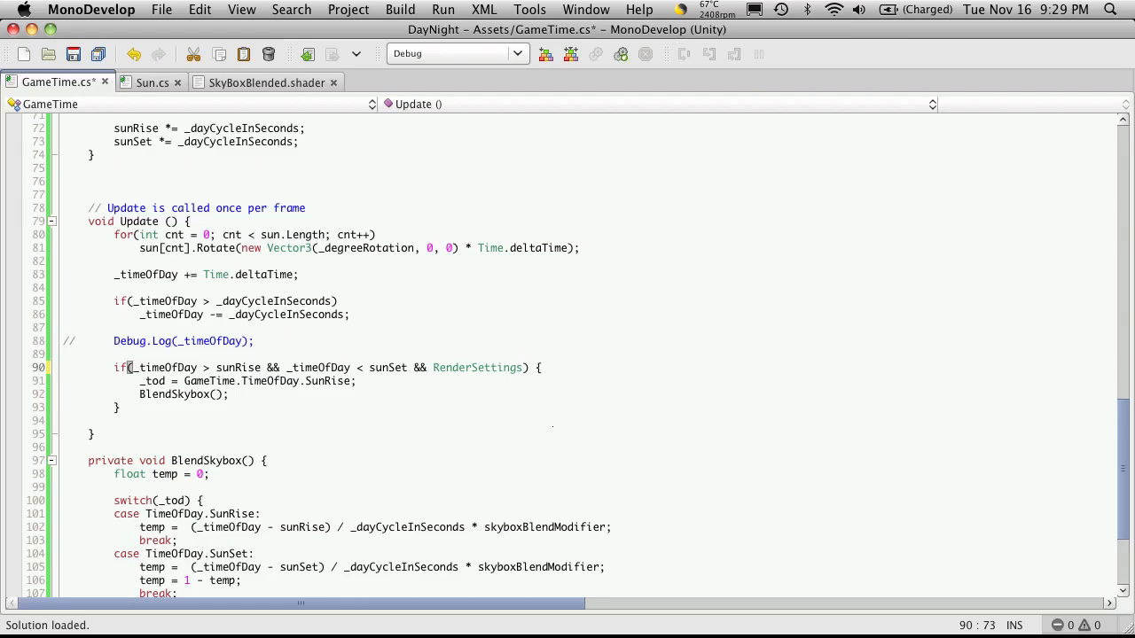
Extend the sunrise condition with && RenderSettings.skybox.GetFloat("_Blend") < 1
type(".skybox")
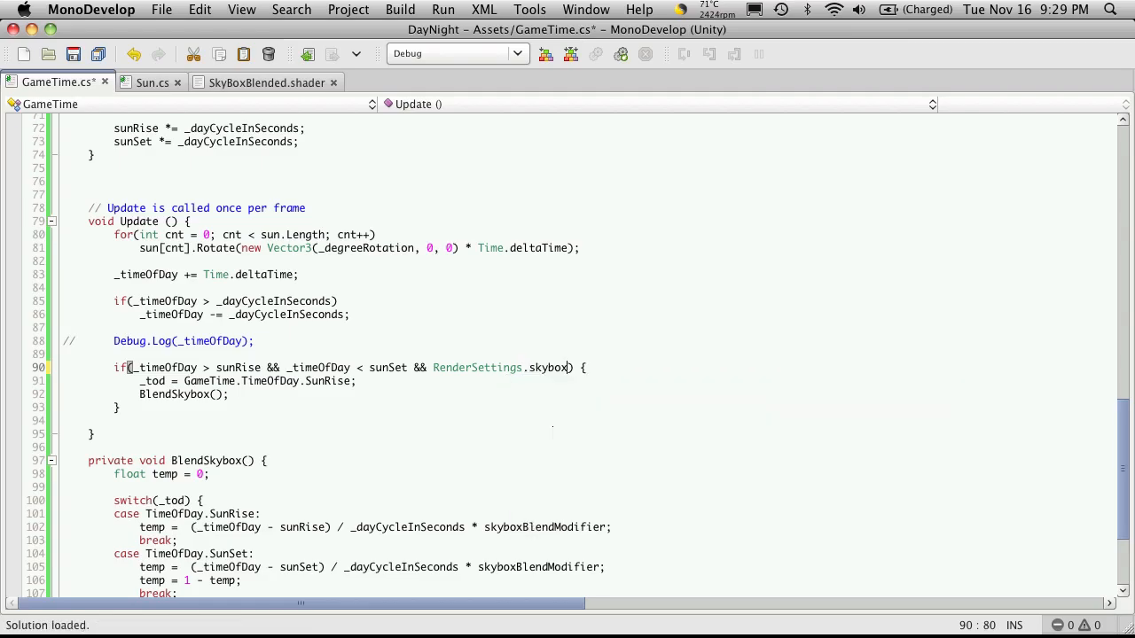
type("GetFloat(")
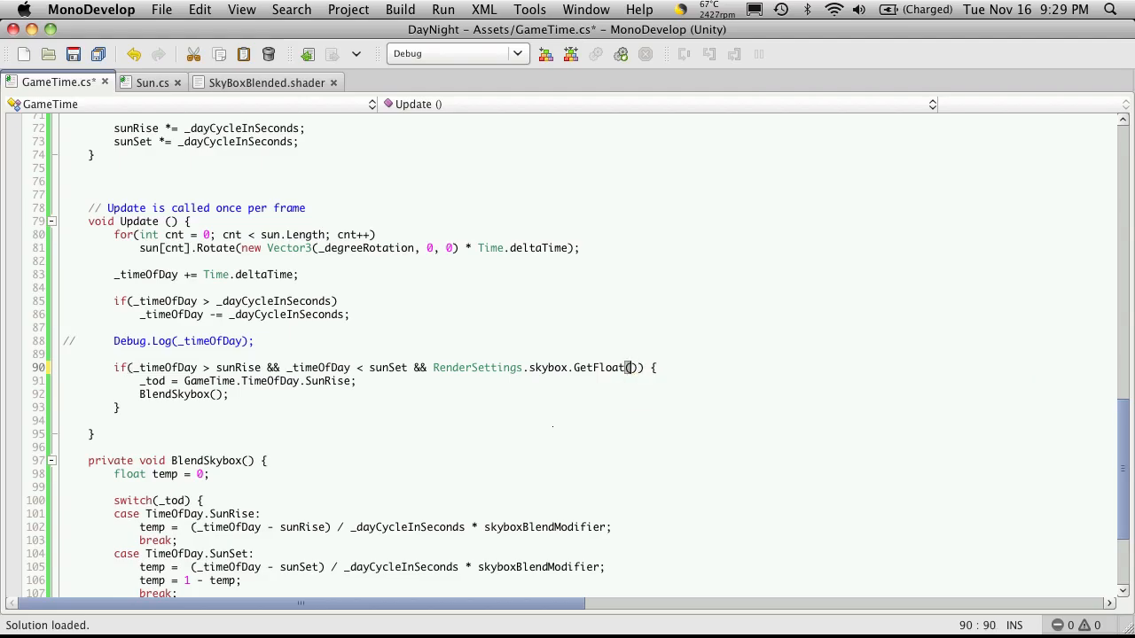
type("\"_")
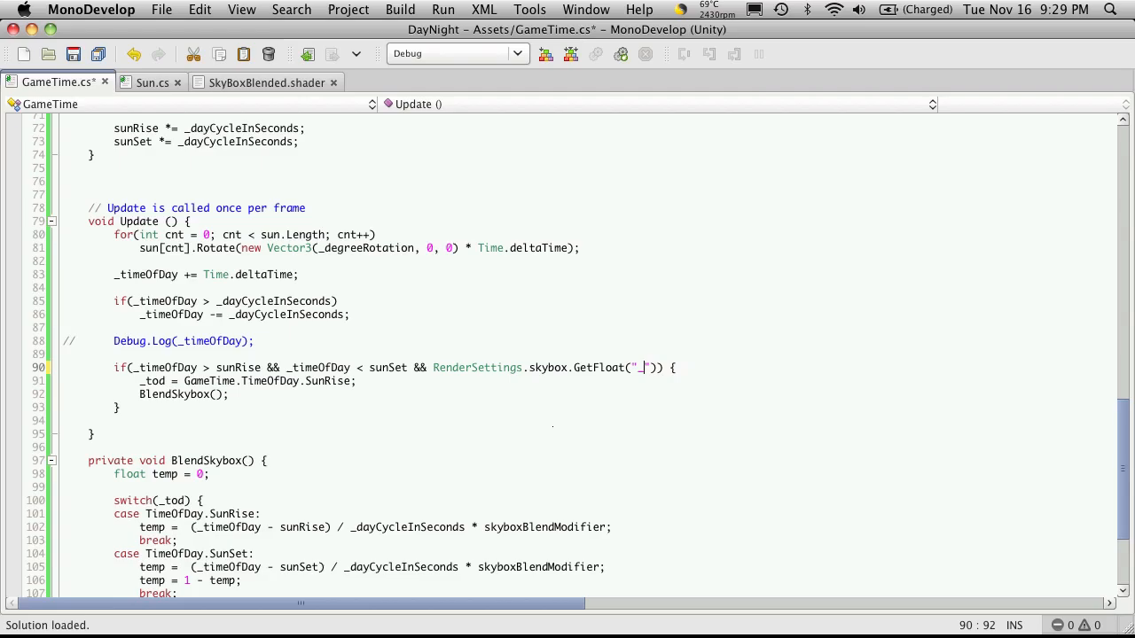
type("_Blend")
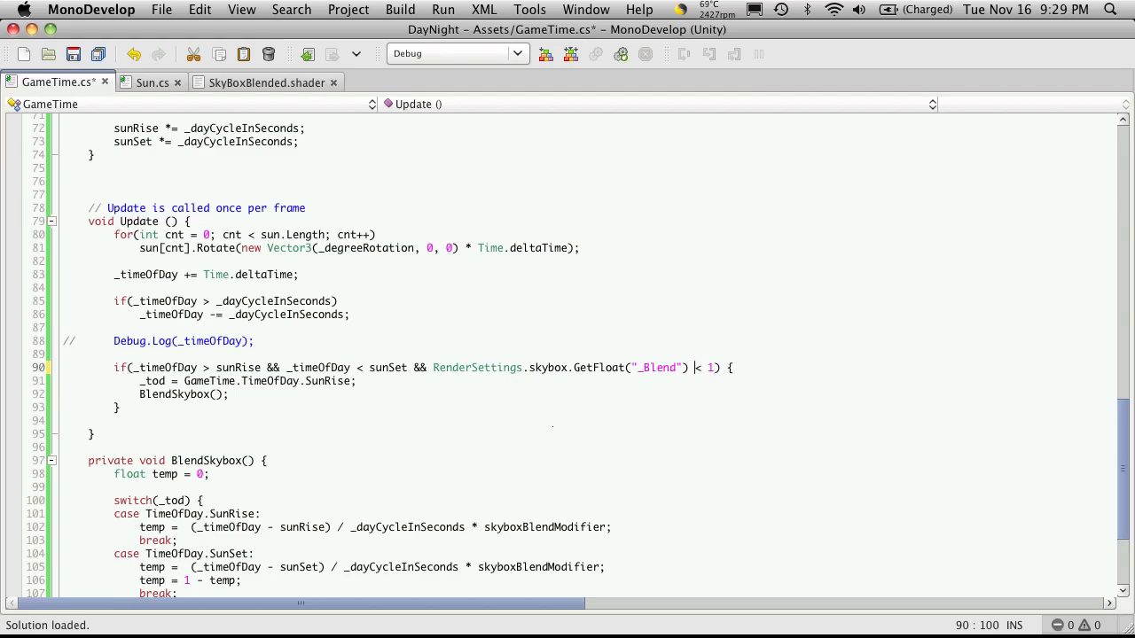
left_click(695, 368)
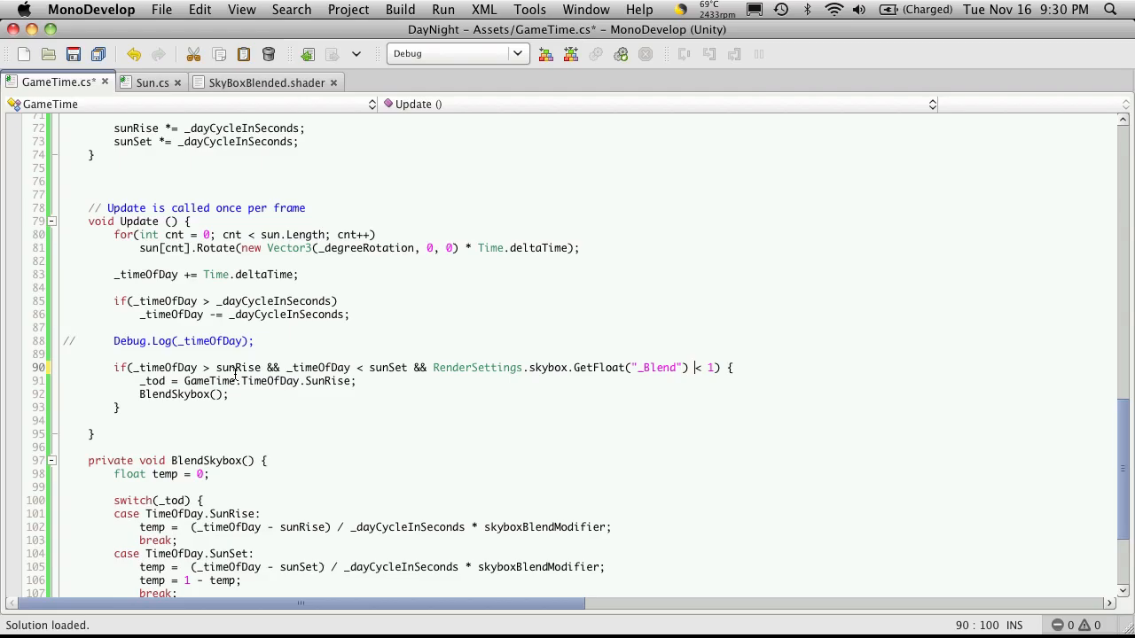
mouse_move(237, 368)
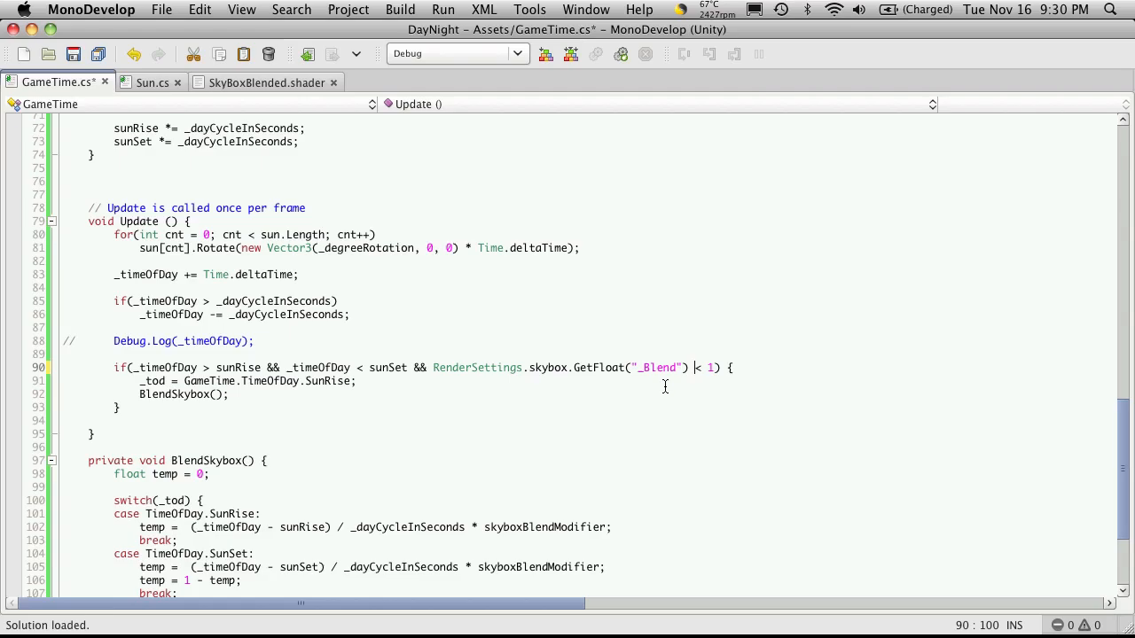
mouse_move(692, 383)
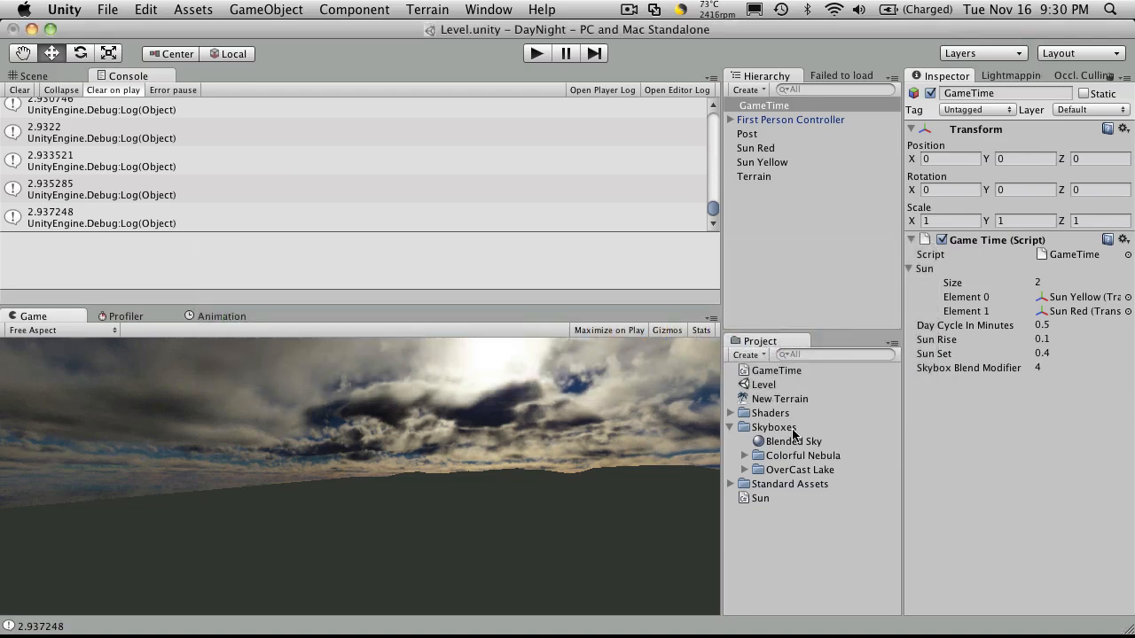
Select the Blended Sky material and drag its Blend slider to preview the starry night sky
left_click(791, 439)
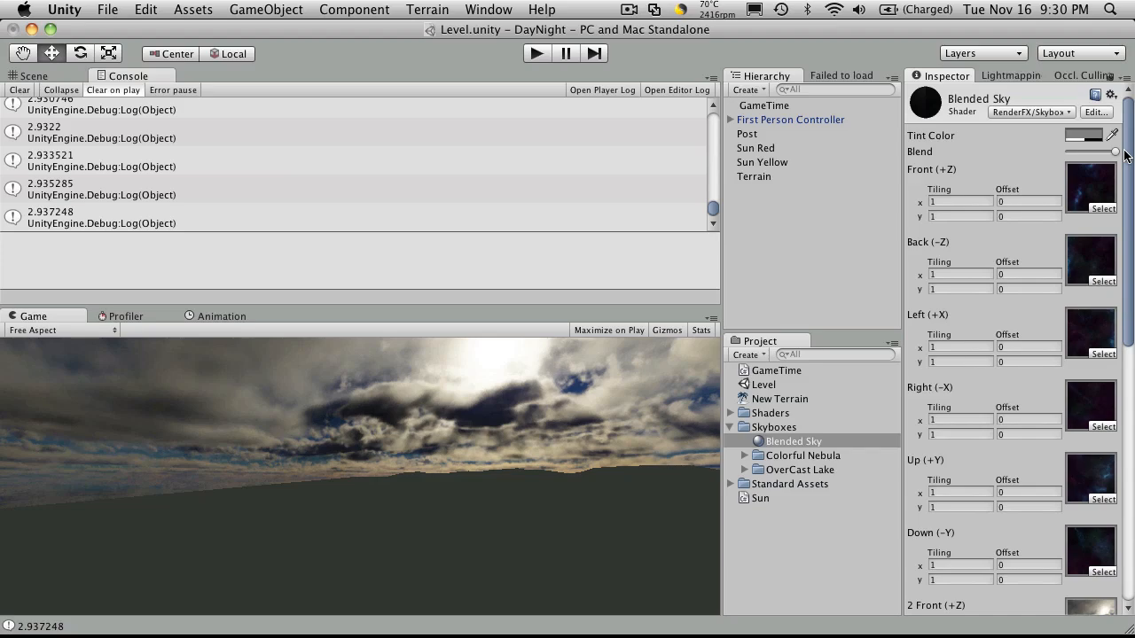
left_click_drag(1115, 153, 1067, 153)
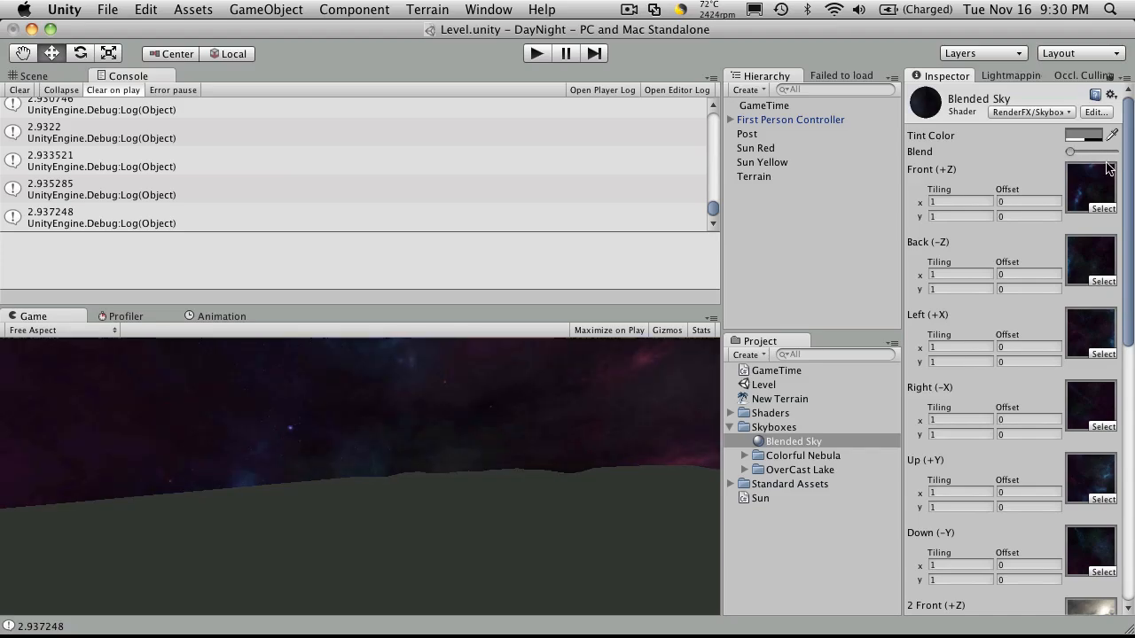
left_click_drag(1068, 152, 1115, 152)
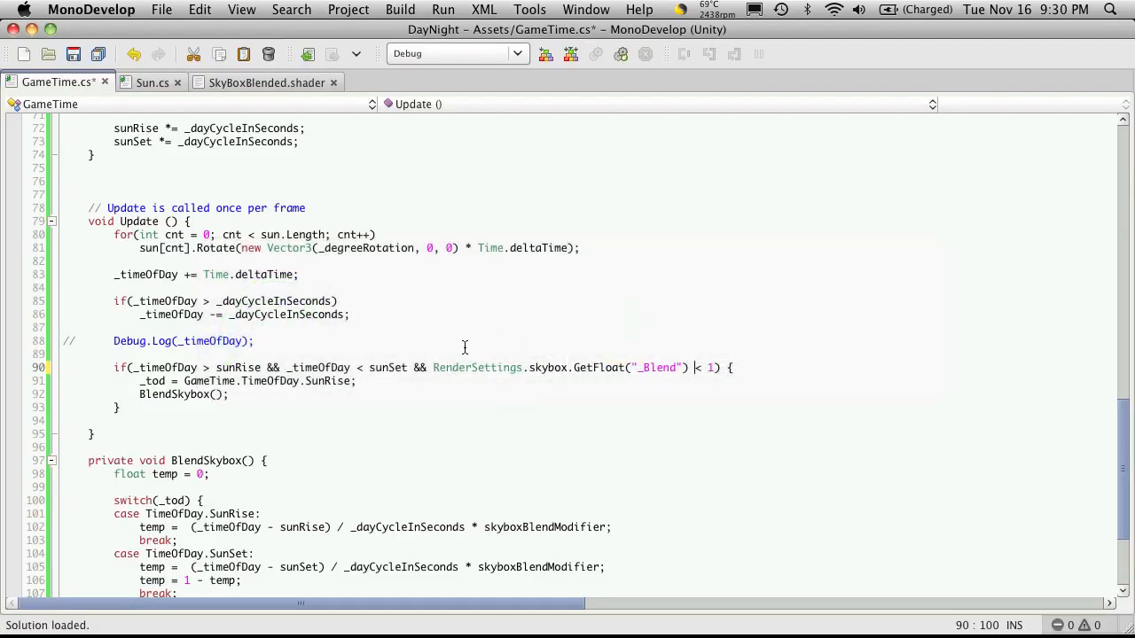
Add else if(_timeOfDay > sunSet && RenderSettings.skybox.GetFloat("_Blend") > 0) with empty braces
type("else if() {")
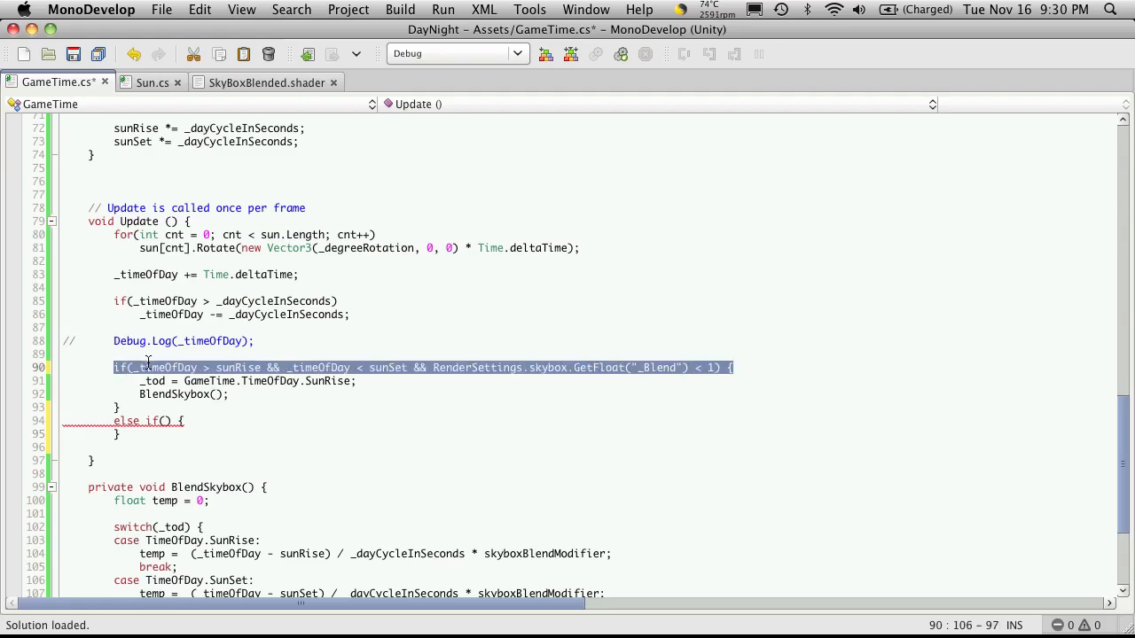
left_click(426, 433)
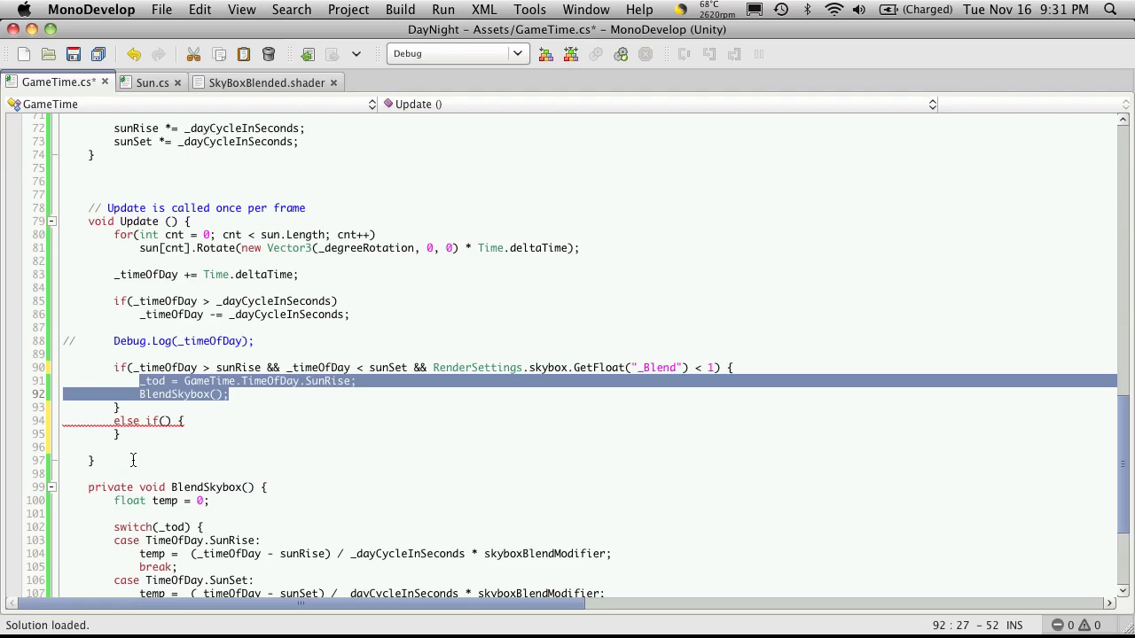
mouse_move(145, 450)
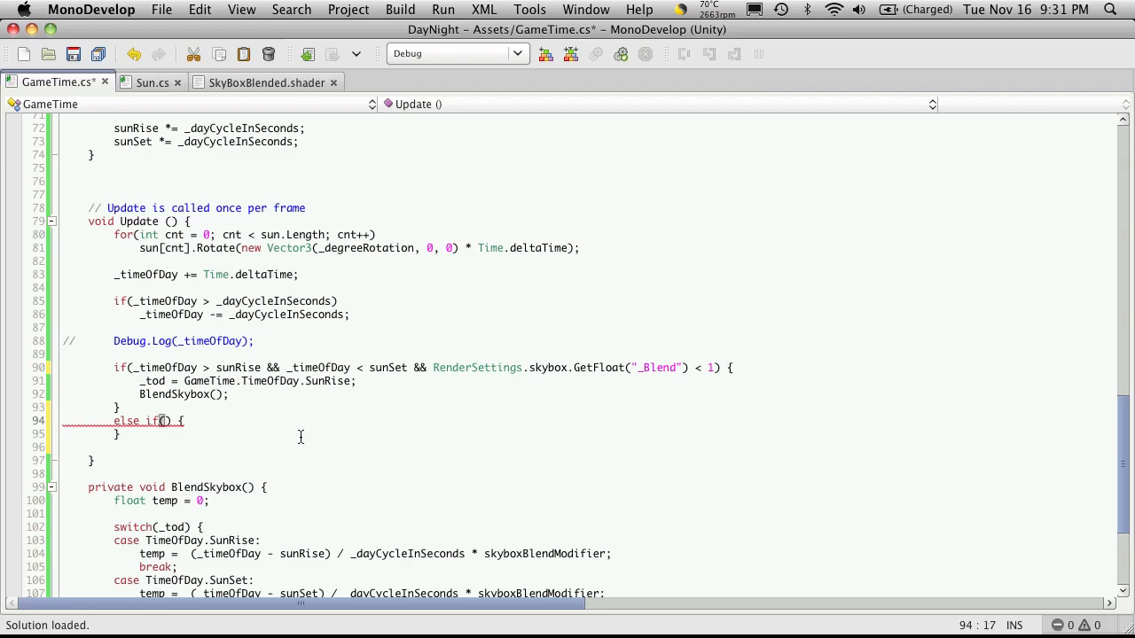
type("_timeOfDay")
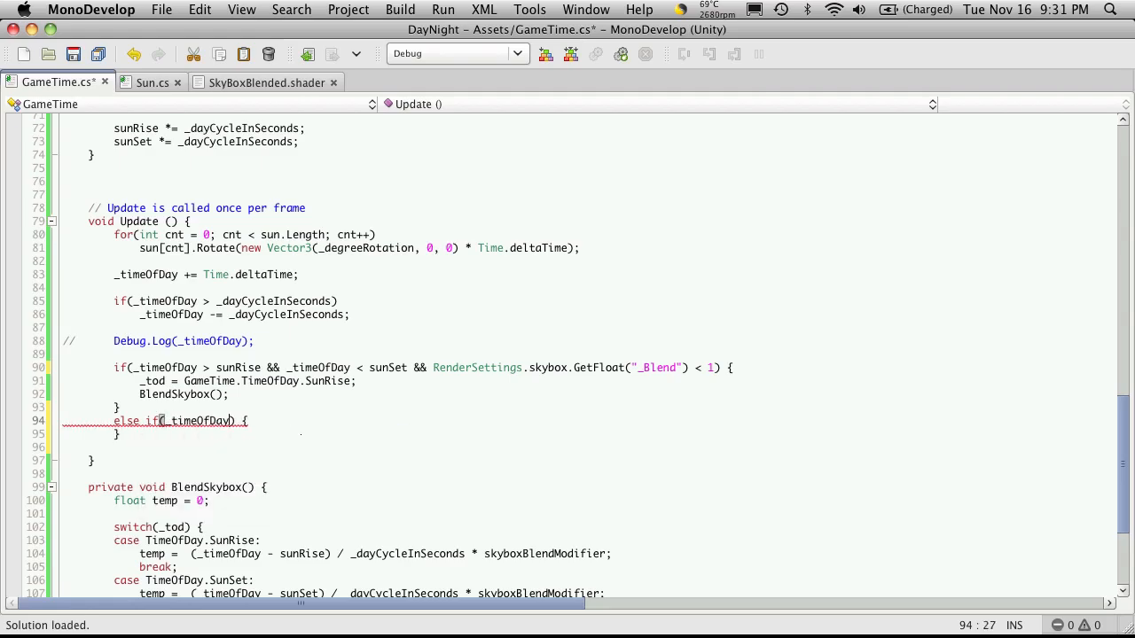
type(">")
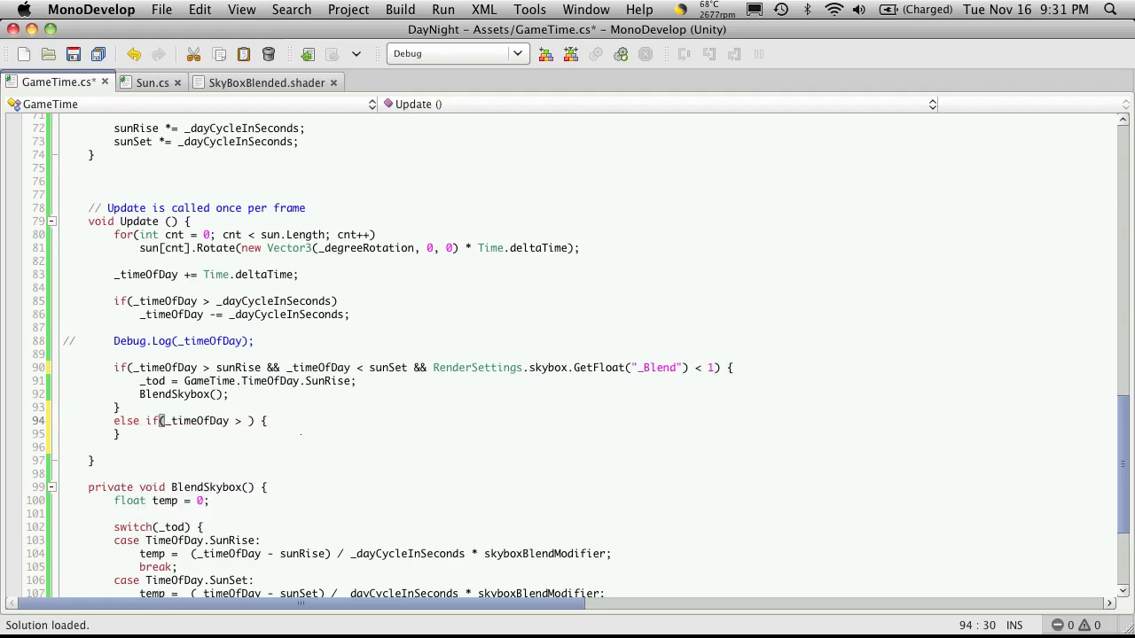
type("sunSet && RenderSettings")
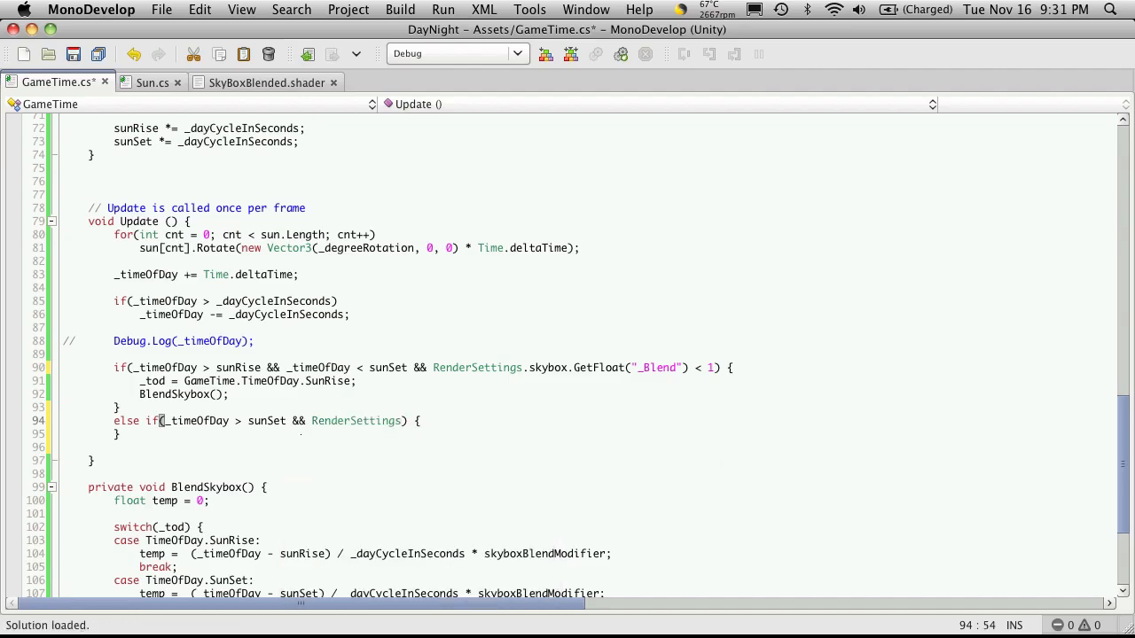
type(".skybox")
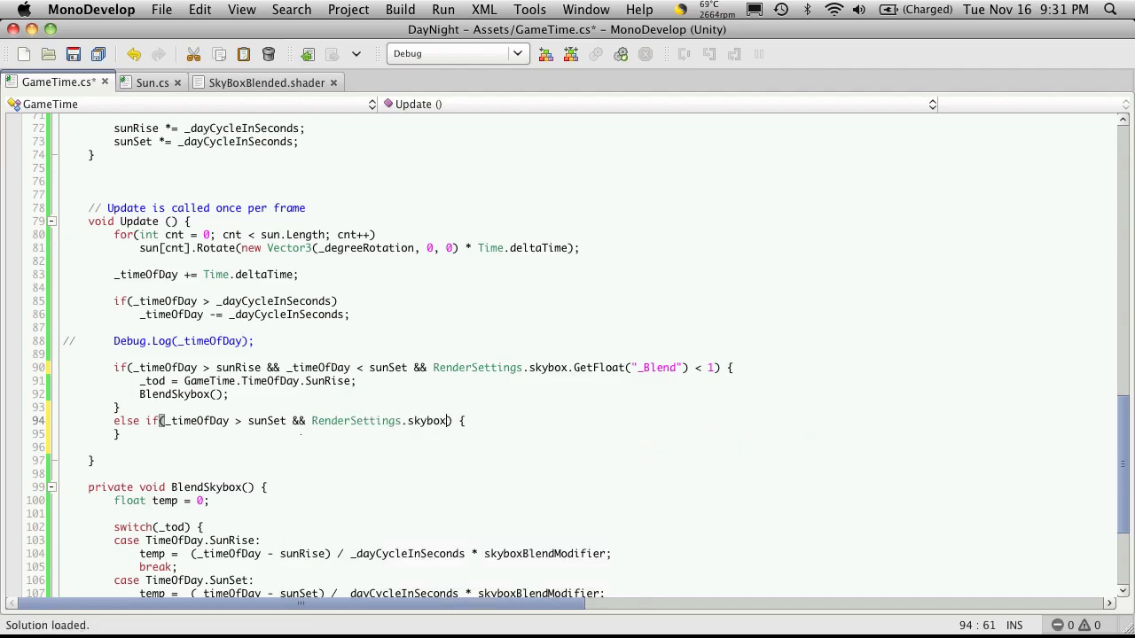
type(".GetFloat(\"\");")
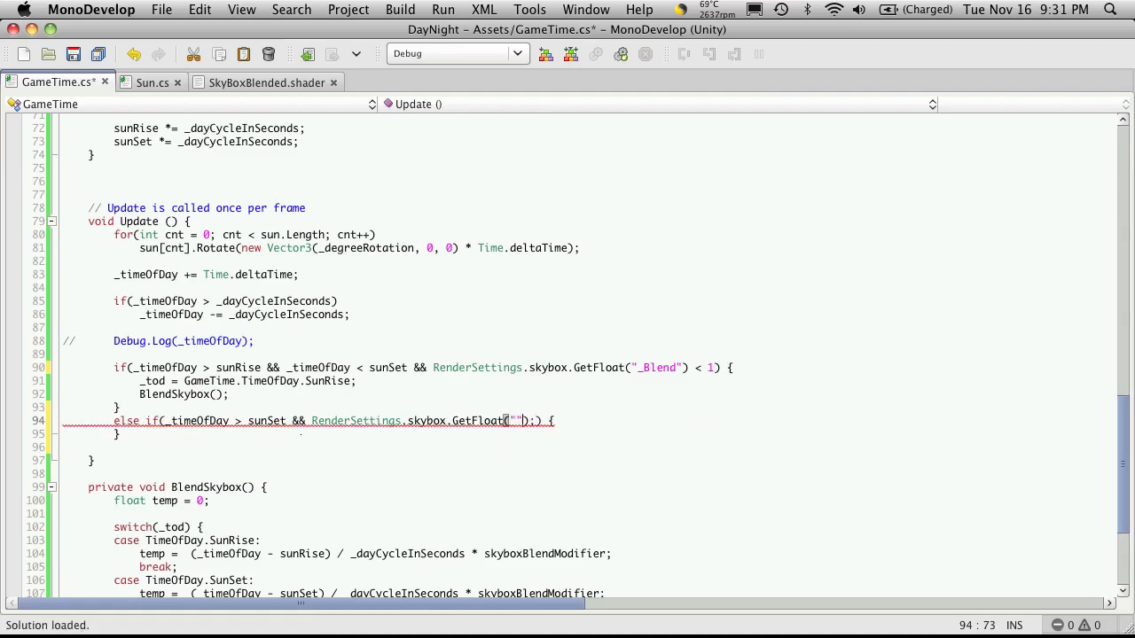
type("_")
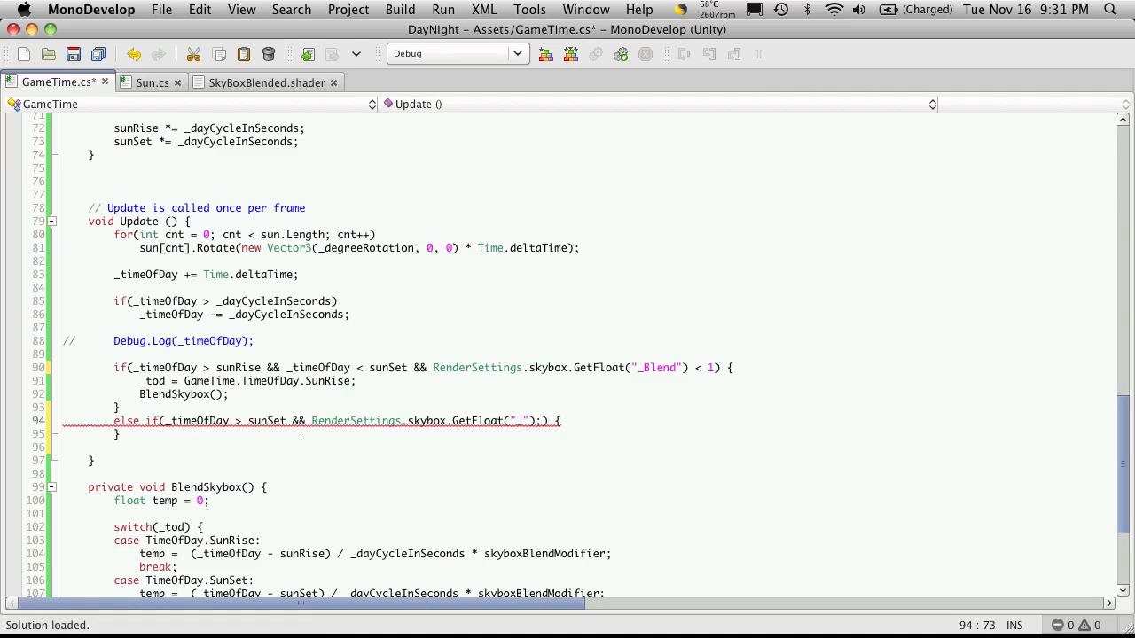
type("Blend")
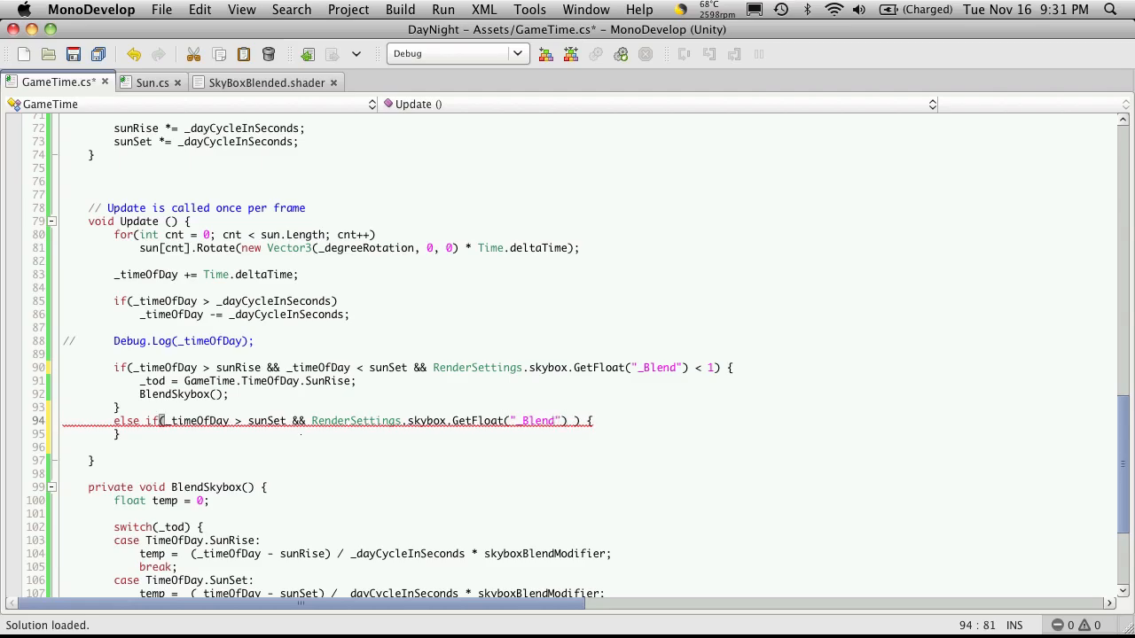
type("> 0")
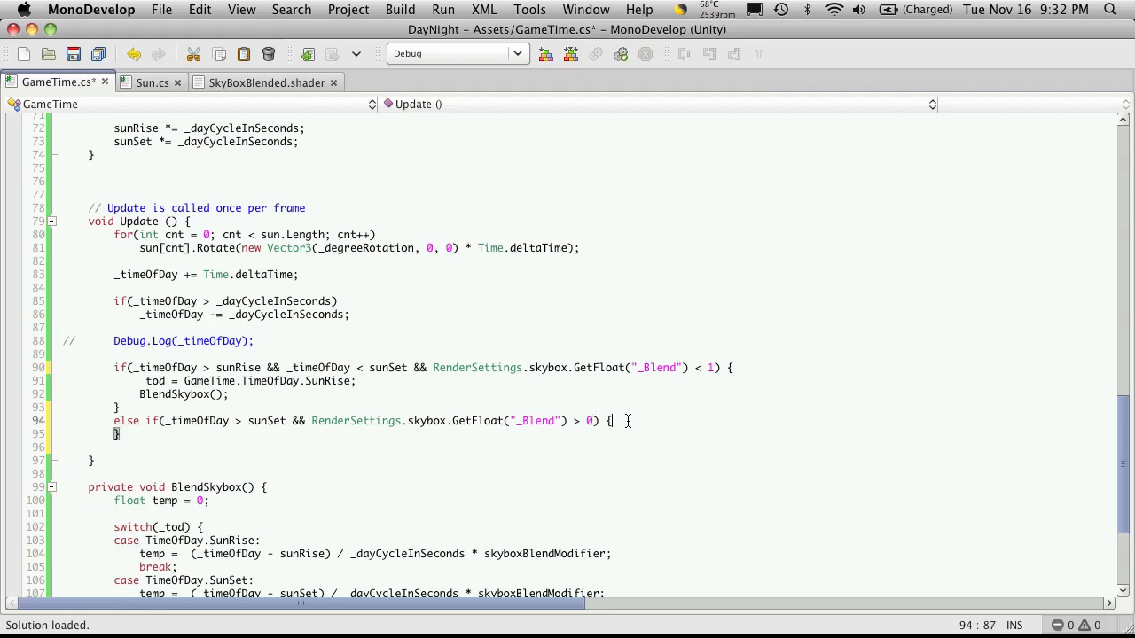
Inside the sunset branch set _tod = GameTime.TimeOfDay.SunSet and call BlendSkybox()
type("_tod")
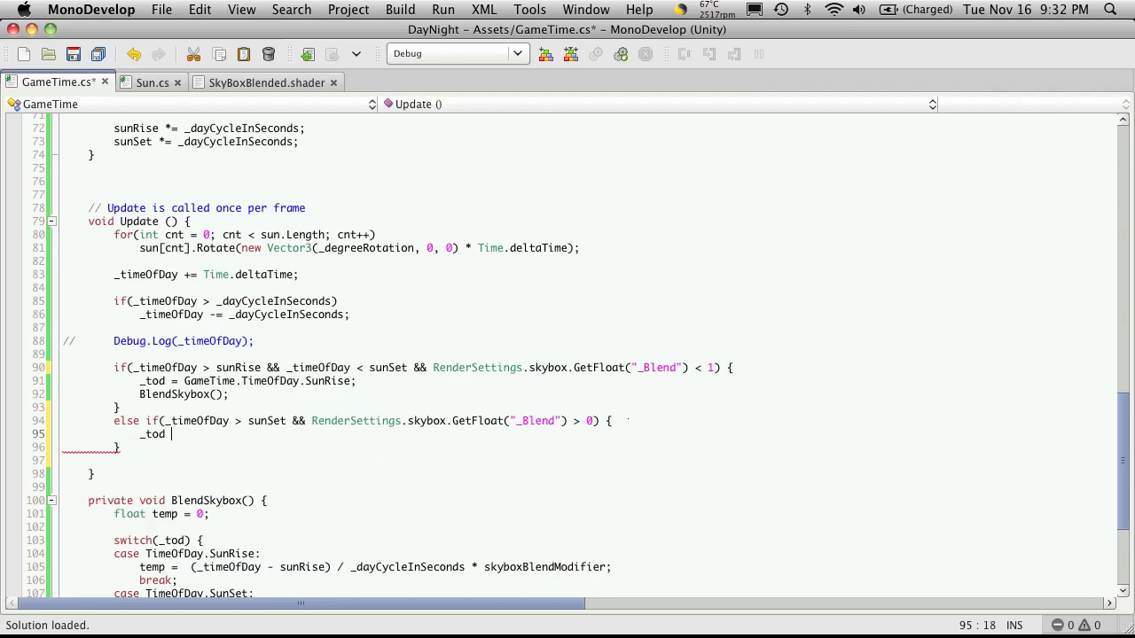
type("= GameTime.TimeOfDay")
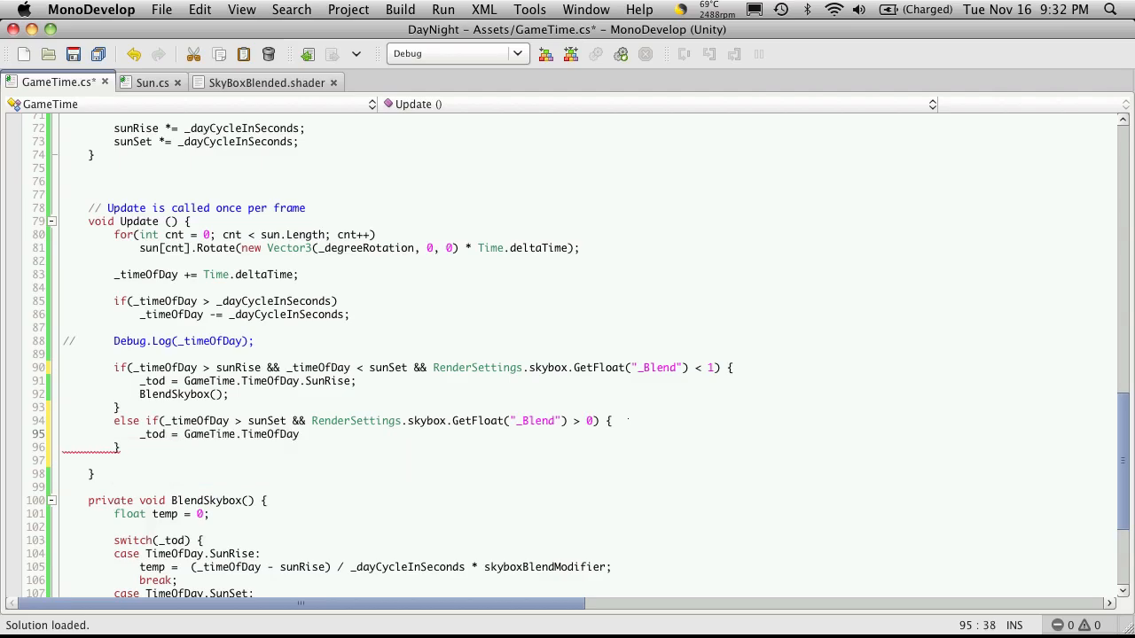
type("SunSet;")
type("BlendSkybox();")
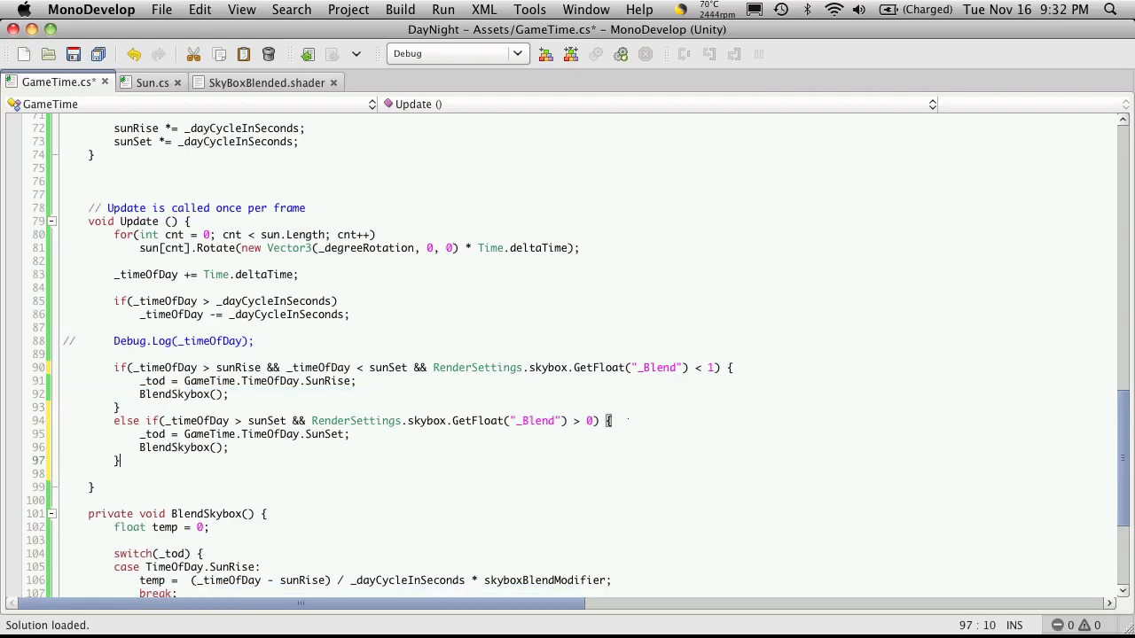
Add an else branch that sets _tod = GameTime.TimeOfDay.Idle
type("else {")
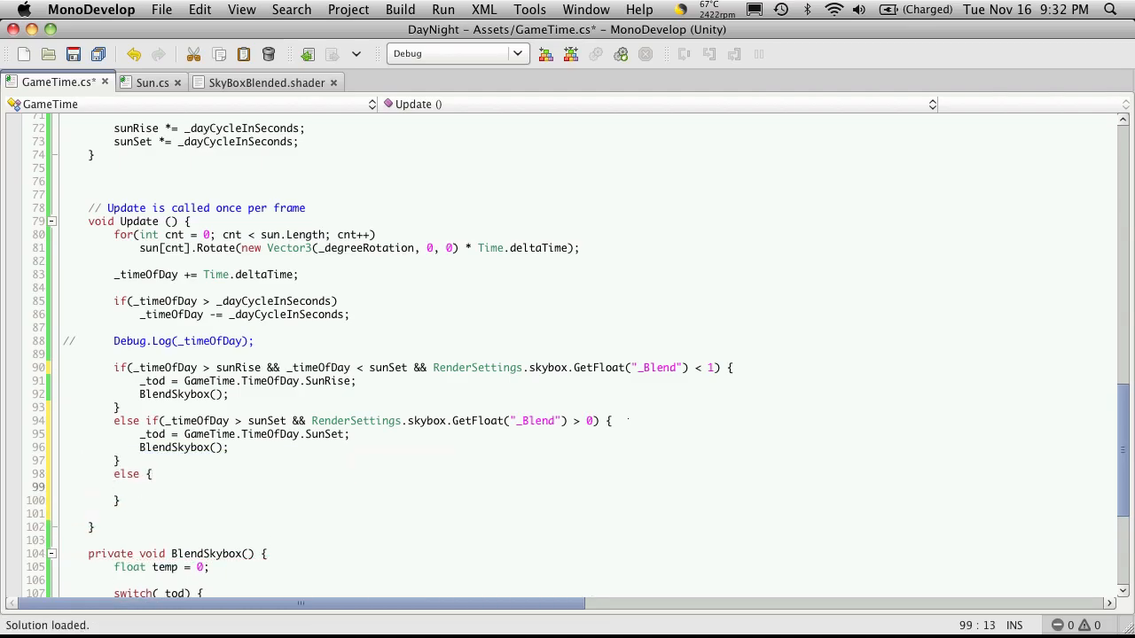
type("_tod")
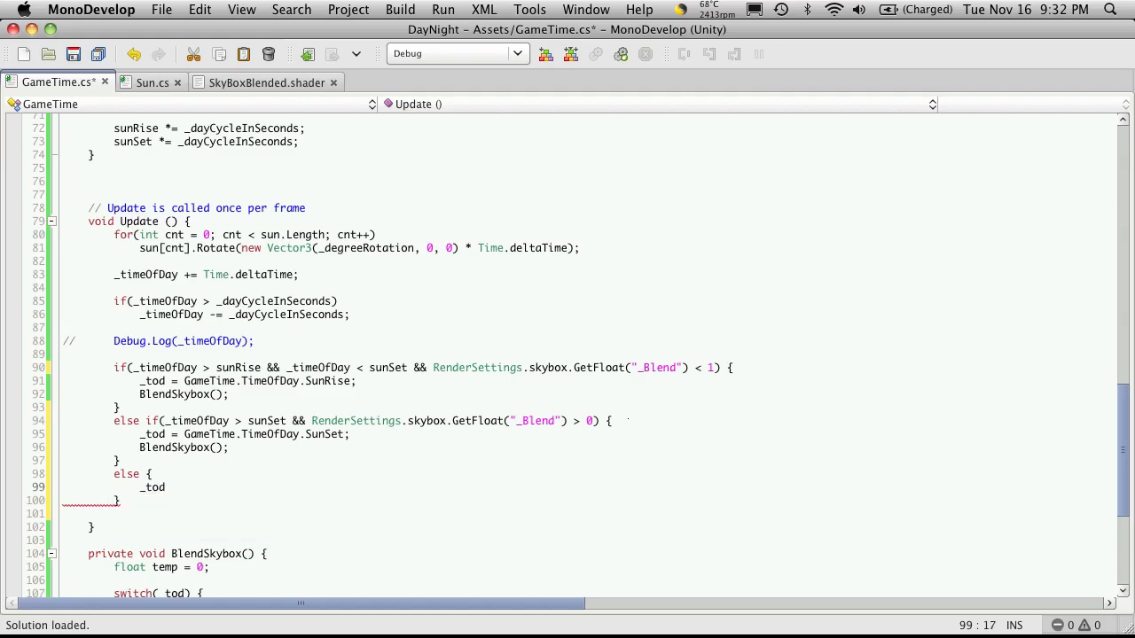
type("= GameTime.TimeOfDay.Idle")
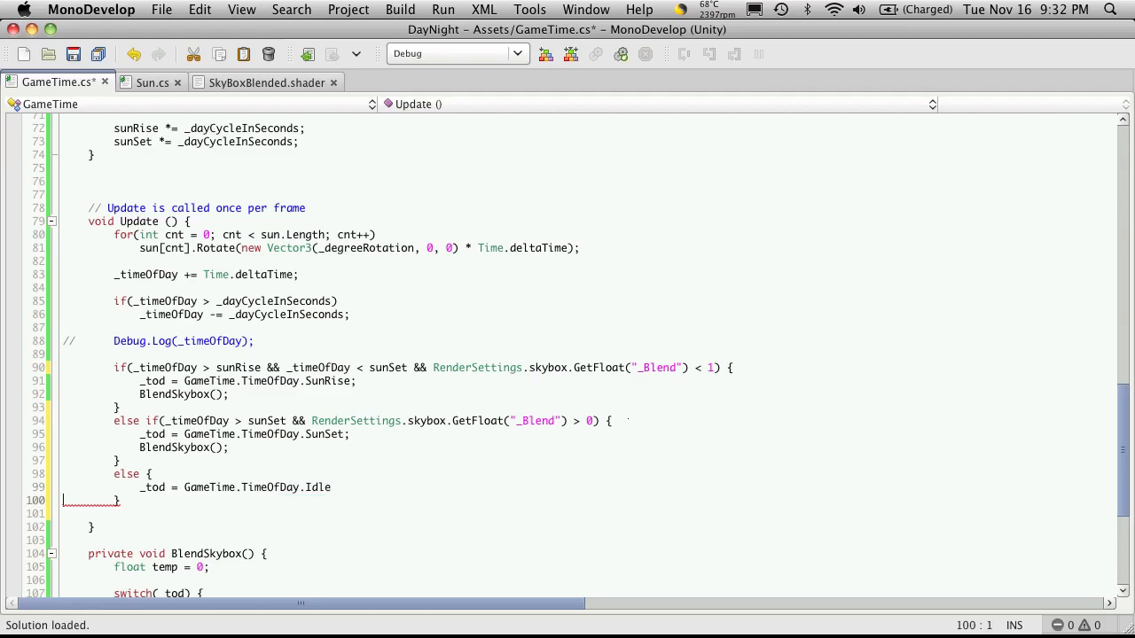
type(";")
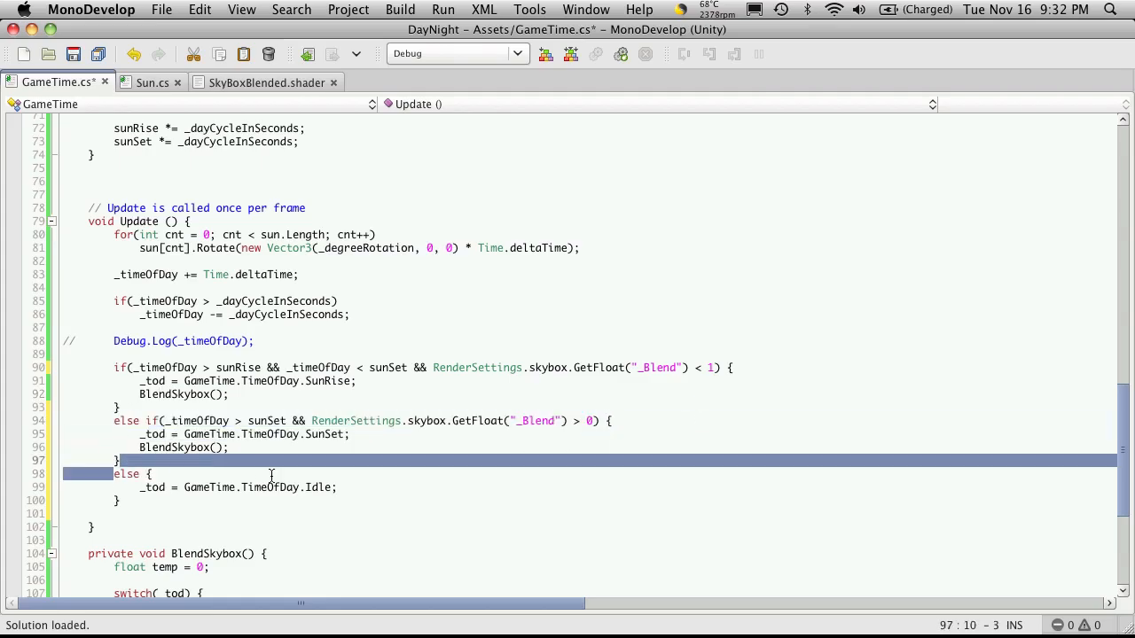
left_click(383, 501)
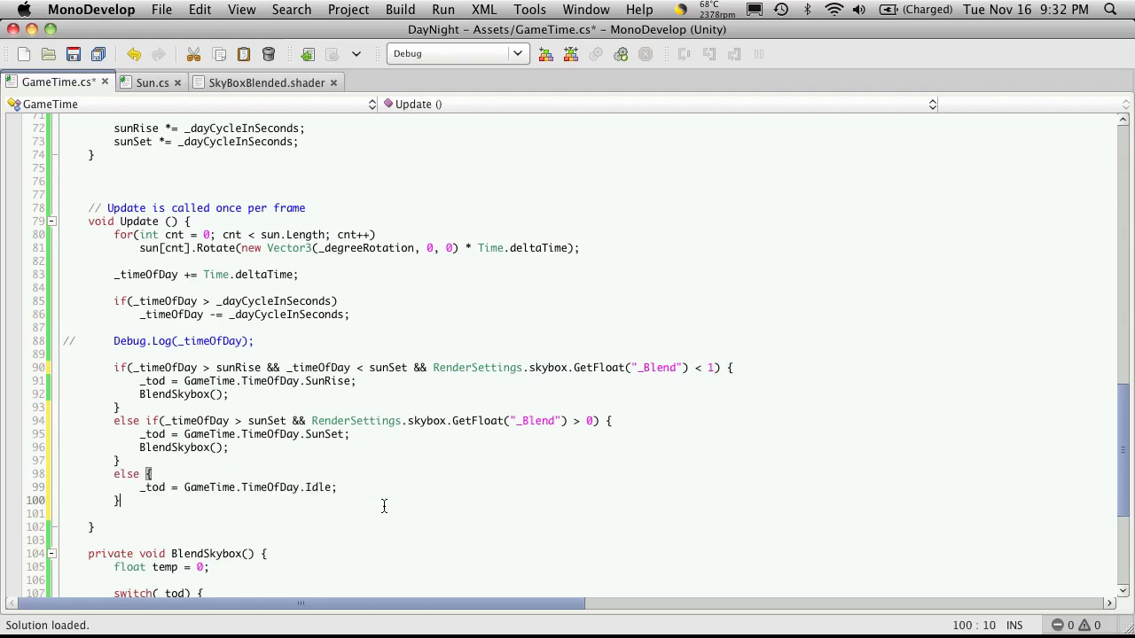
left_click(146, 486)
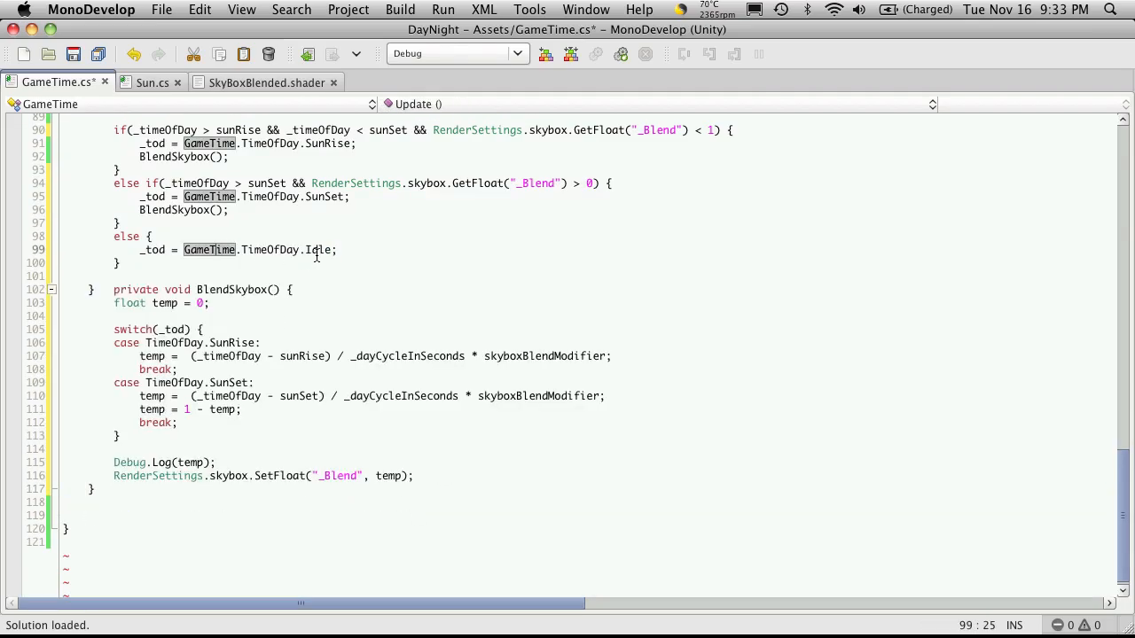
mouse_move(575, 413)
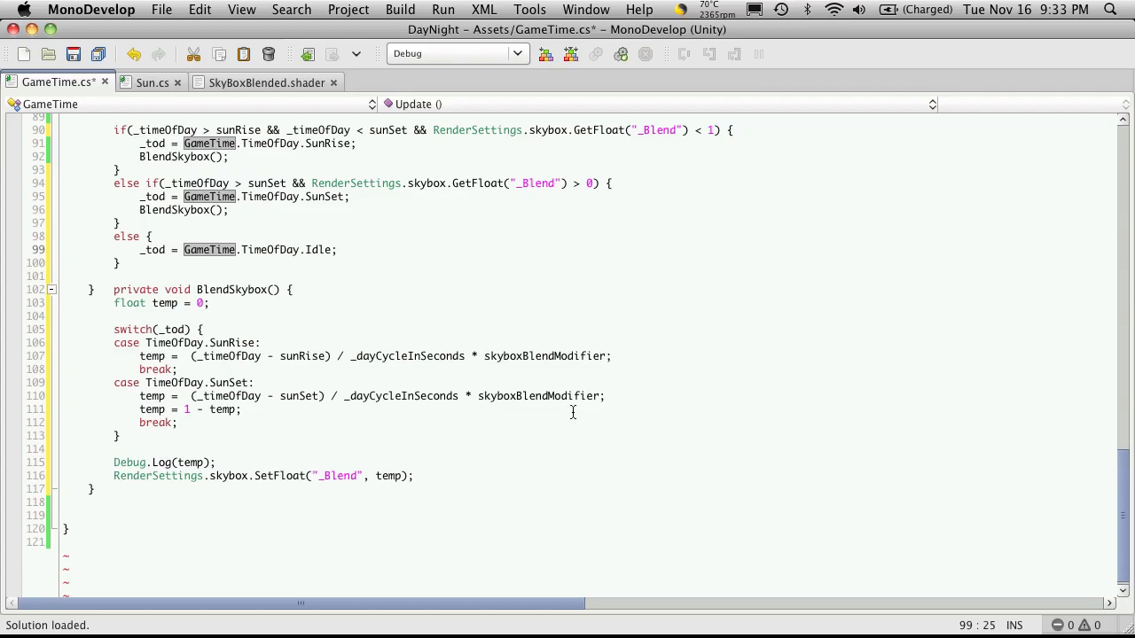
scroll("up", 3)
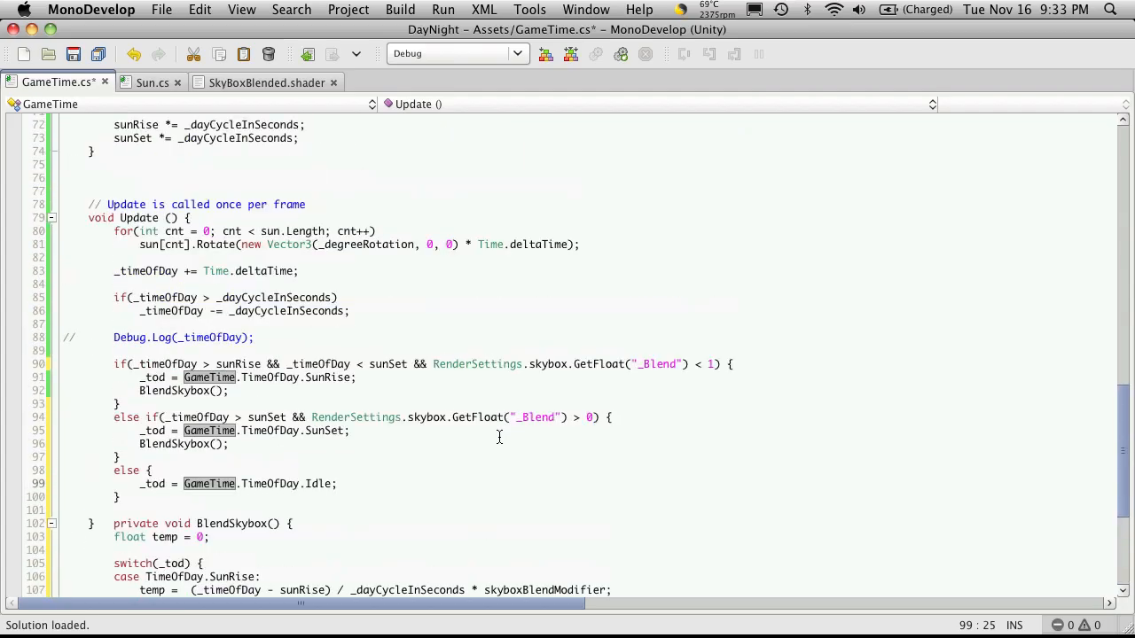
scroll("up", 3)
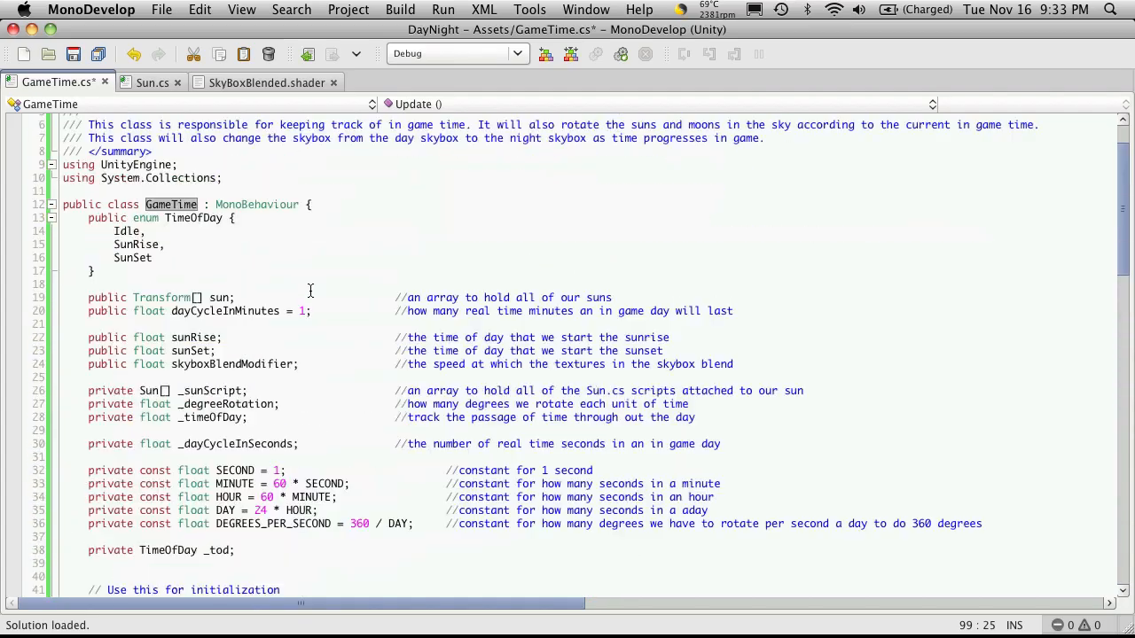
scroll("up", 3)
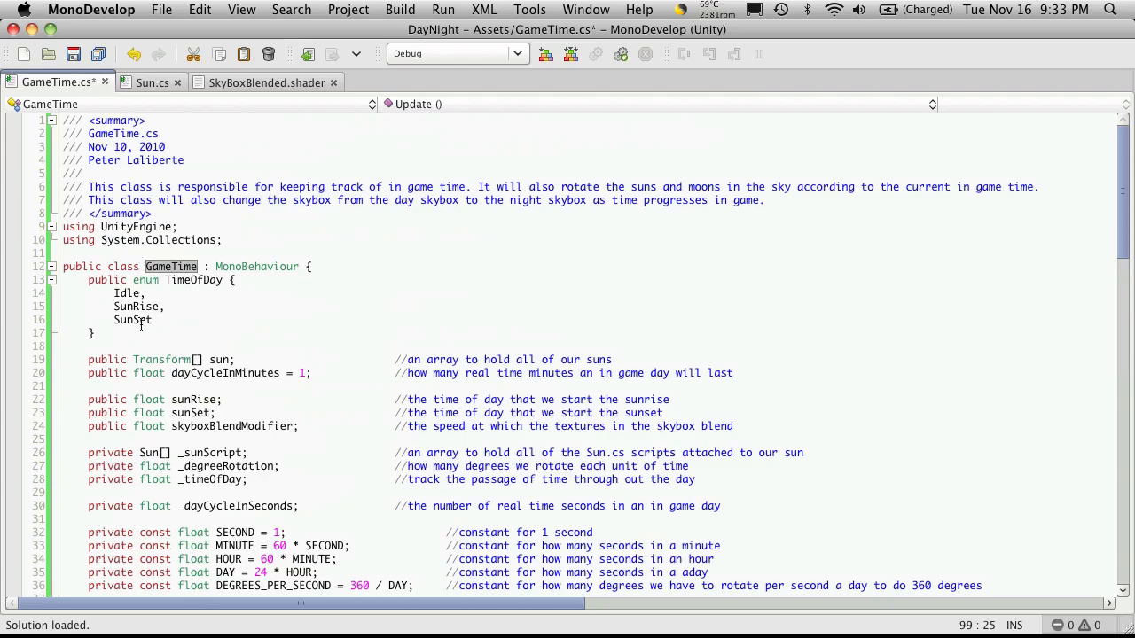
mouse_move(131, 319)
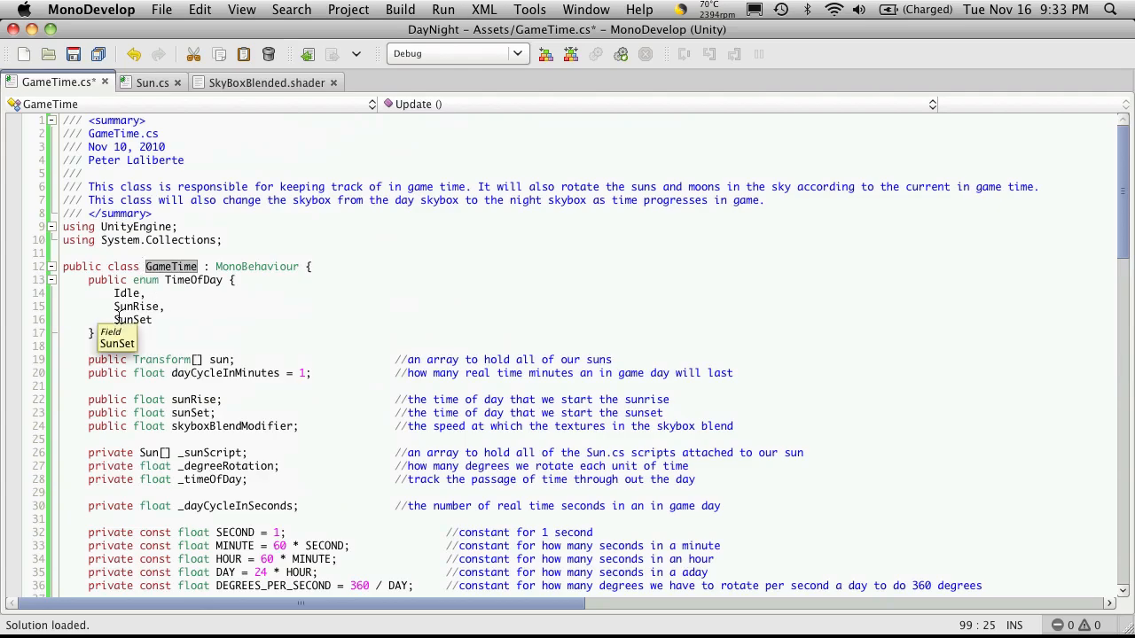
scroll("down", 3)
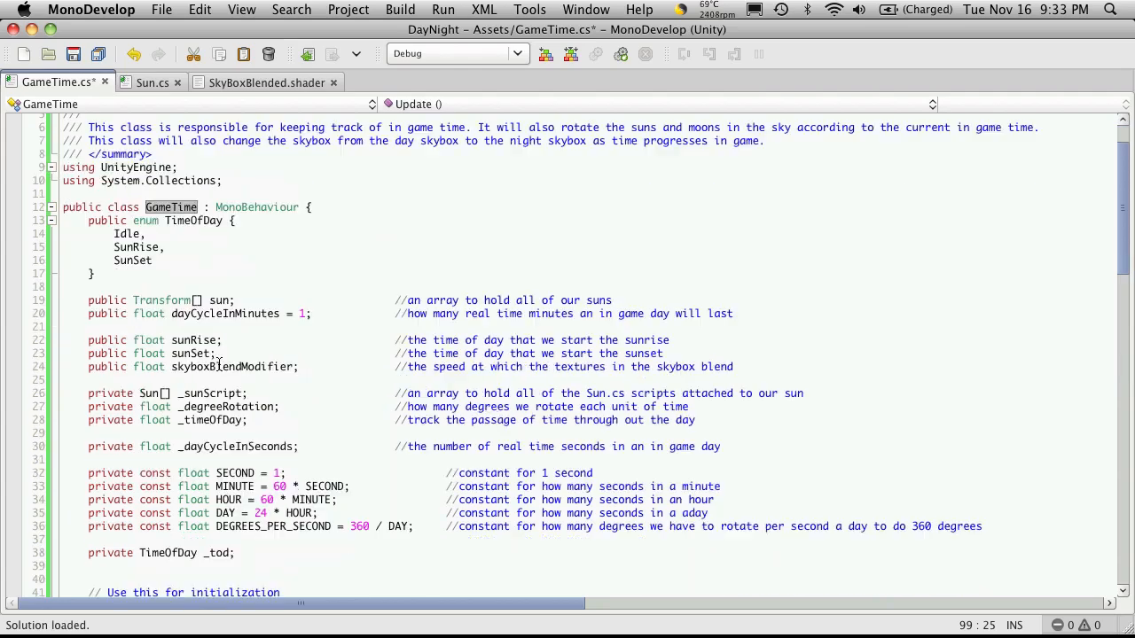
scroll("down", 3)
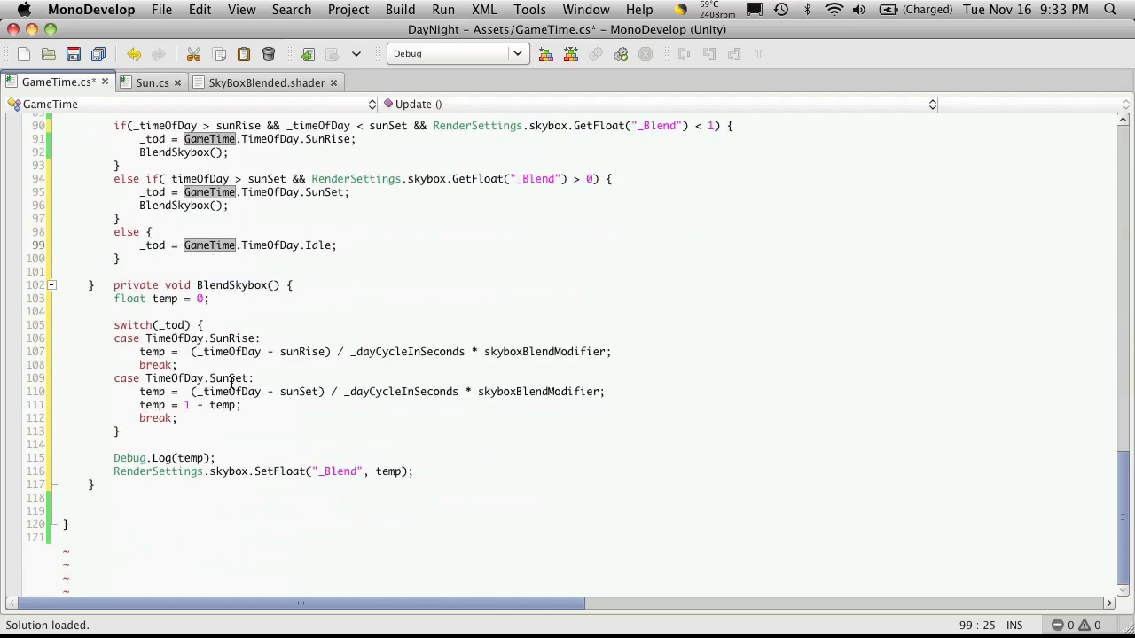
scroll("up", 3)
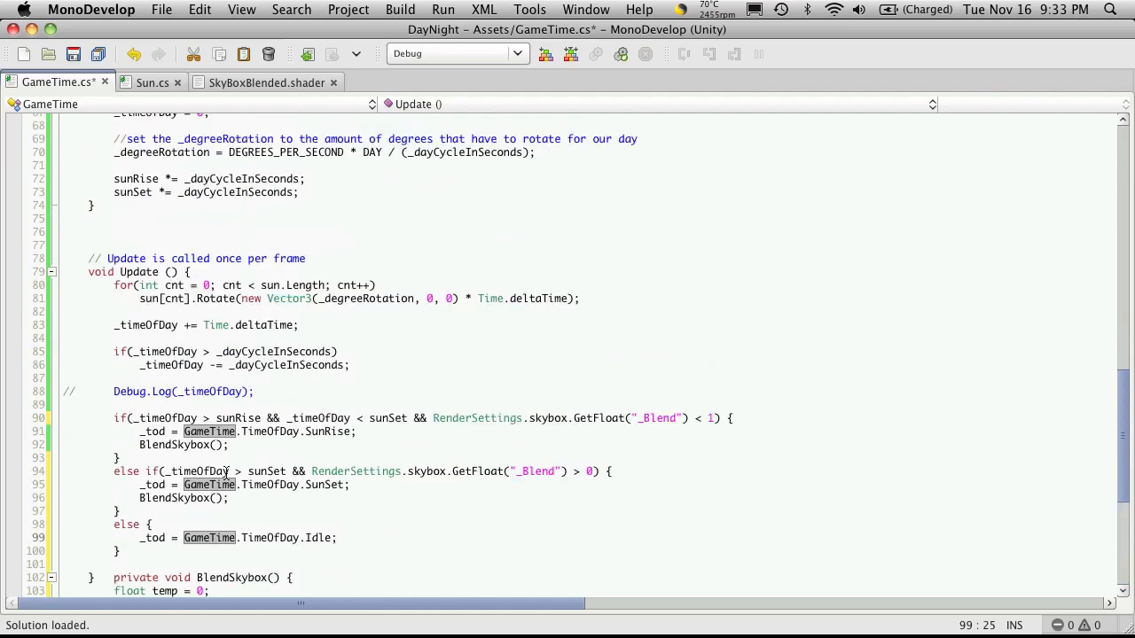
scroll("down", 3)
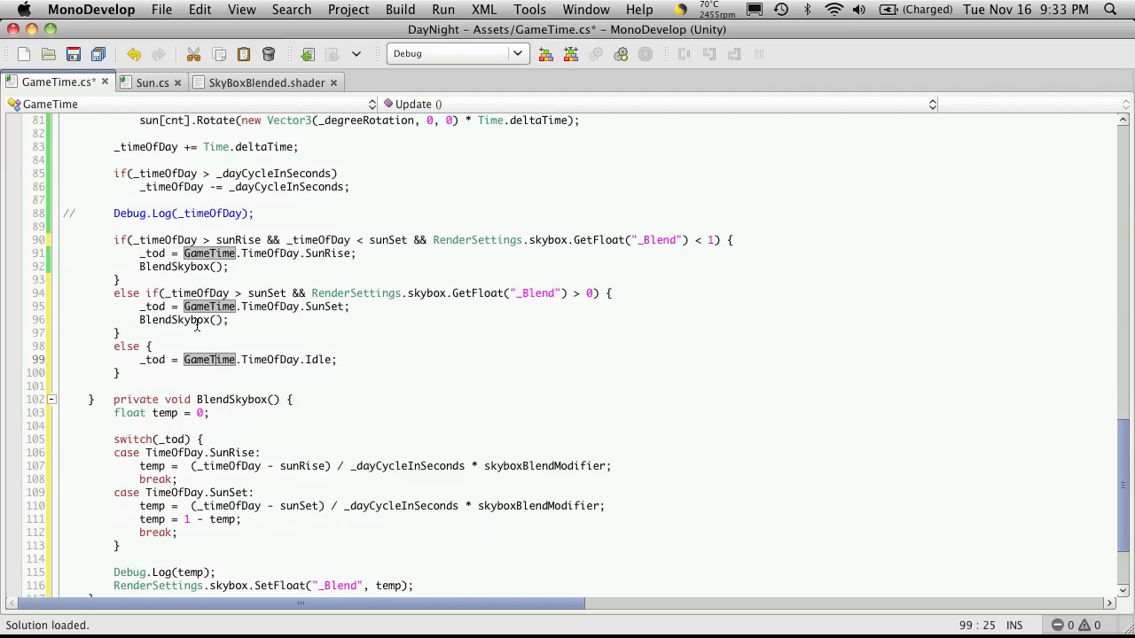
mouse_move(269, 312)
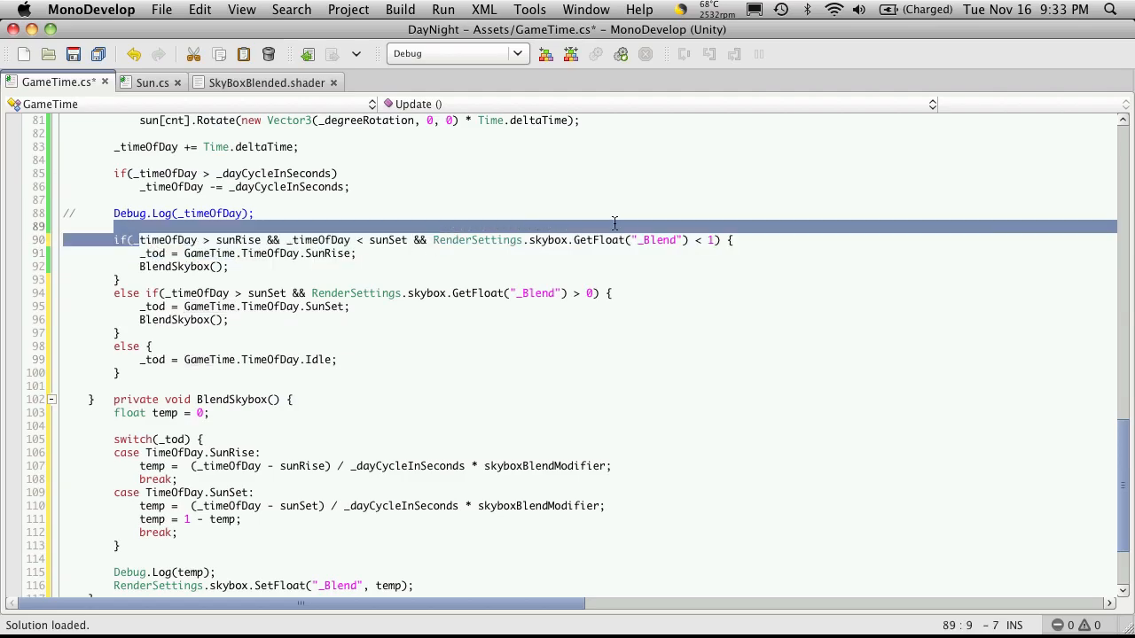
double_click(237, 241)
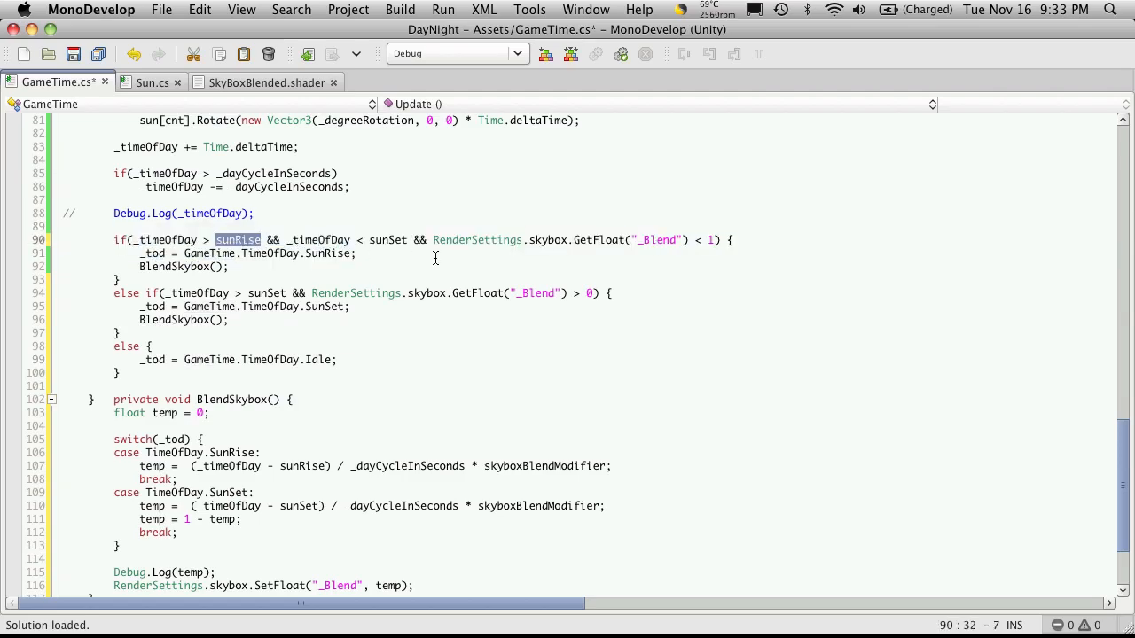
double_click(387, 239)
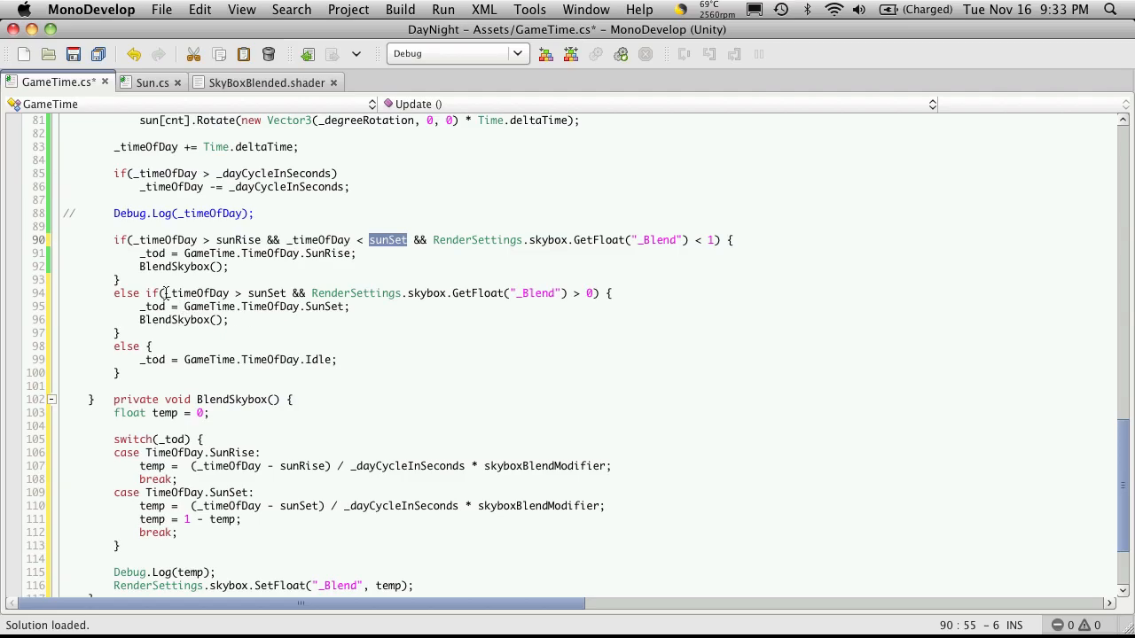
left_click(266, 294)
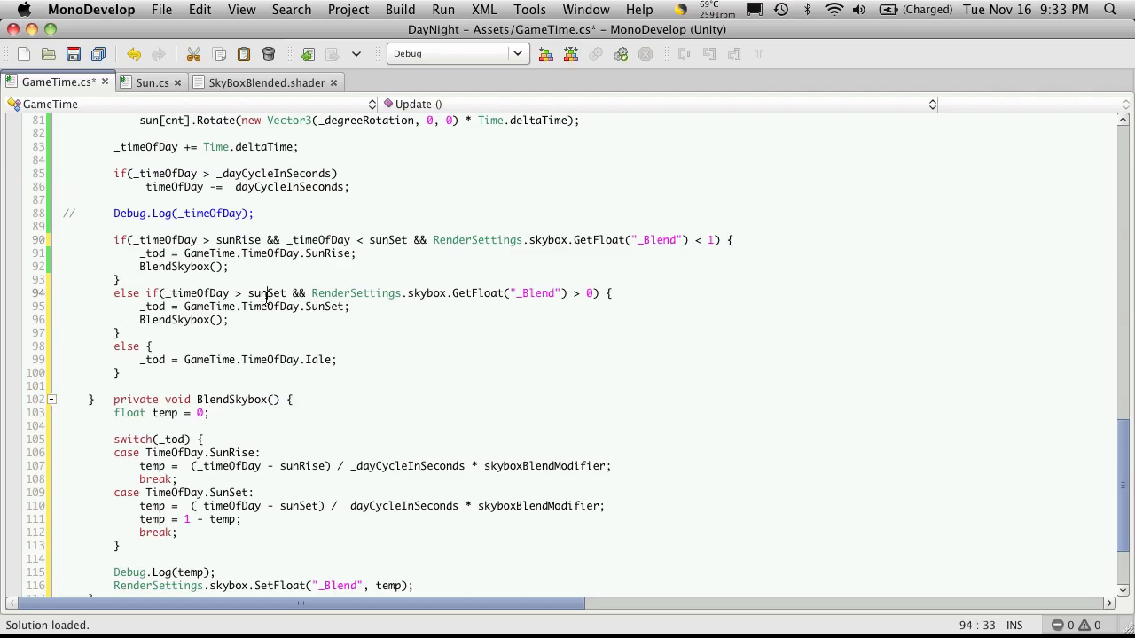
double_click(266, 295)
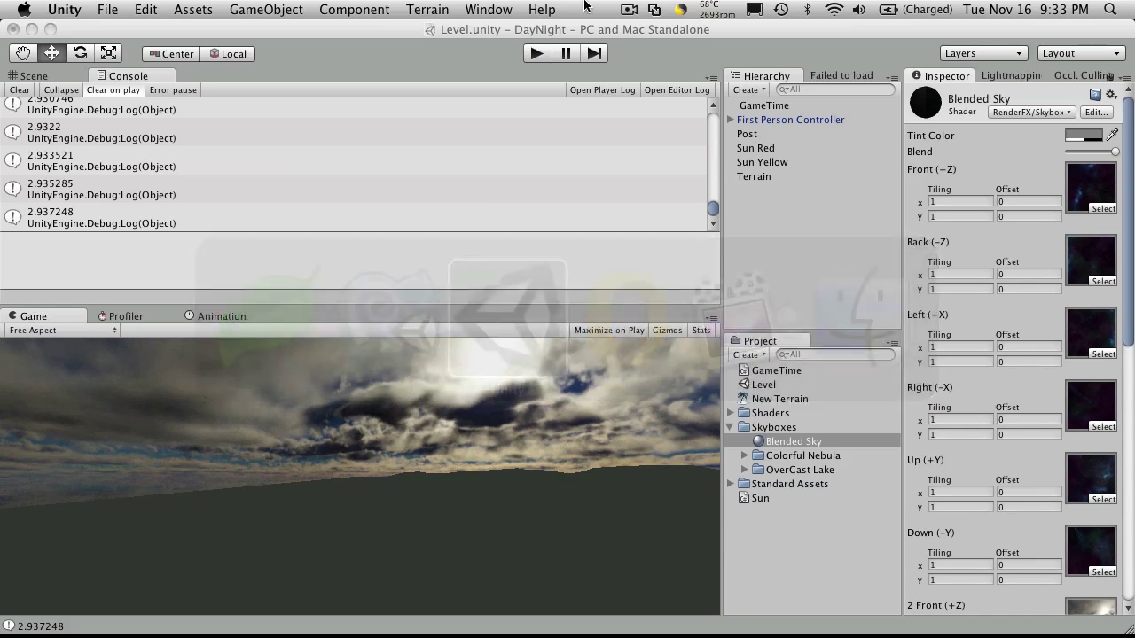
Restart Play mode in Unity to watch the sky blend from day to starry night
left_click(536, 53)
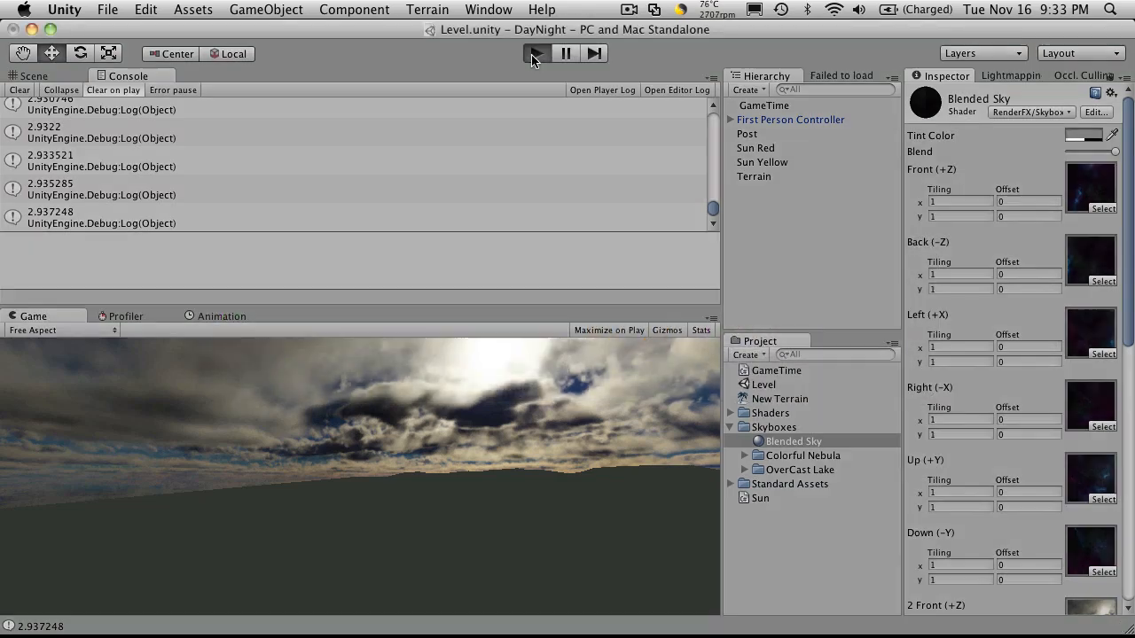
left_click(536, 53)
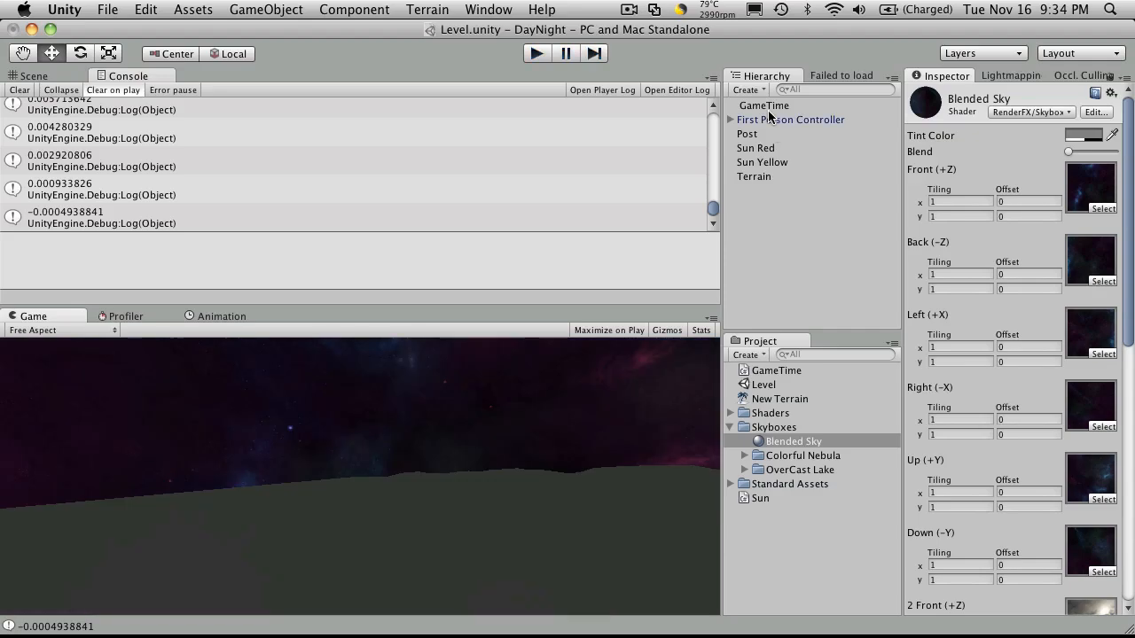
Retune GameTime's Sun Set and Sun Rise values in the Inspector, play-testing the cycle after each change
left_click(763, 104)
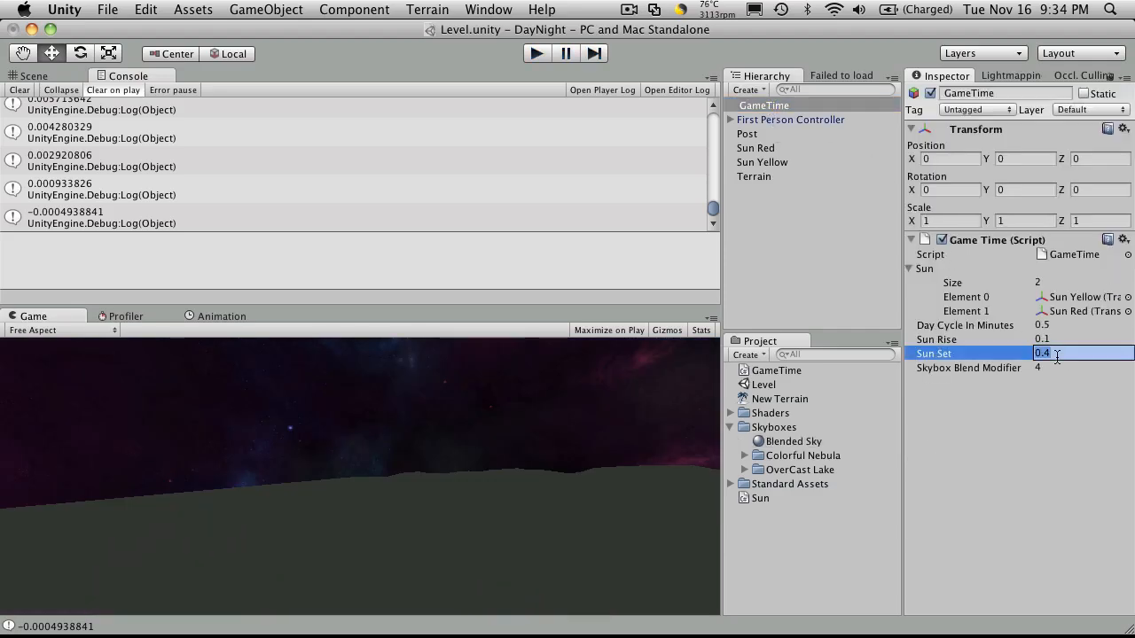
type("0.")
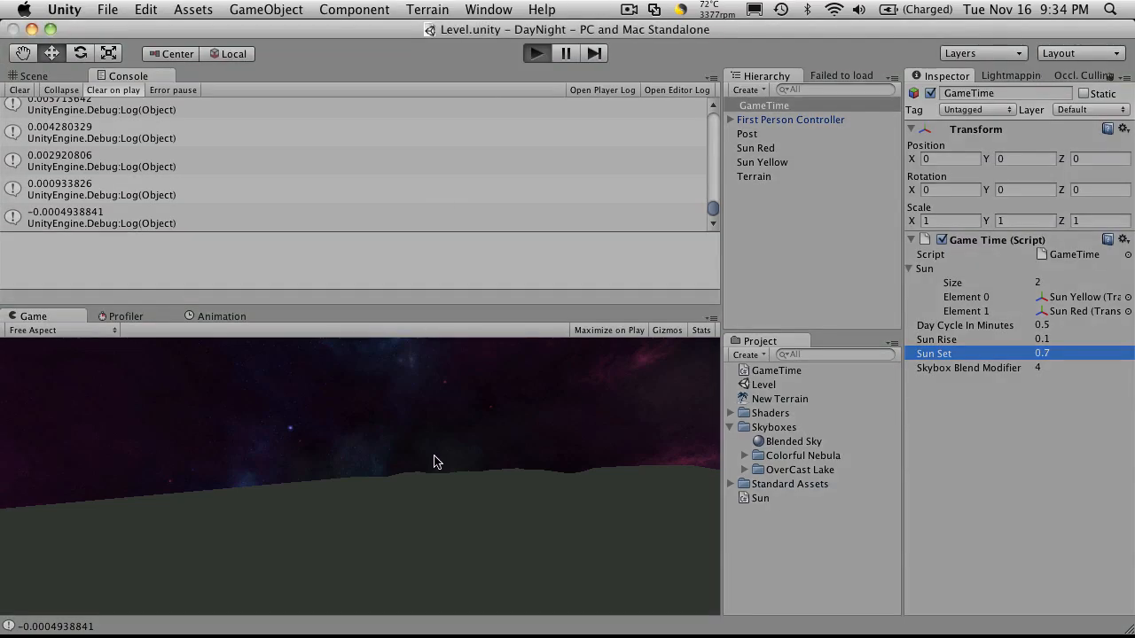
left_click(535, 54)
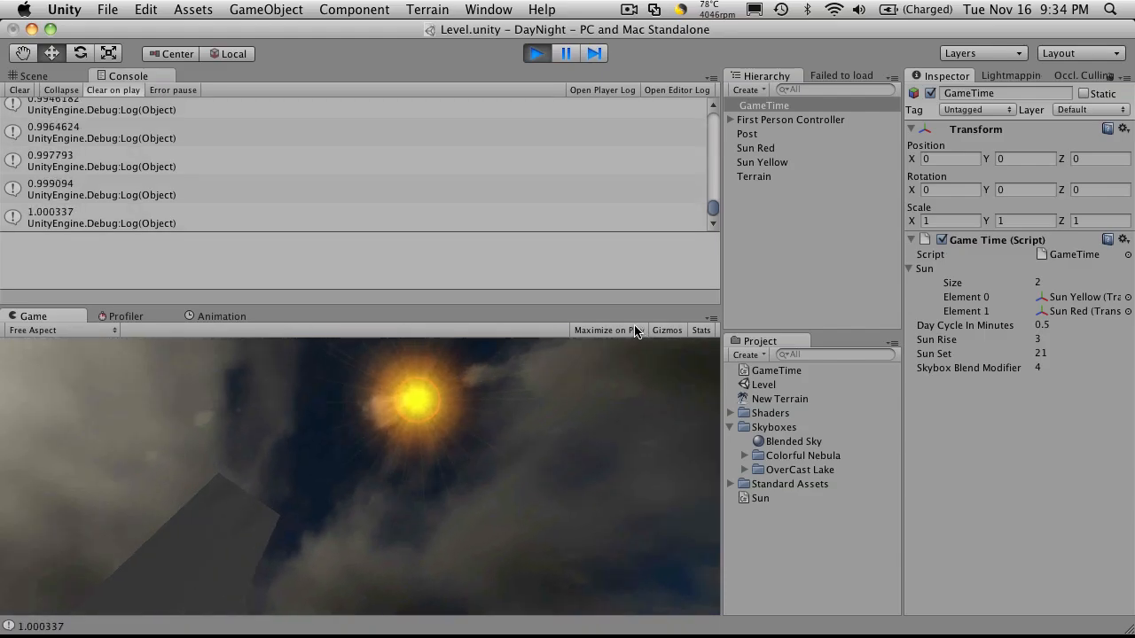
mouse_move(632, 287)
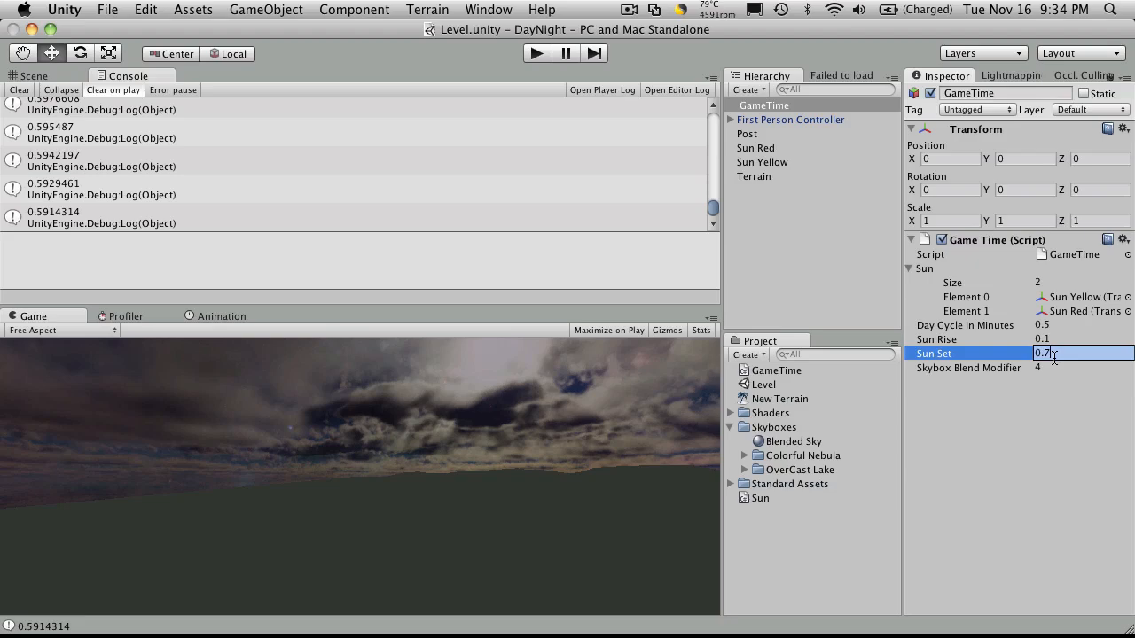
type("0.6")
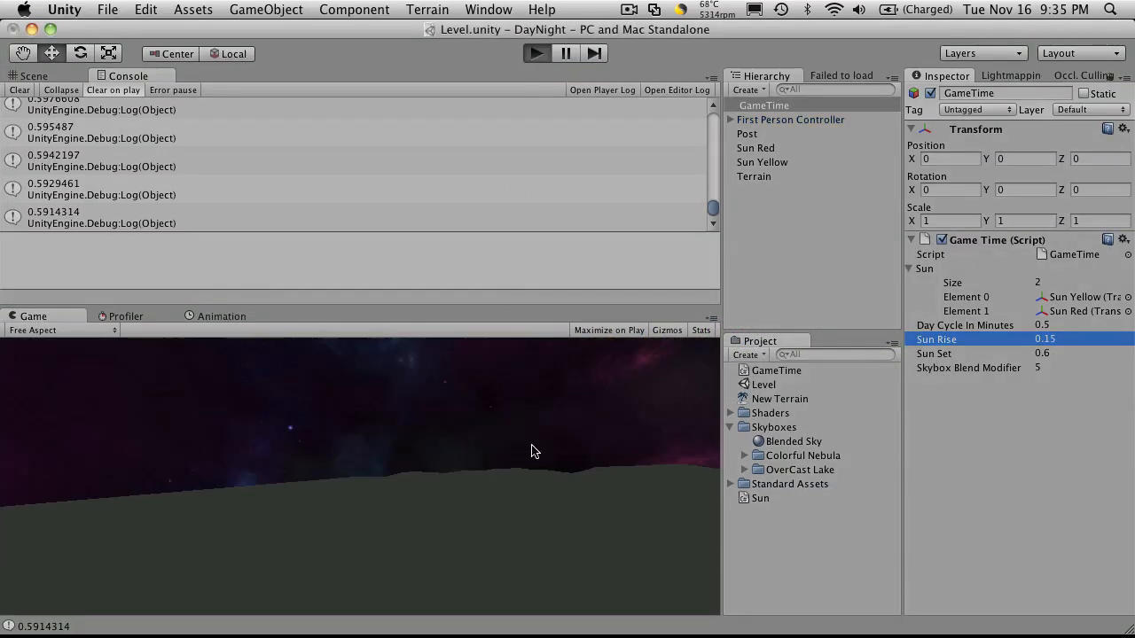
left_click(535, 53)
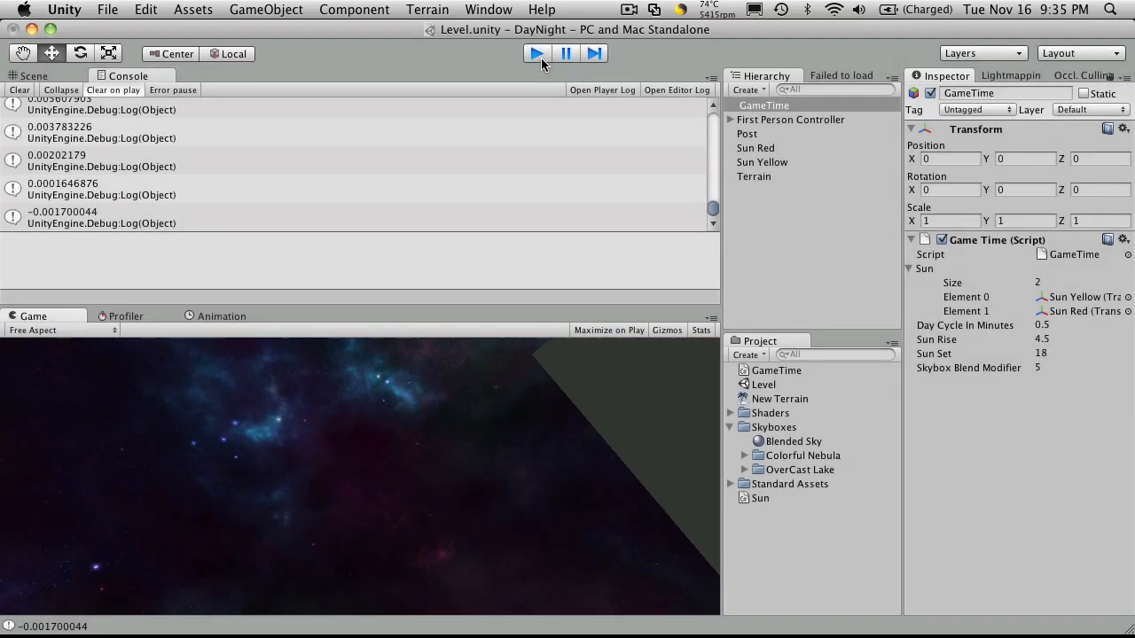
Stop the scene and bring up the Asset Store from the Window menu, closing and reopening it once
left_click(763, 161)
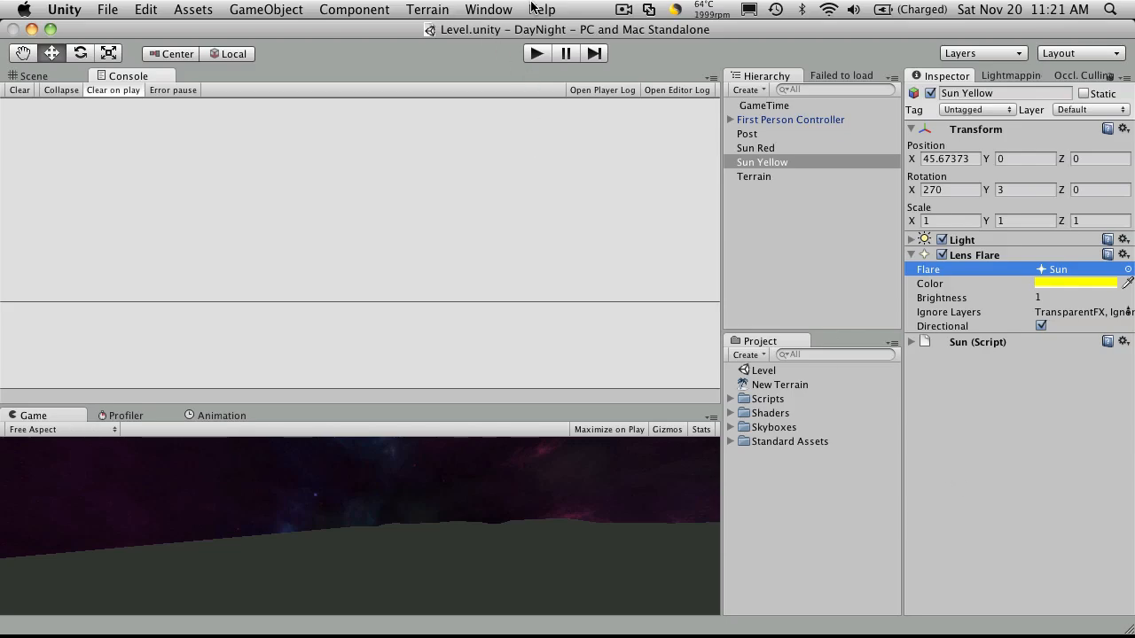
left_click(490, 11)
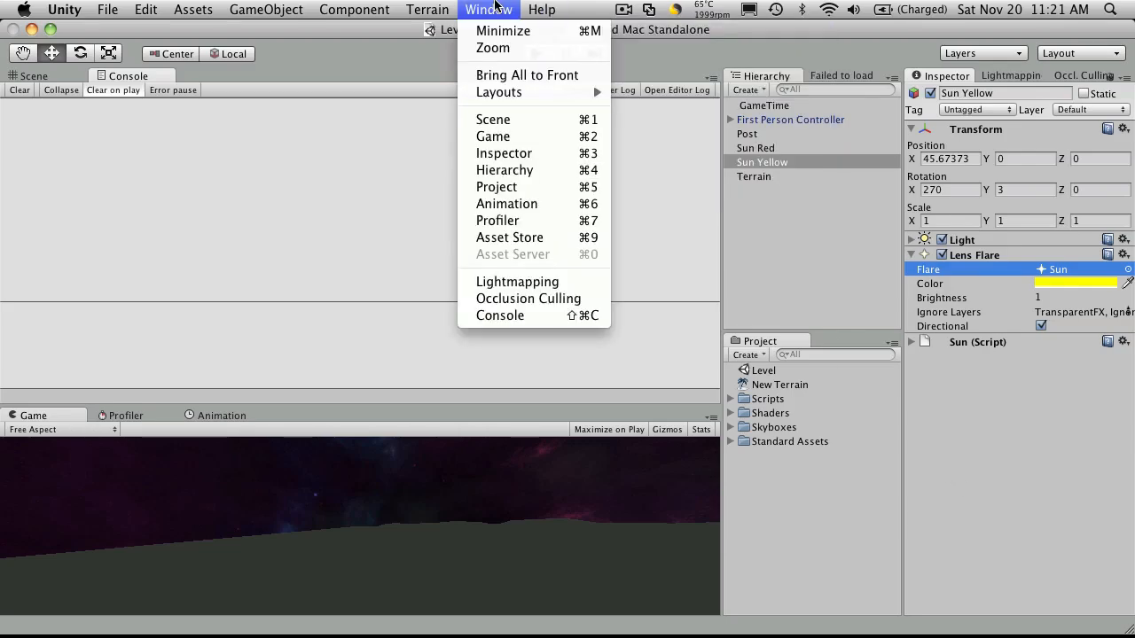
mouse_move(509, 237)
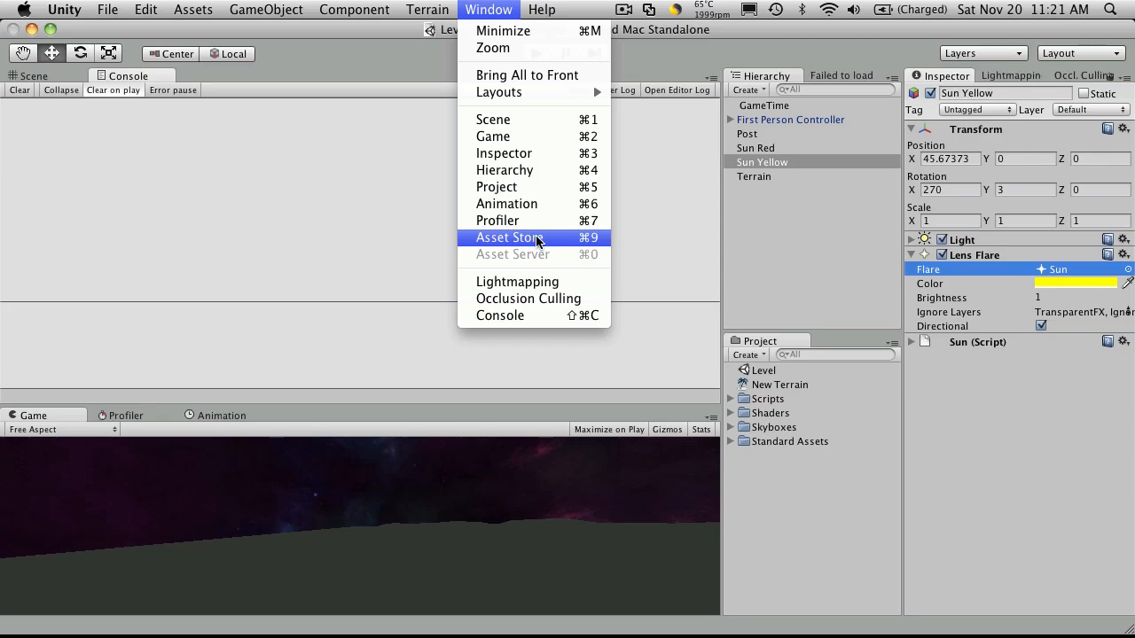
left_click(511, 238)
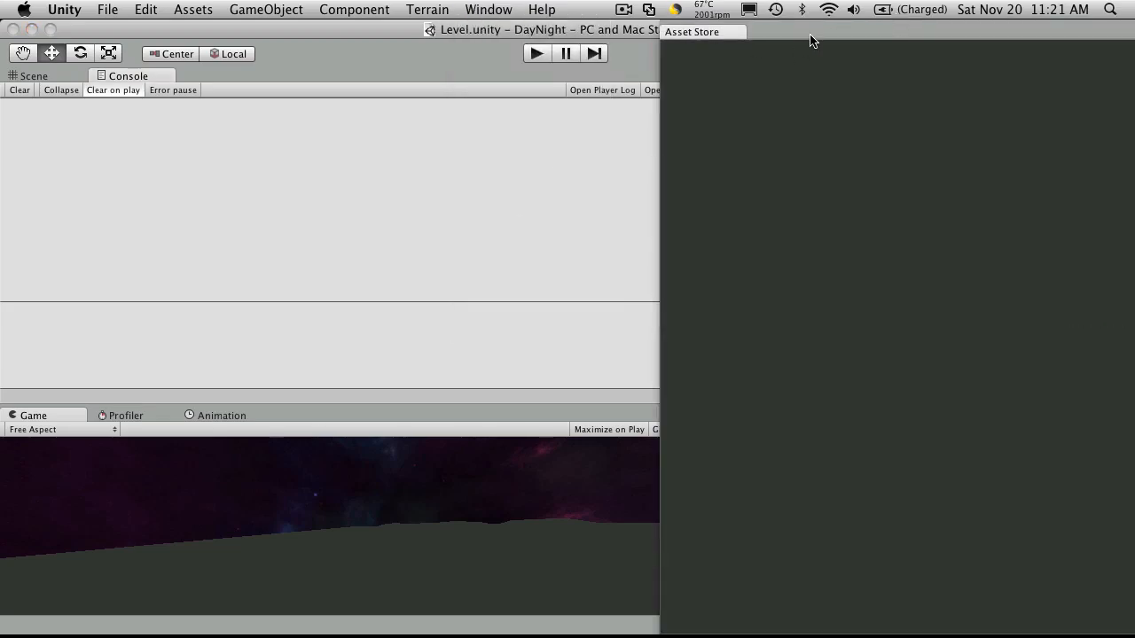
left_click(692, 32)
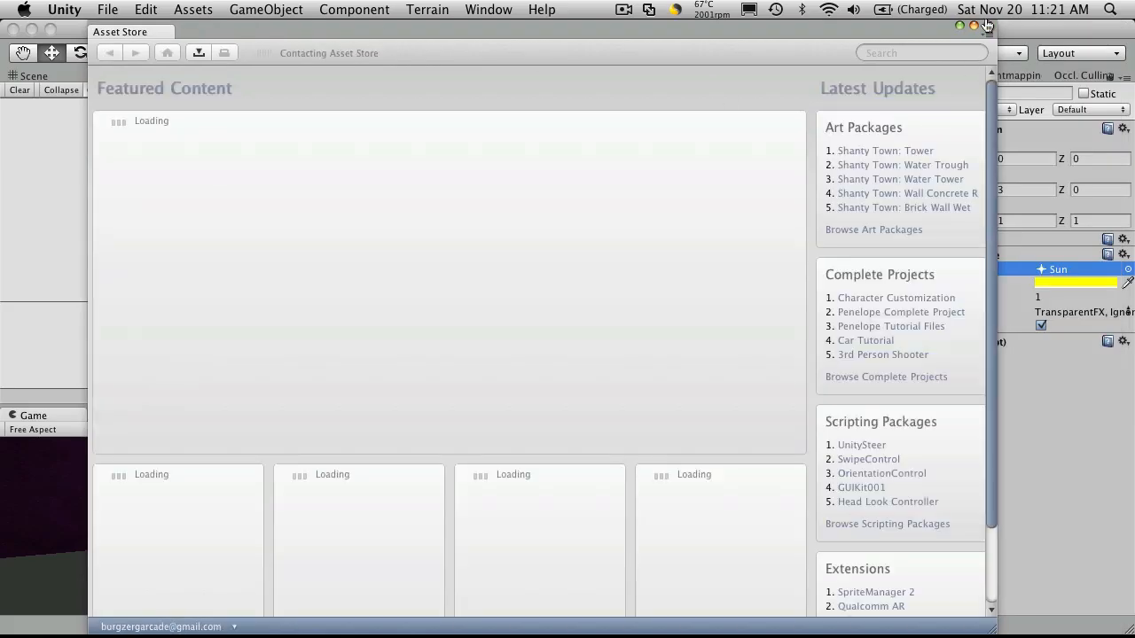
left_click(976, 27)
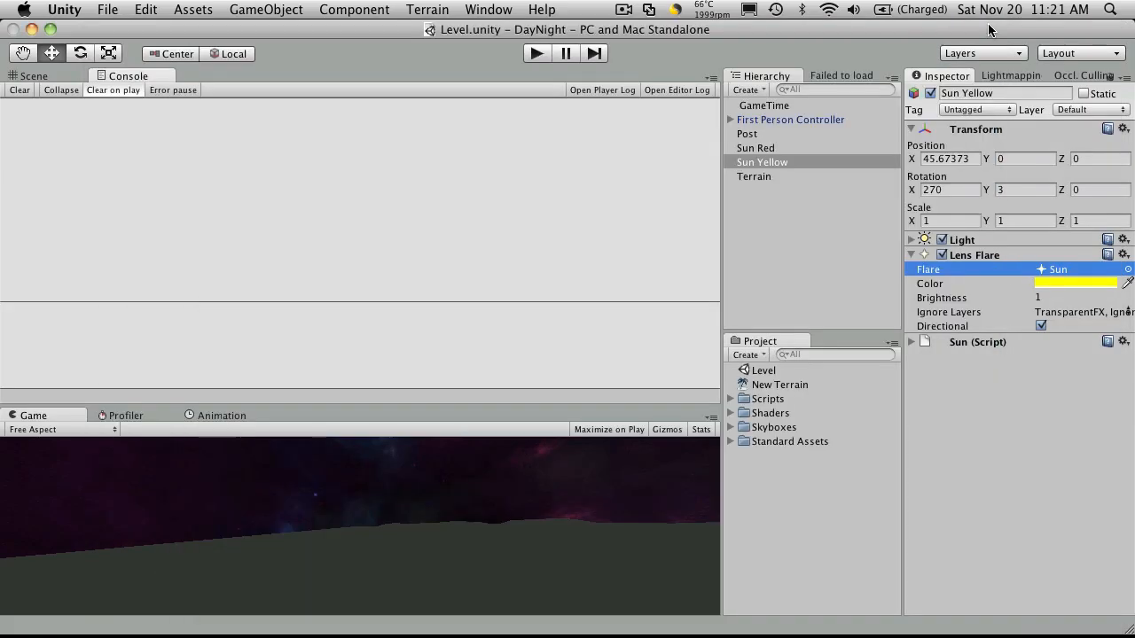
left_click(487, 11)
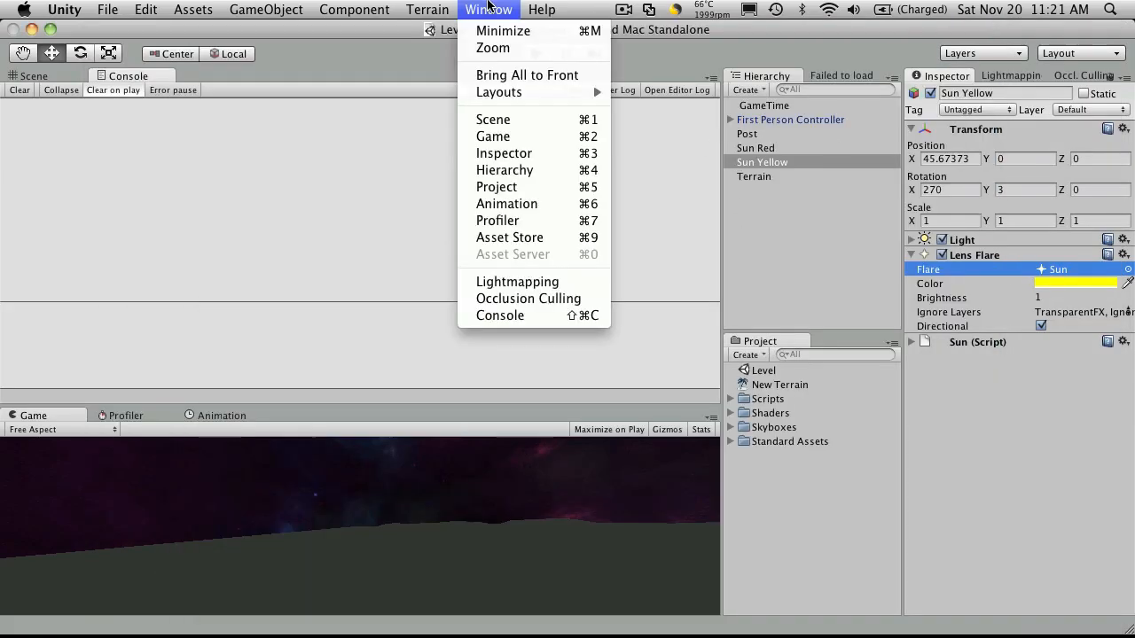
left_click(509, 238)
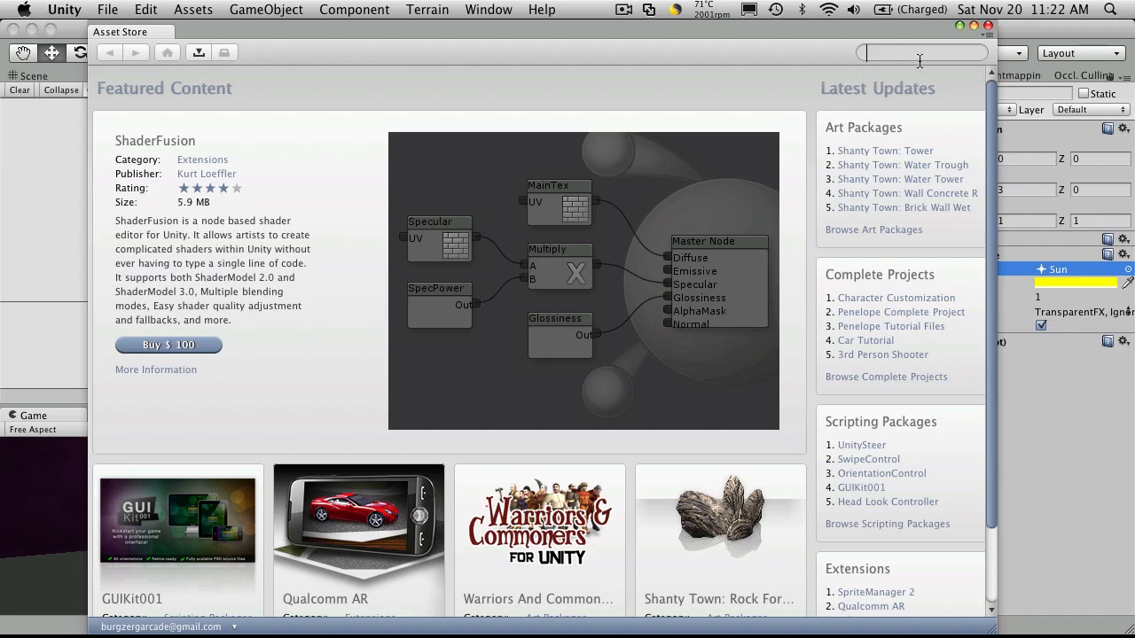
Search the Asset Store for flares, which returns no results
type("len")
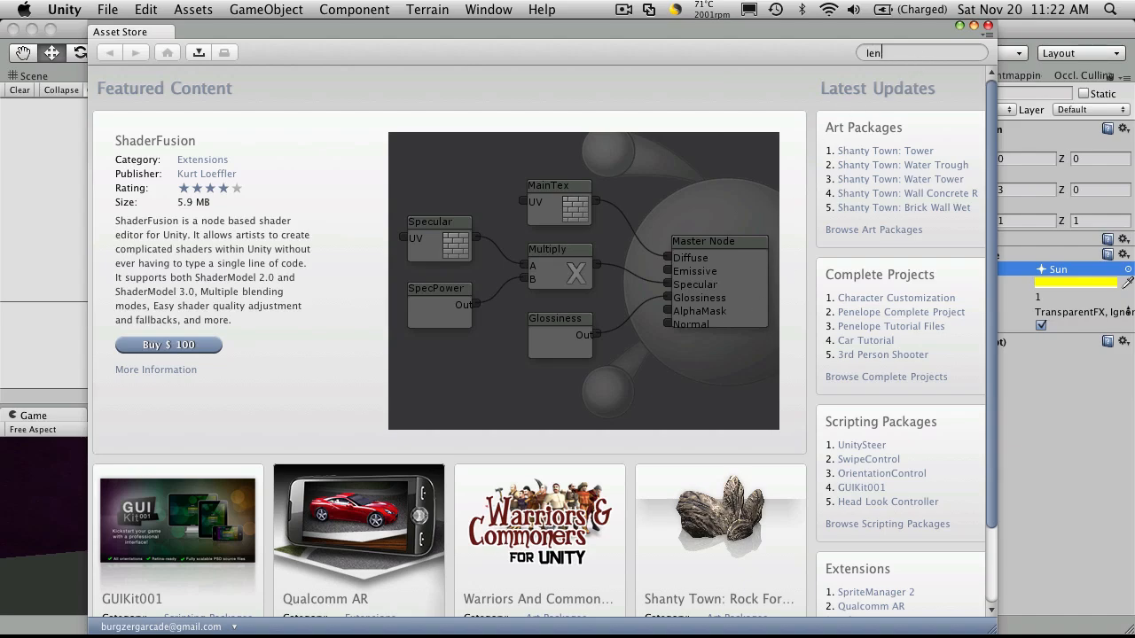
type("fla")
key("Return")
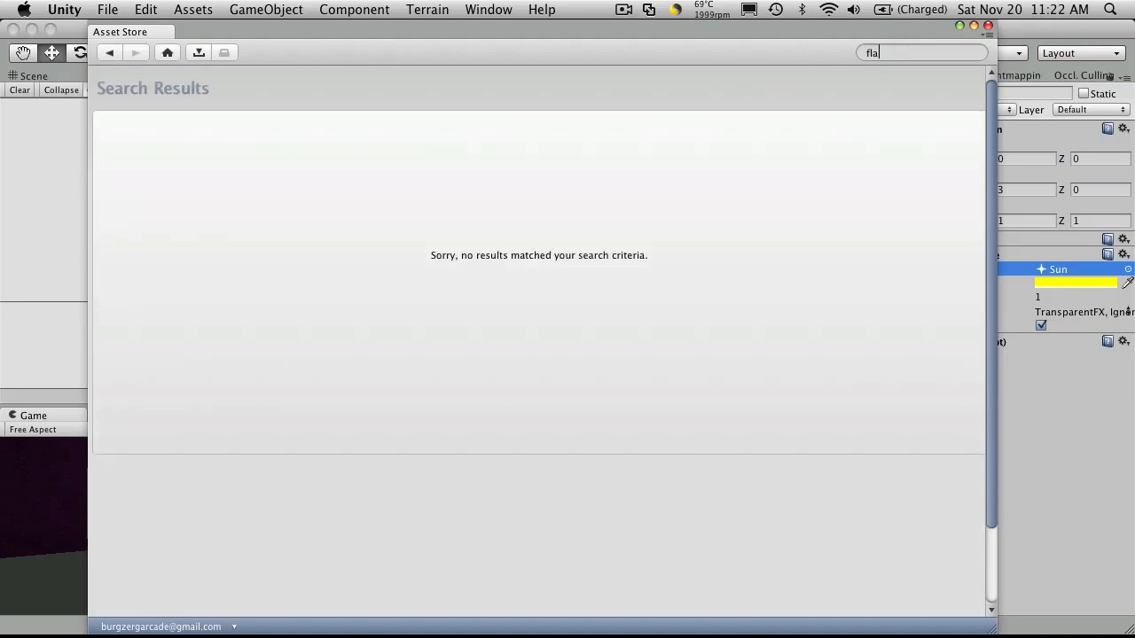
type("res")
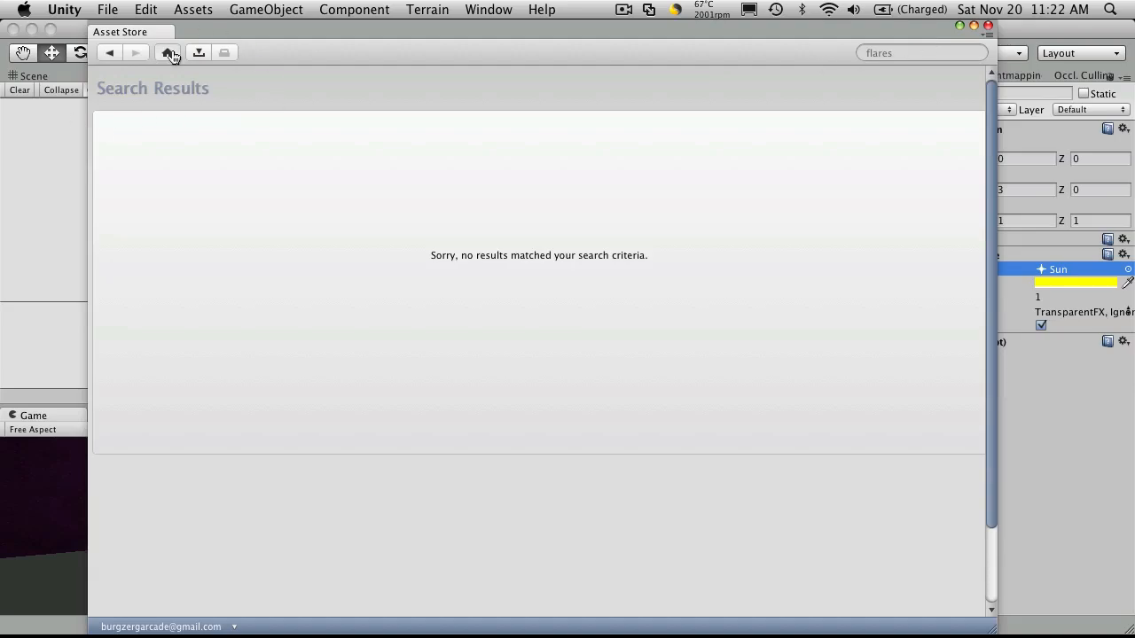
Go Home, browse Art Packages and select the Lens Flares package page
left_click(166, 53)
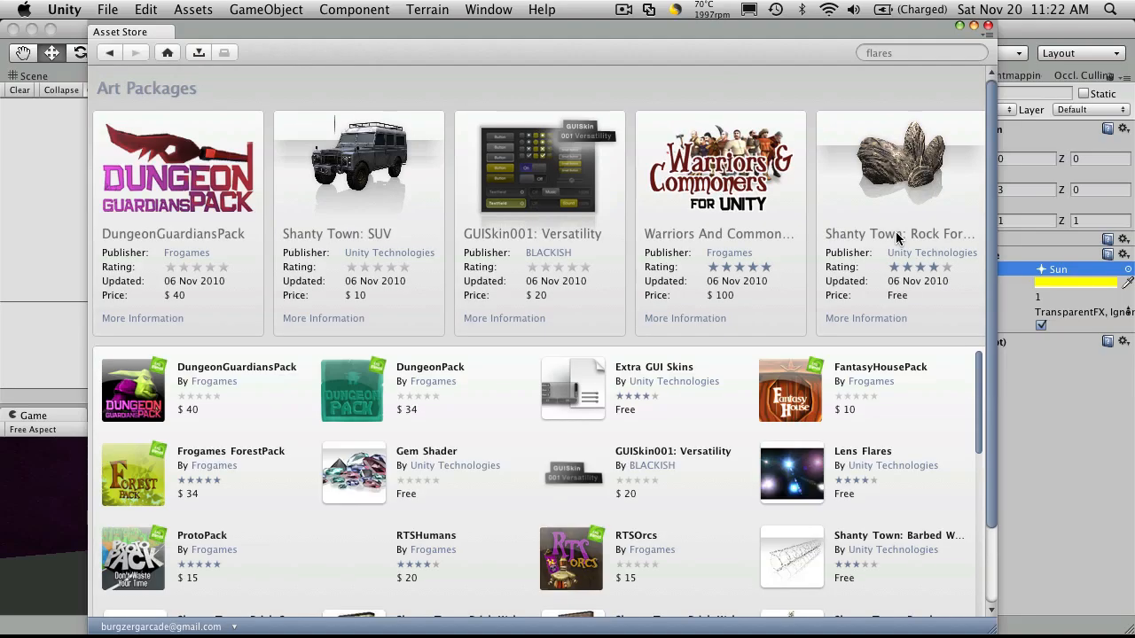
scroll("down", 3)
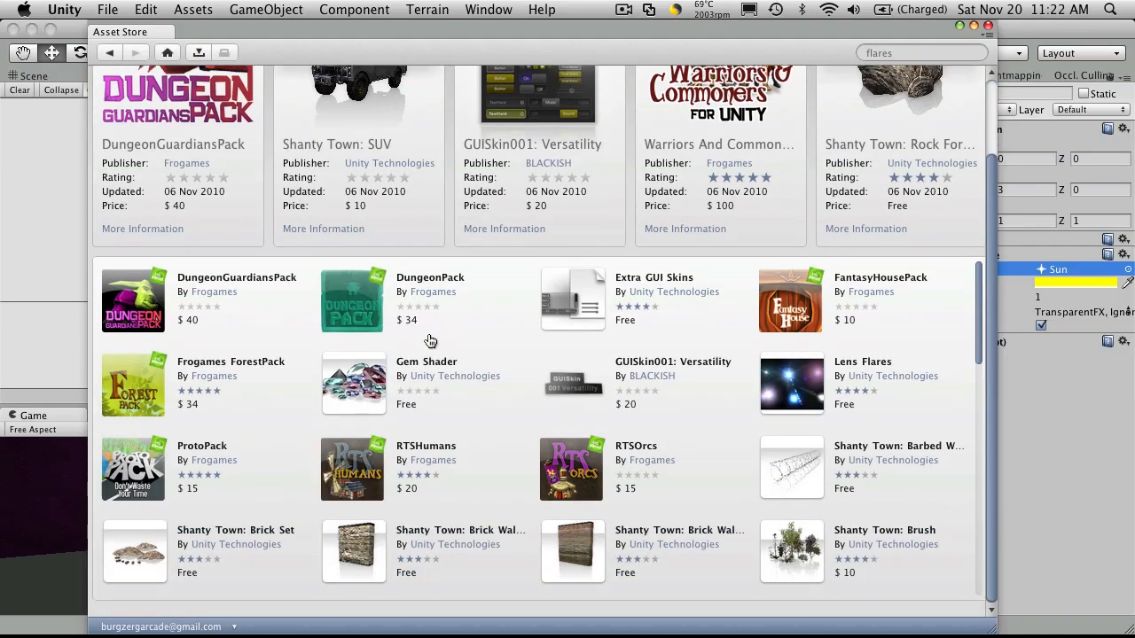
mouse_move(802, 390)
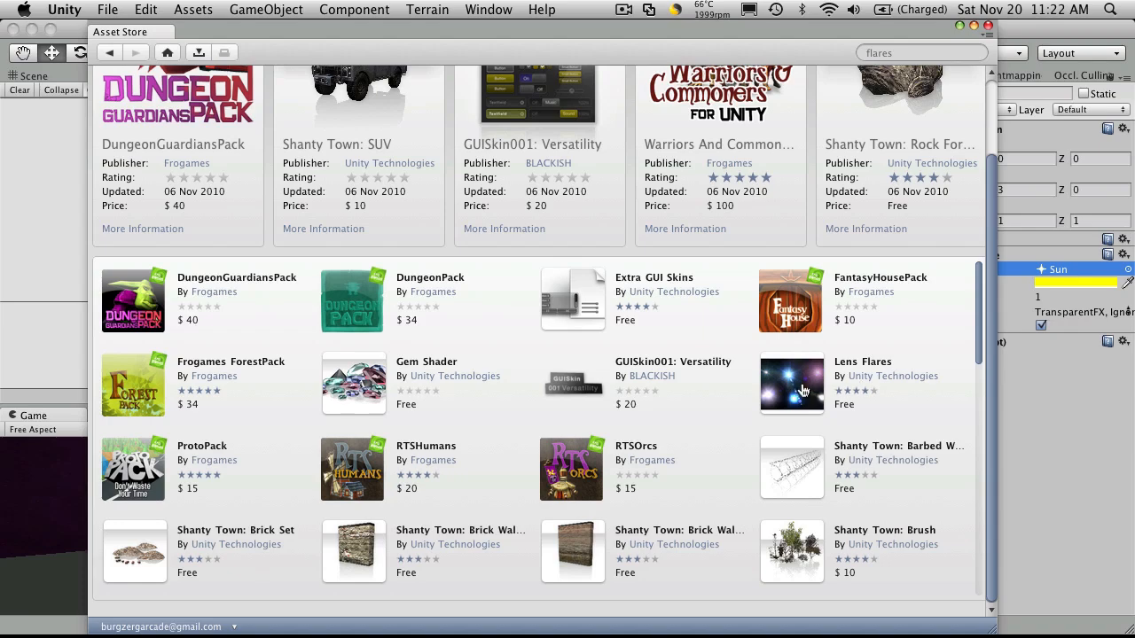
left_click(791, 383)
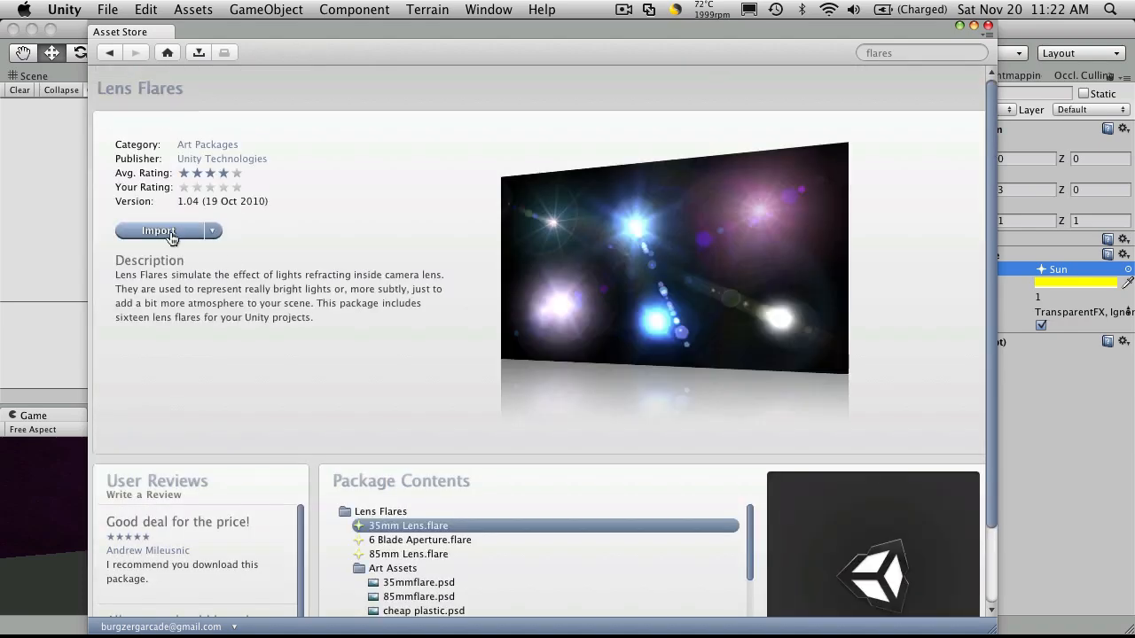
Import the Lens Flares package with all its flares and textures into the project
left_click(160, 231)
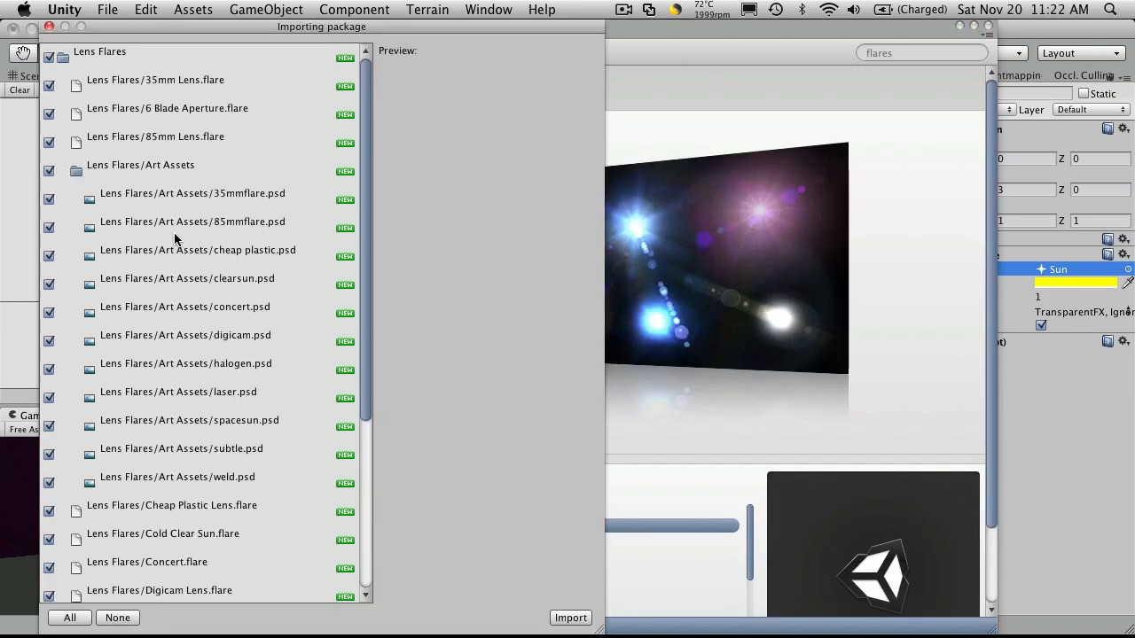
mouse_move(725, 92)
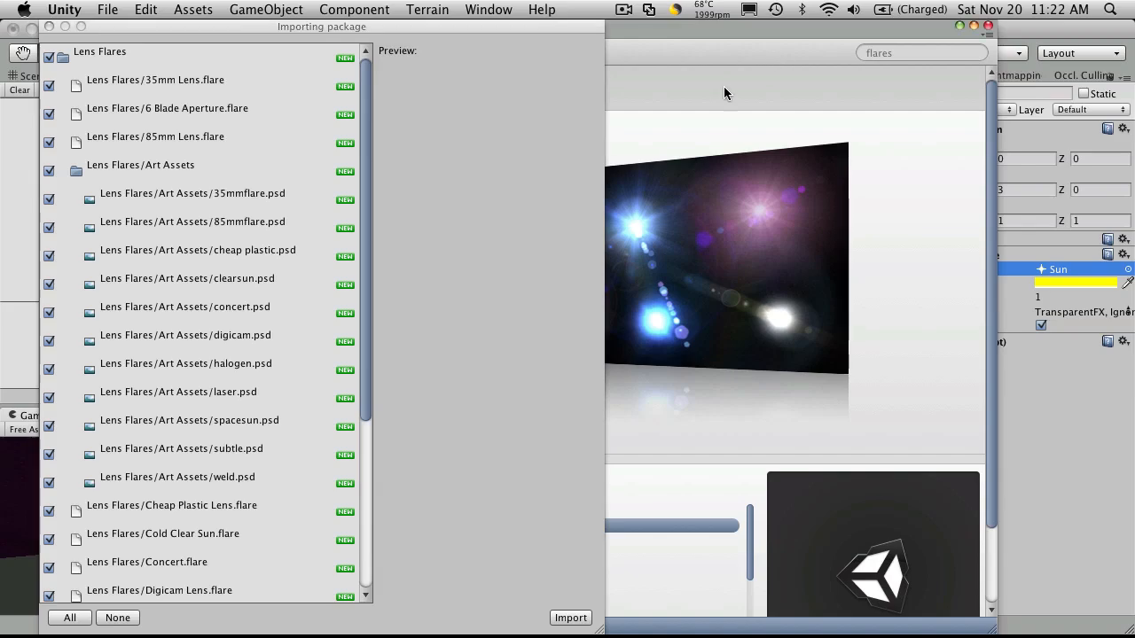
mouse_move(1048, 504)
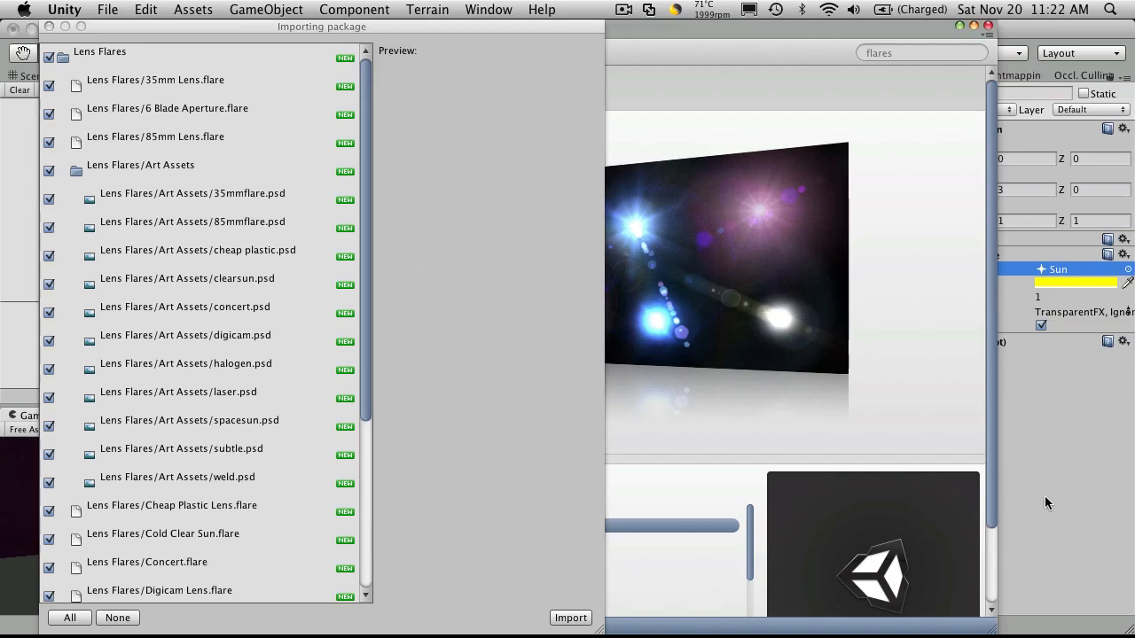
mouse_move(499, 495)
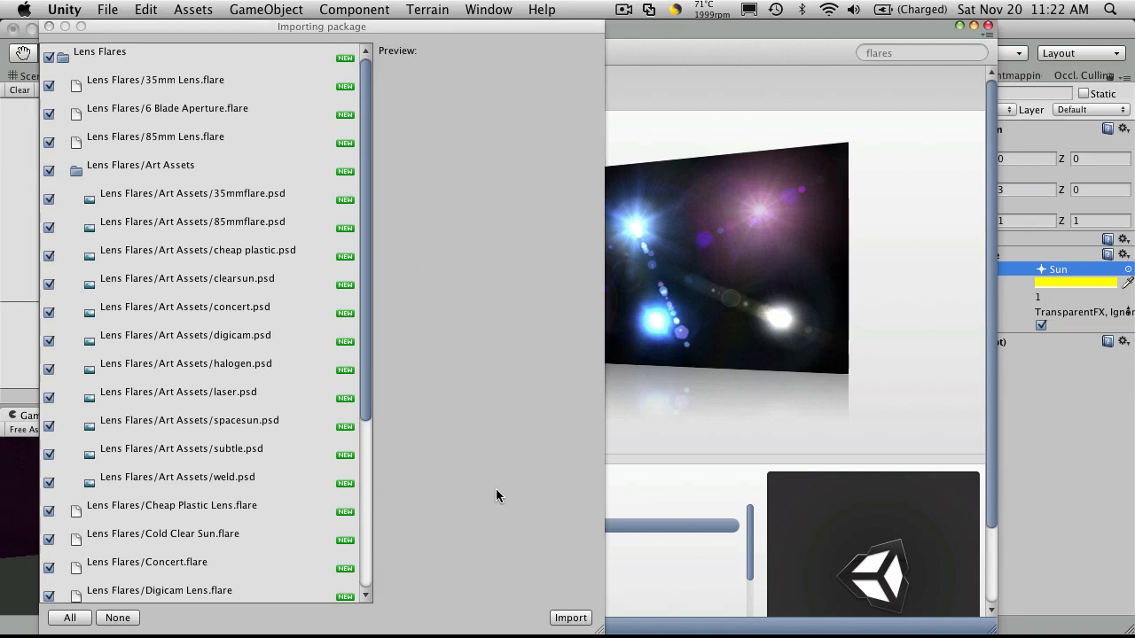
mouse_move(476, 553)
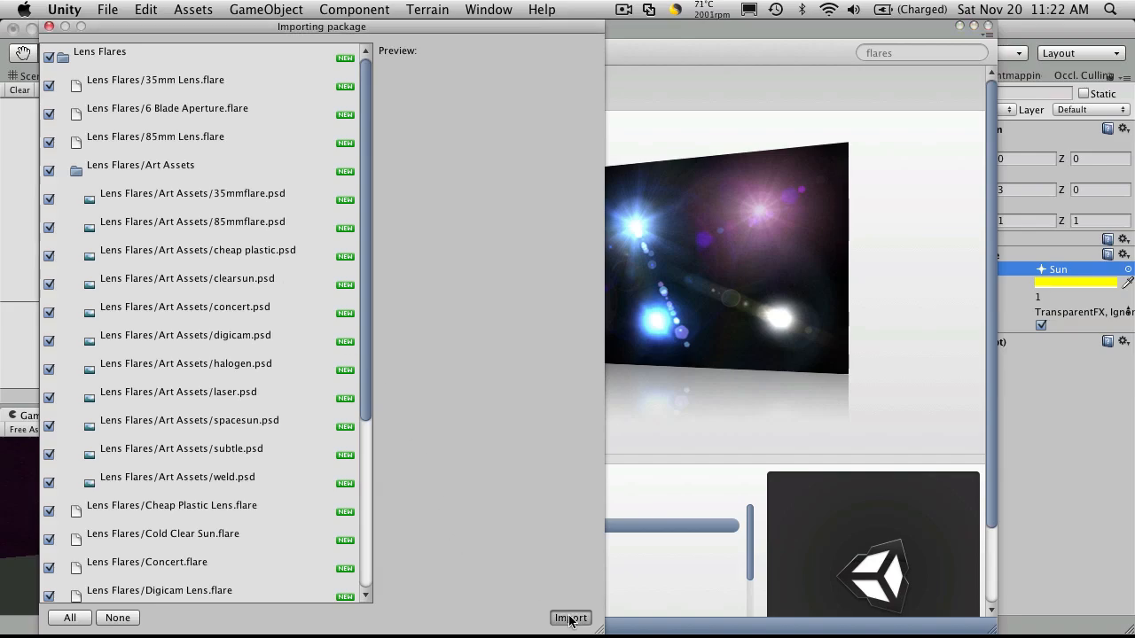
left_click(570, 617)
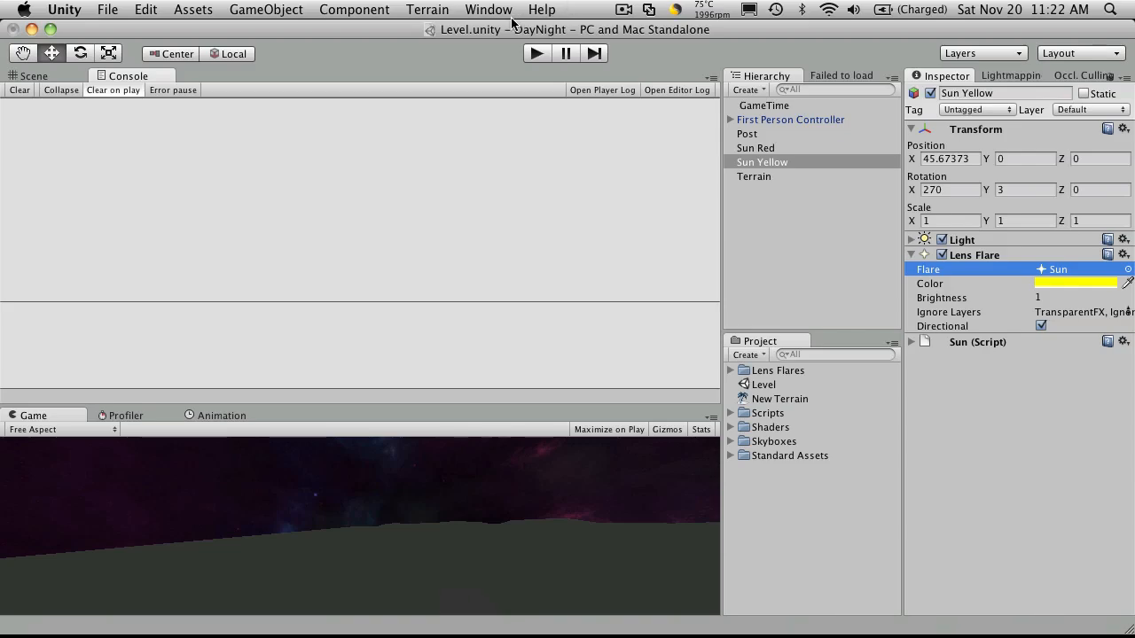
Bring the Asset Store window up, then expand the Lens Flares folder listing Laser and Sun (from space)
left_click(488, 10)
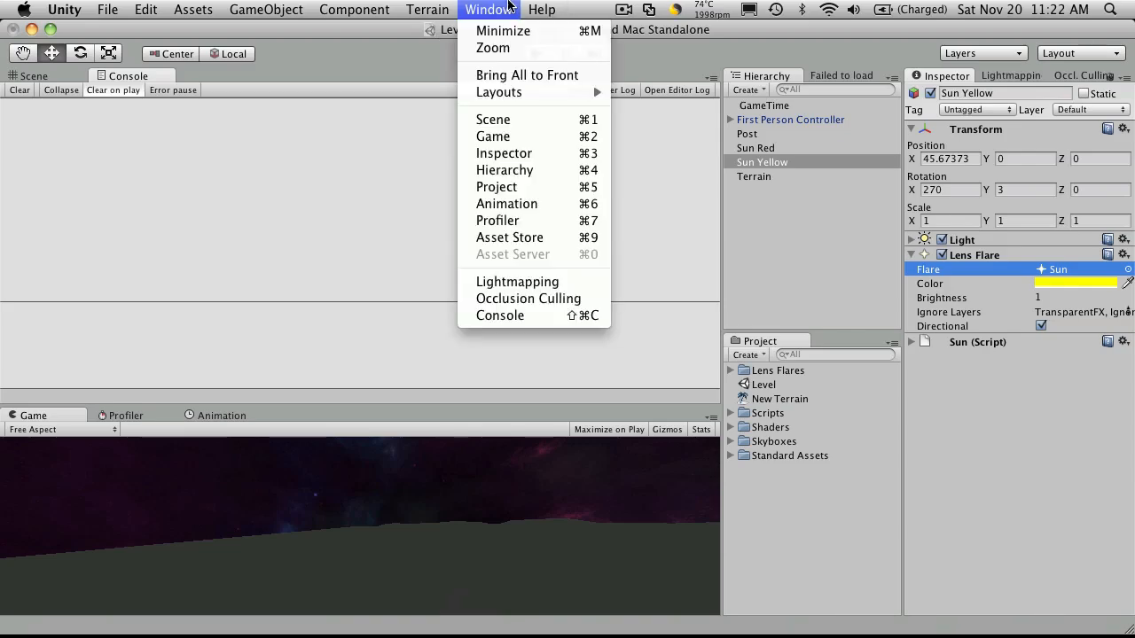
left_click(509, 238)
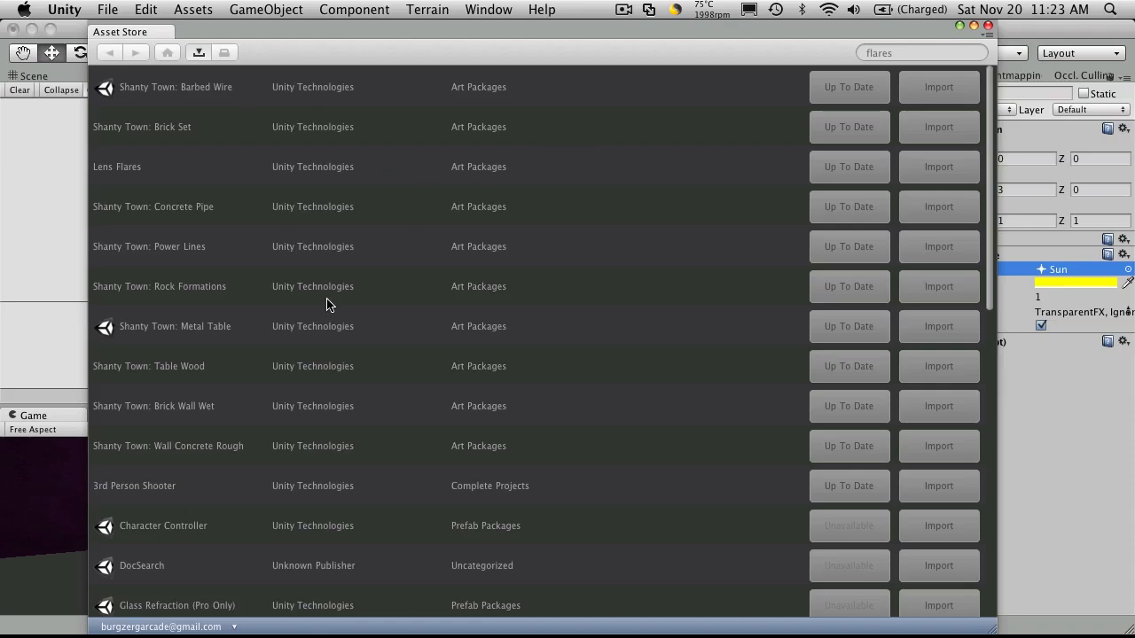
mouse_move(371, 99)
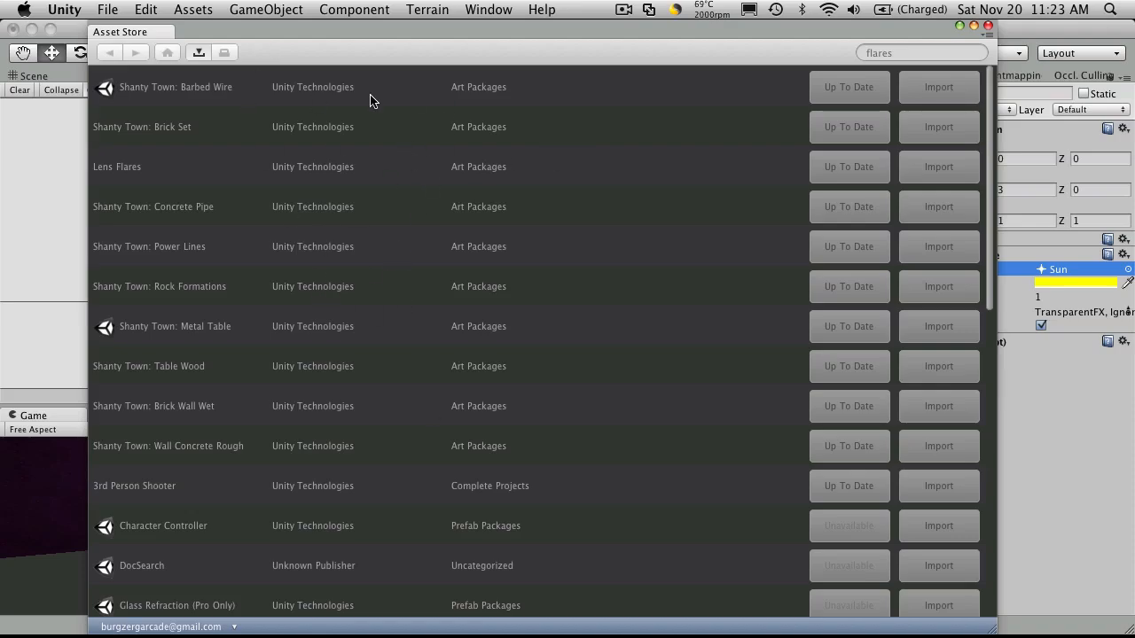
mouse_move(441, 206)
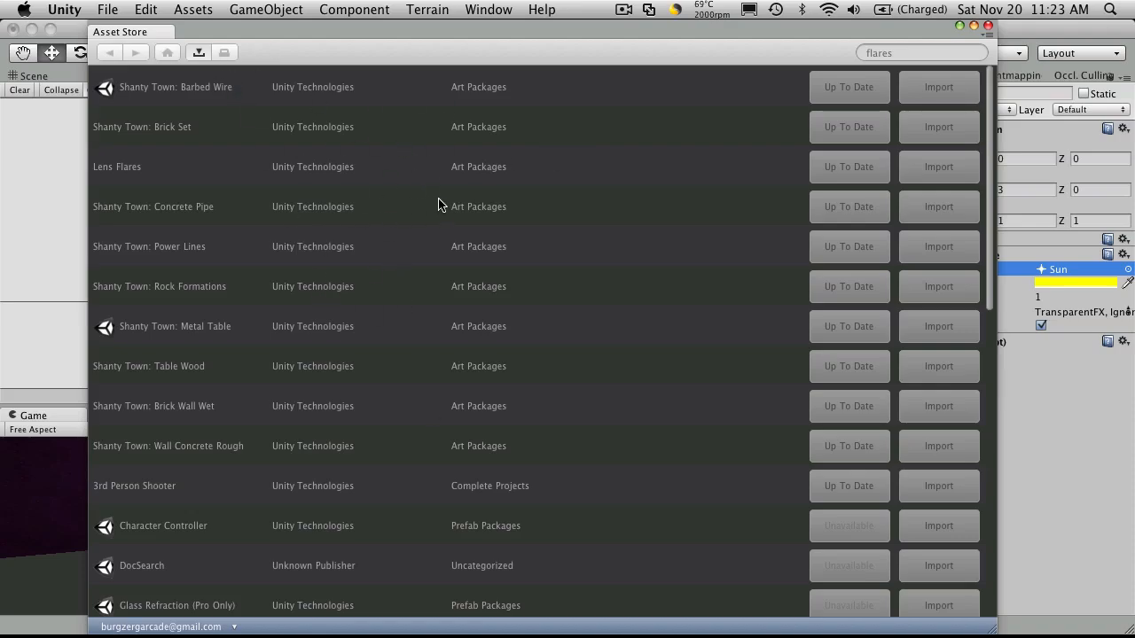
mouse_move(882, 326)
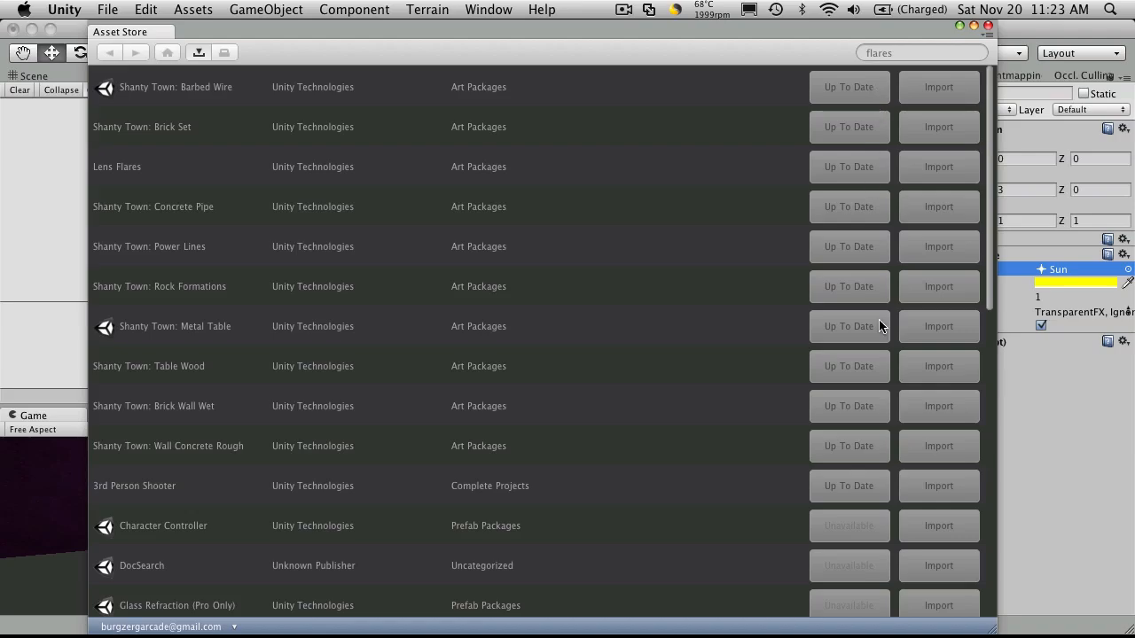
mouse_move(861, 489)
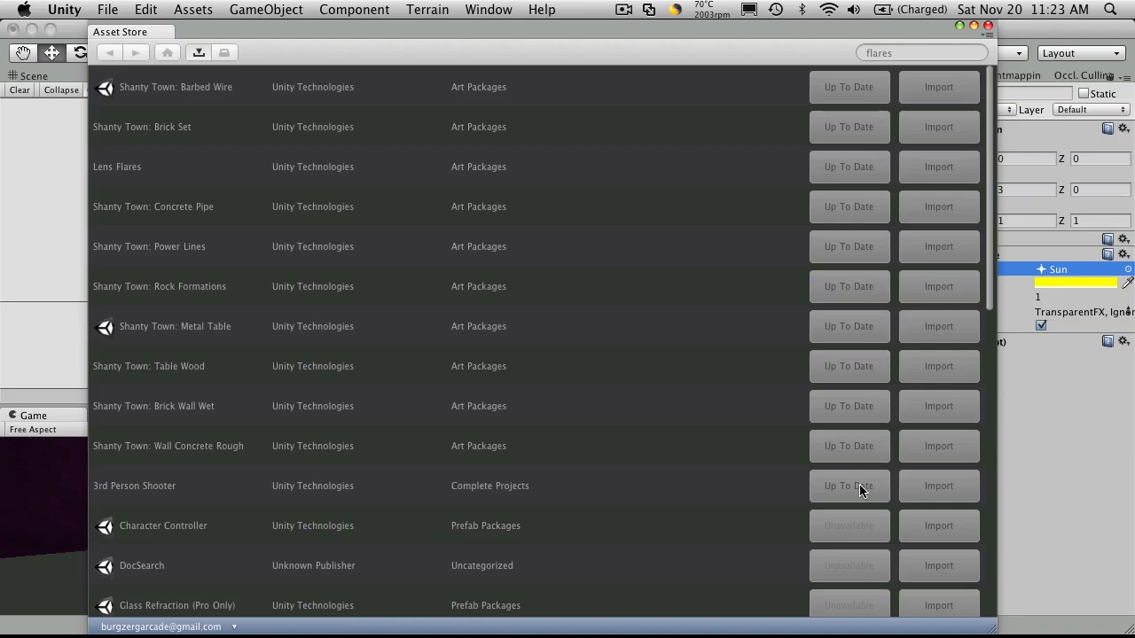
scroll("down", 3)
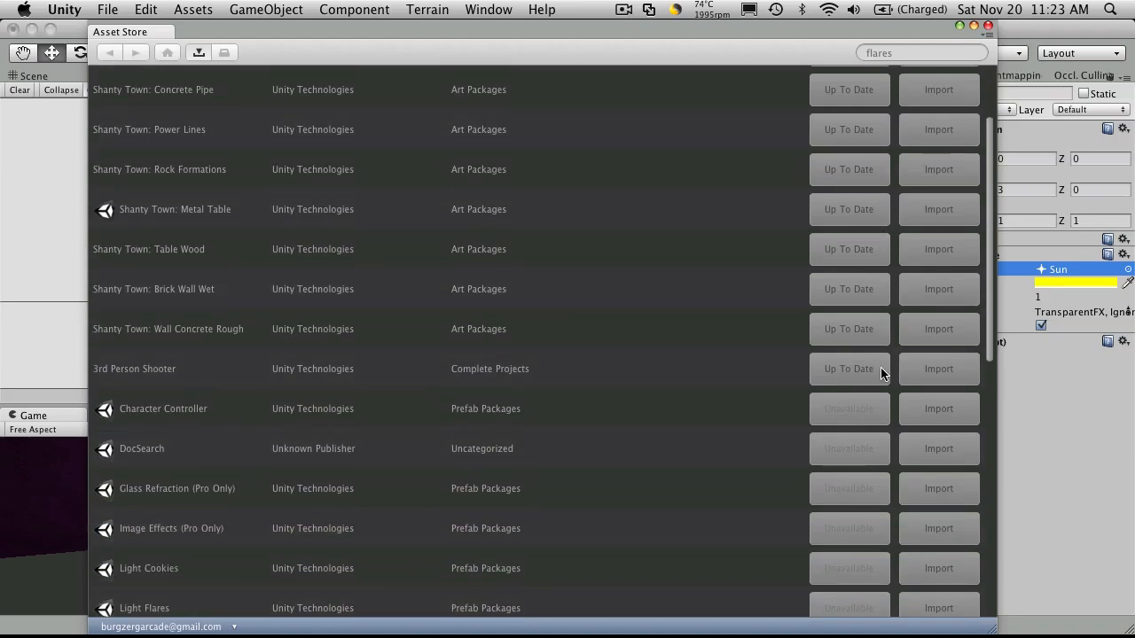
scroll("up", 3)
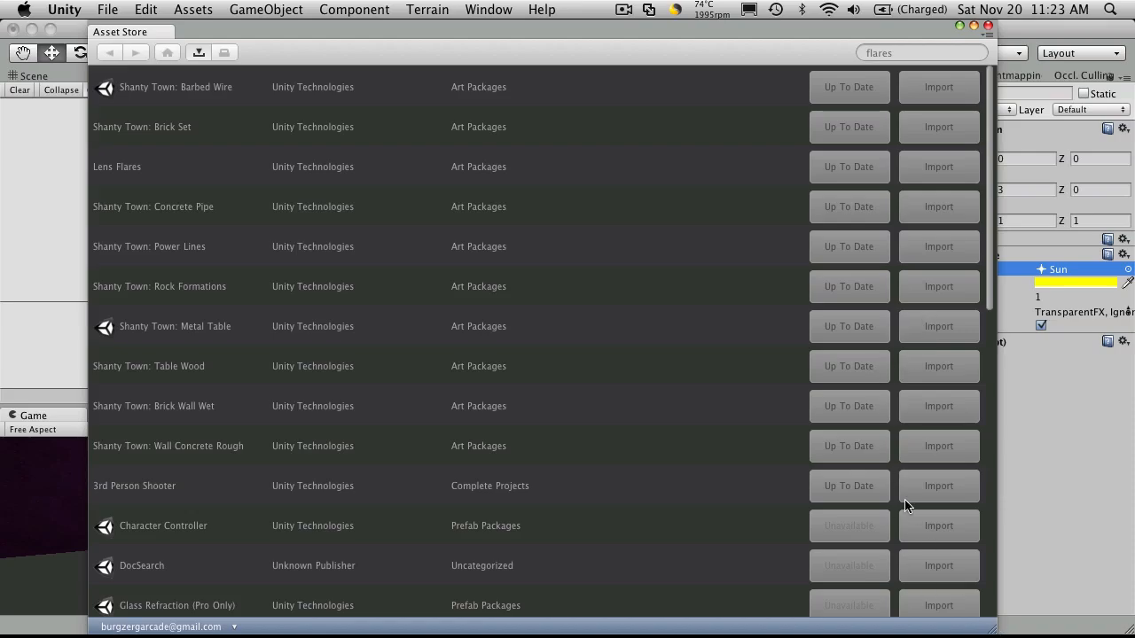
mouse_move(642, 7)
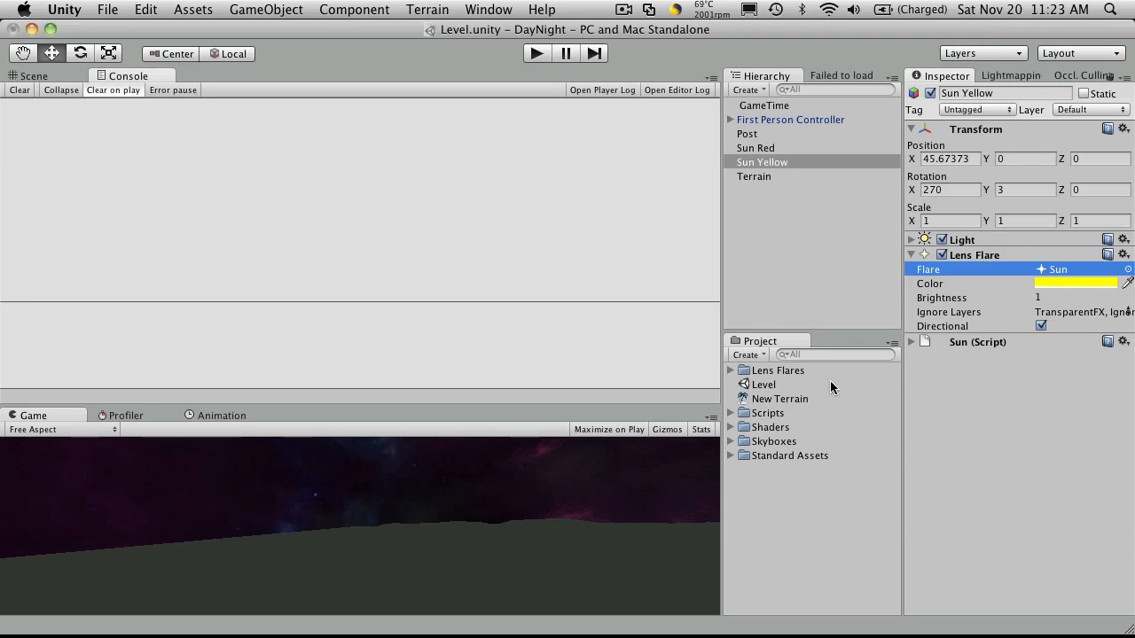
left_click(731, 371)
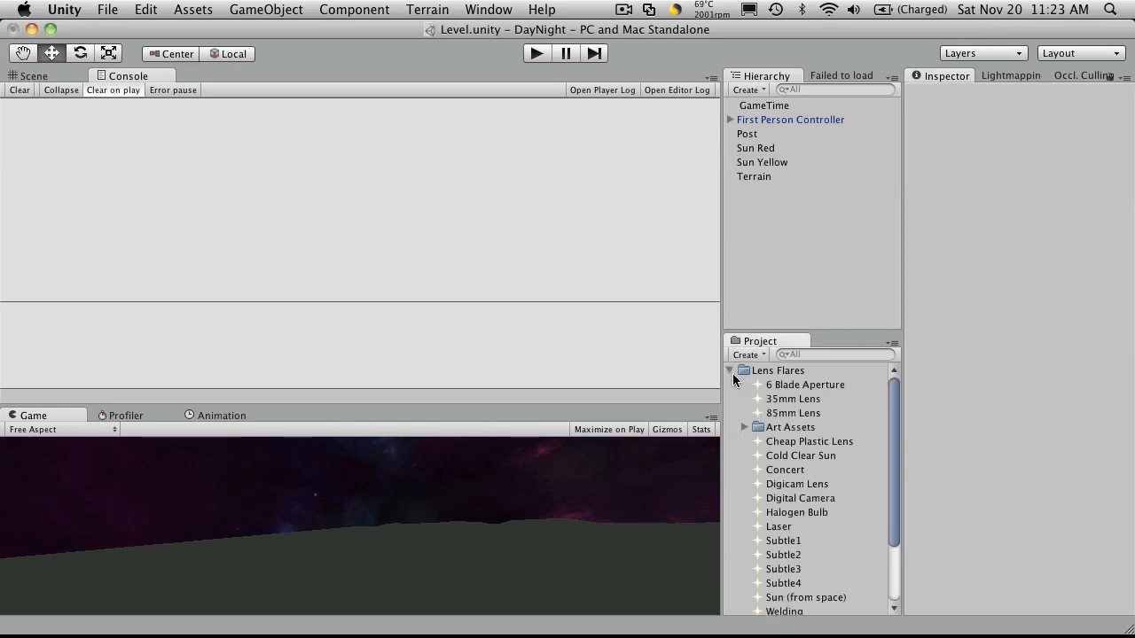
mouse_move(773, 146)
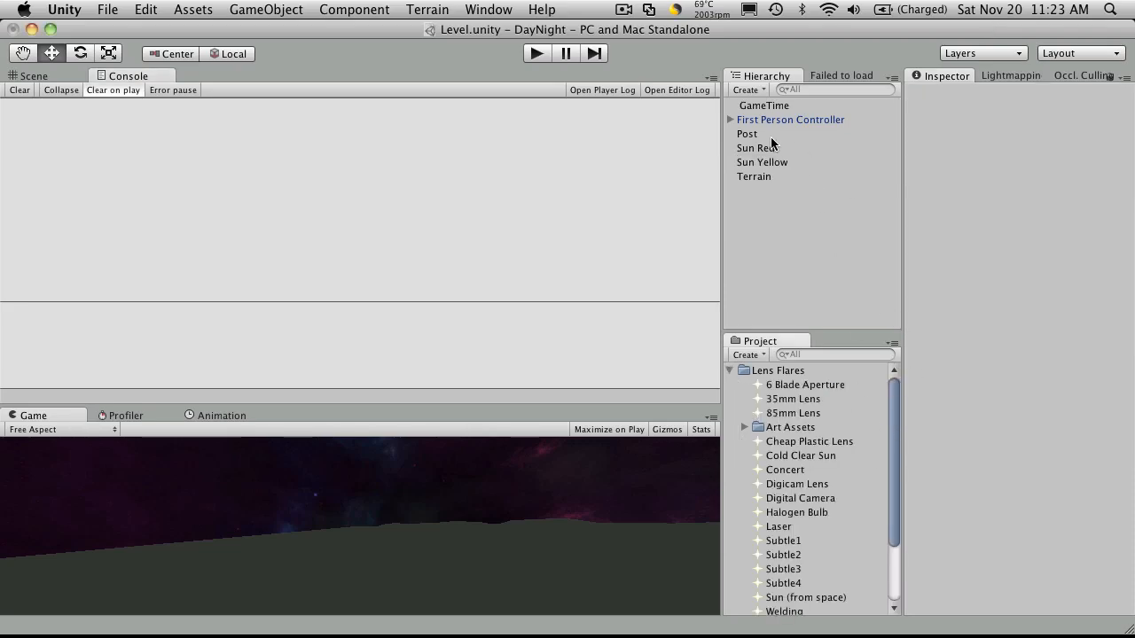
Assign the Sun (from space) flare to the sun's lens flare and run the scene to test it
left_click(756, 149)
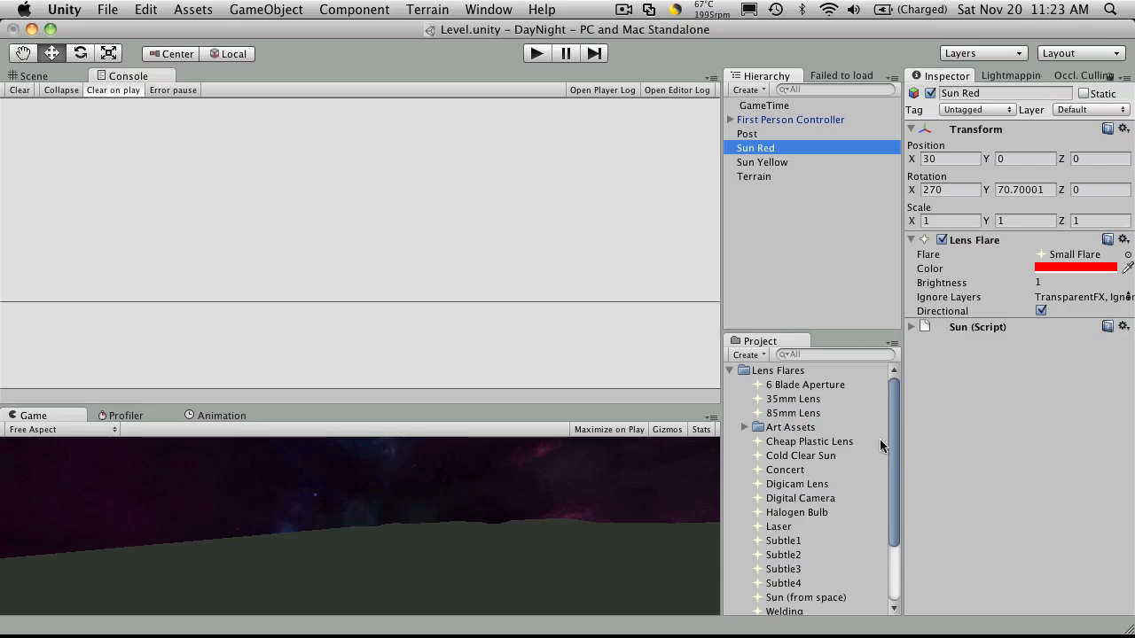
scroll("down", 3)
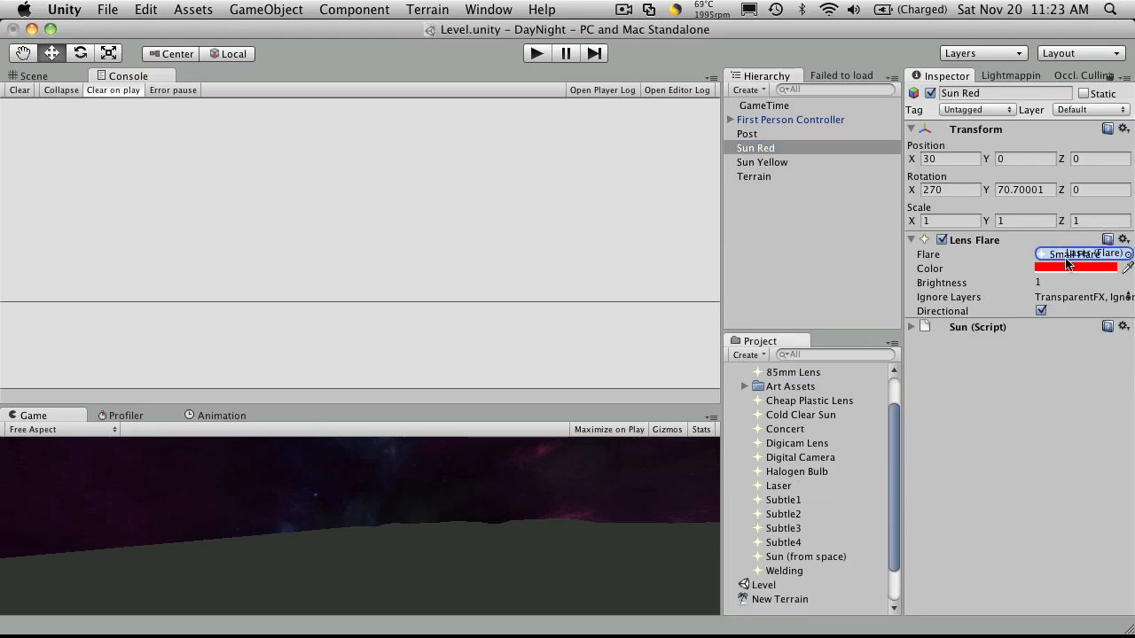
left_click(763, 161)
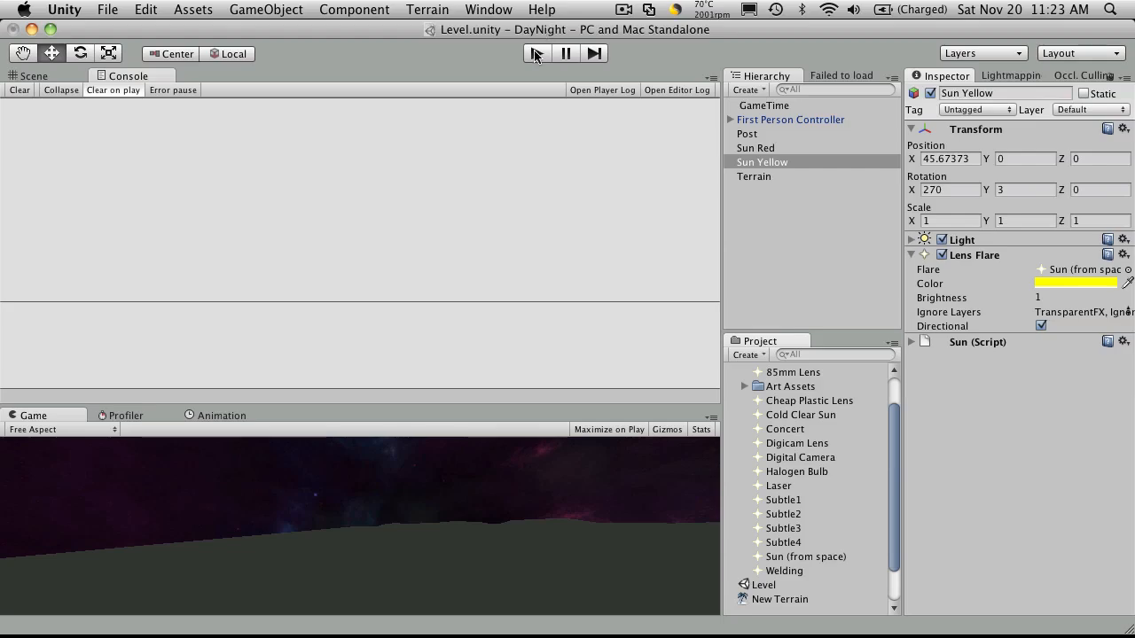
left_click(535, 53)
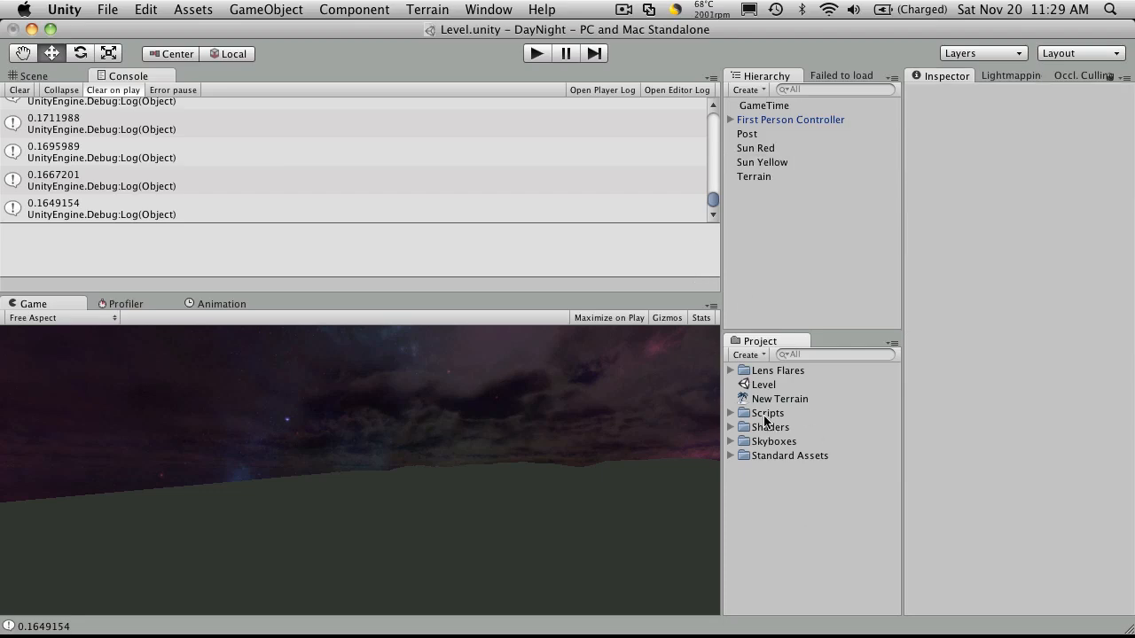
mouse_move(1020, 481)
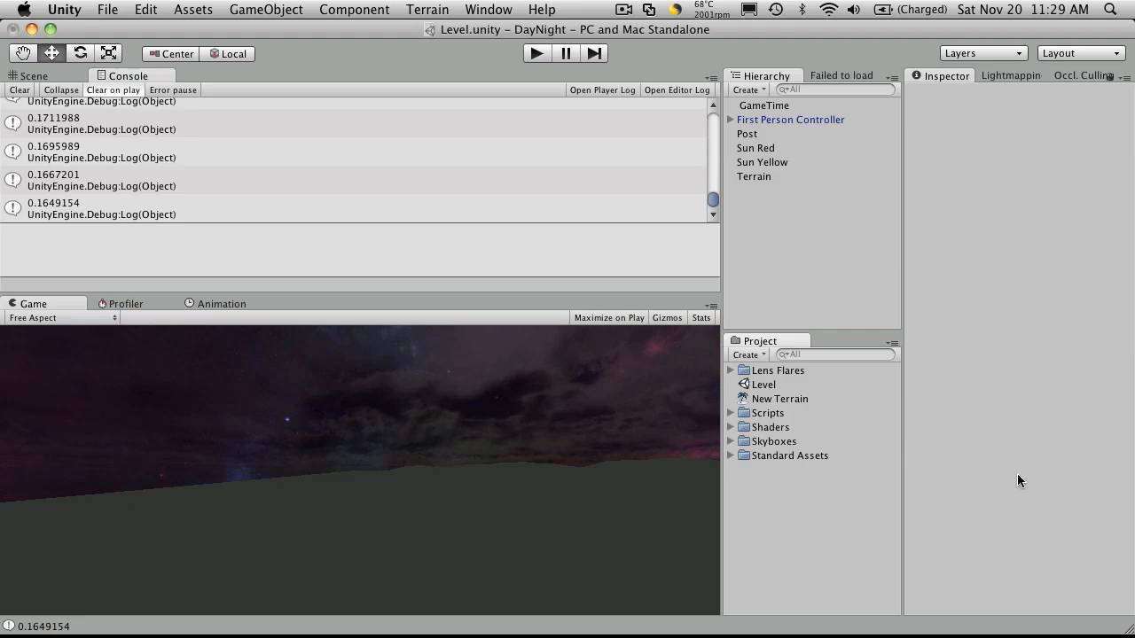
Select the Lens Flares, Scripts, Shaders and Skyboxes folders together
left_click(777, 371)
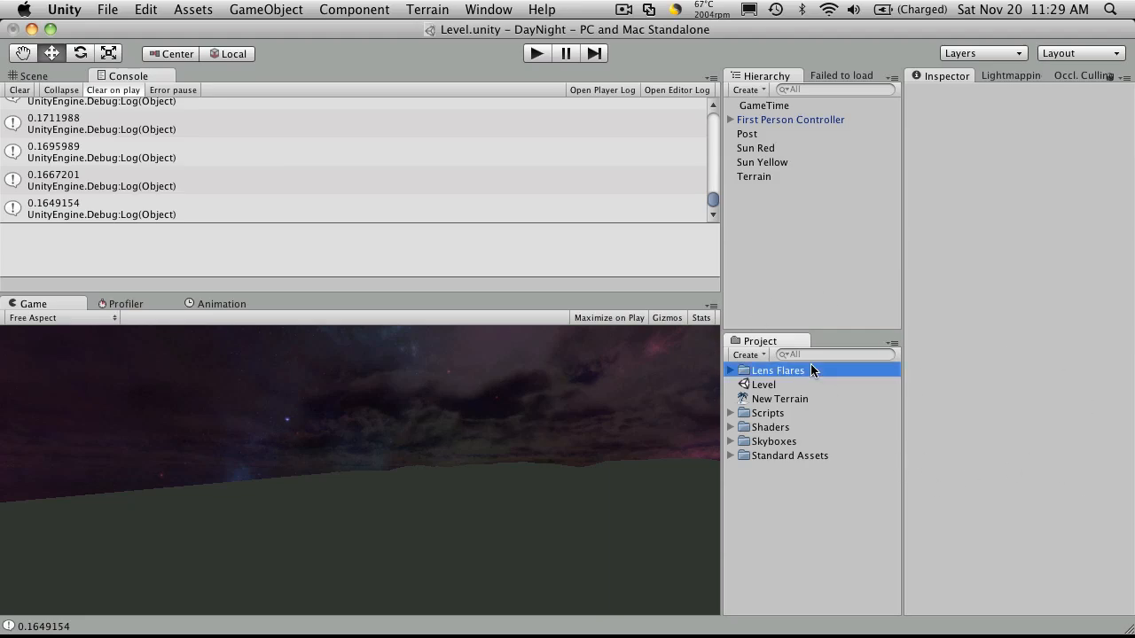
left_click(777, 371)
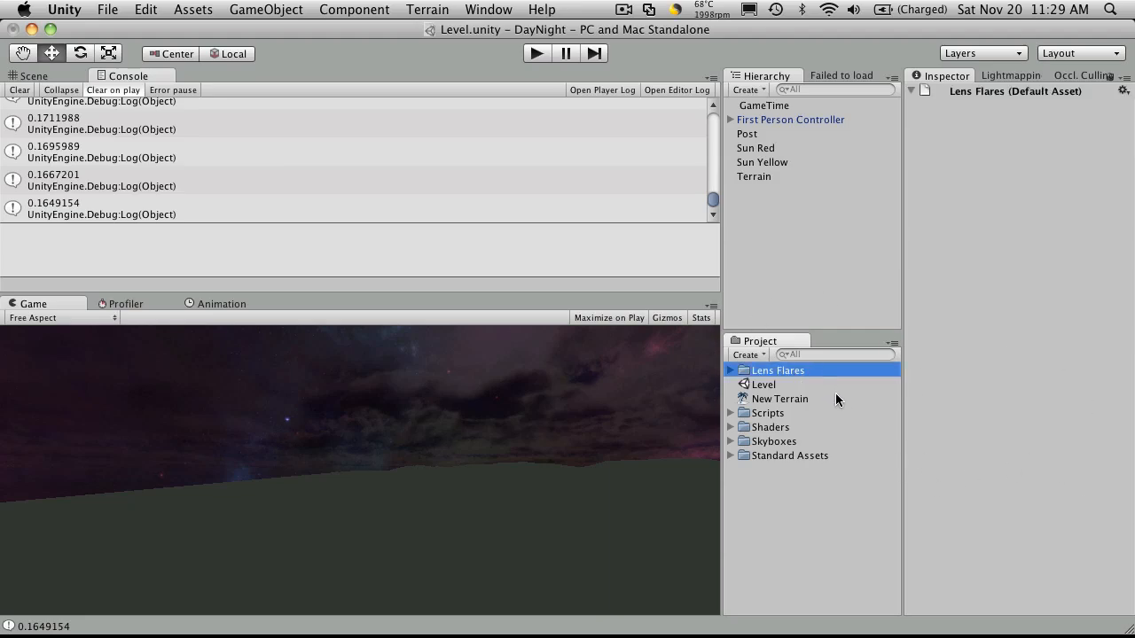
mouse_move(798, 394)
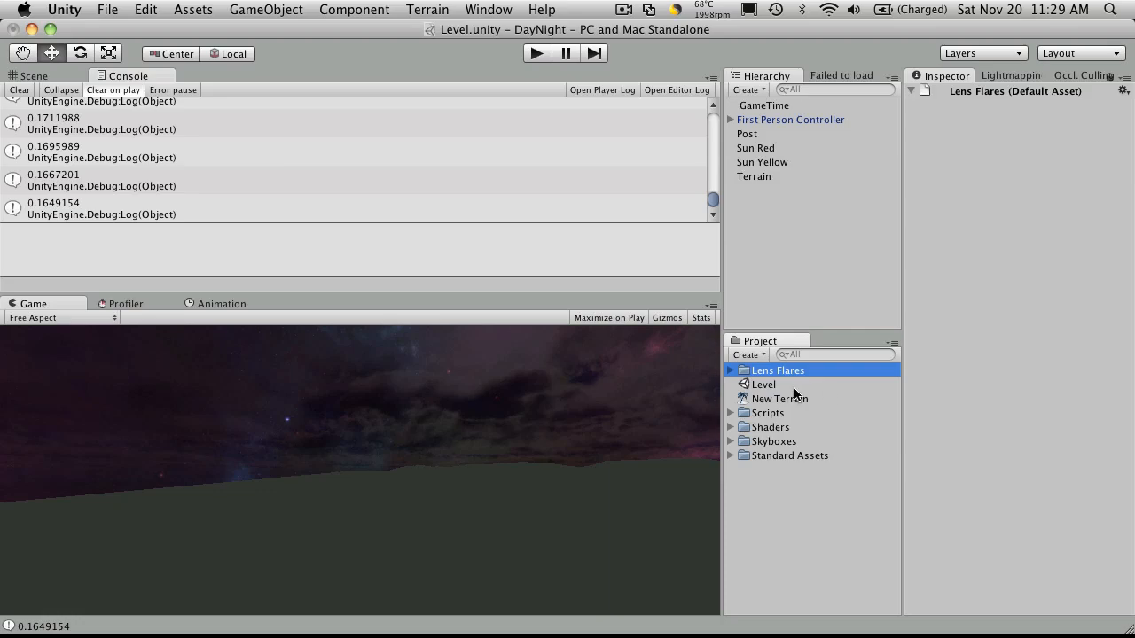
mouse_move(789, 376)
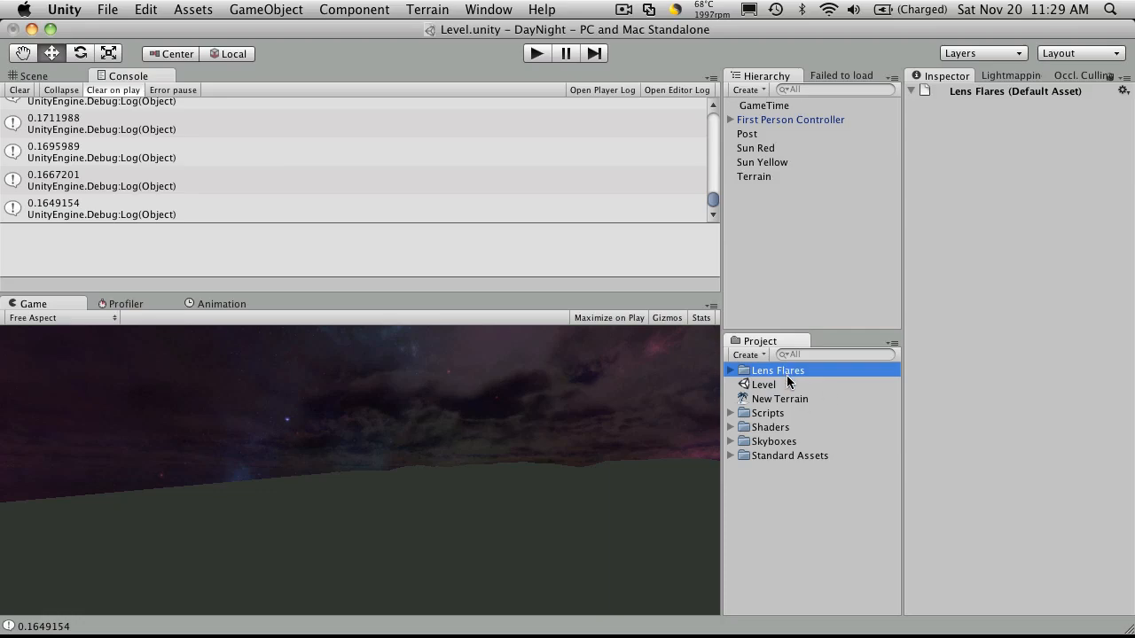
left_click(768, 413)
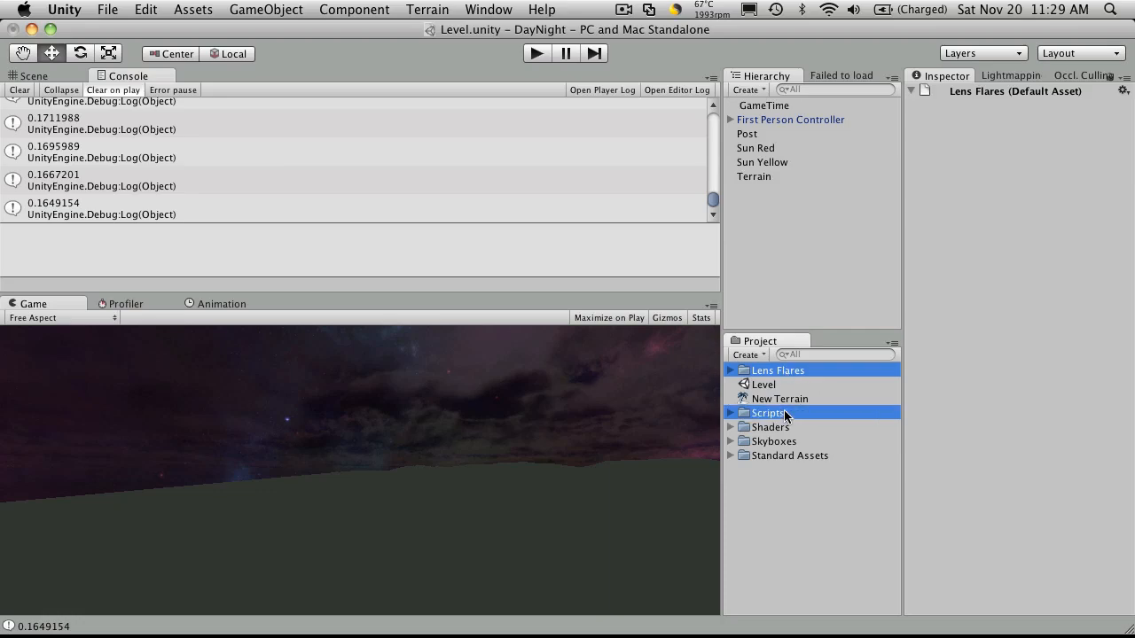
left_click(770, 426)
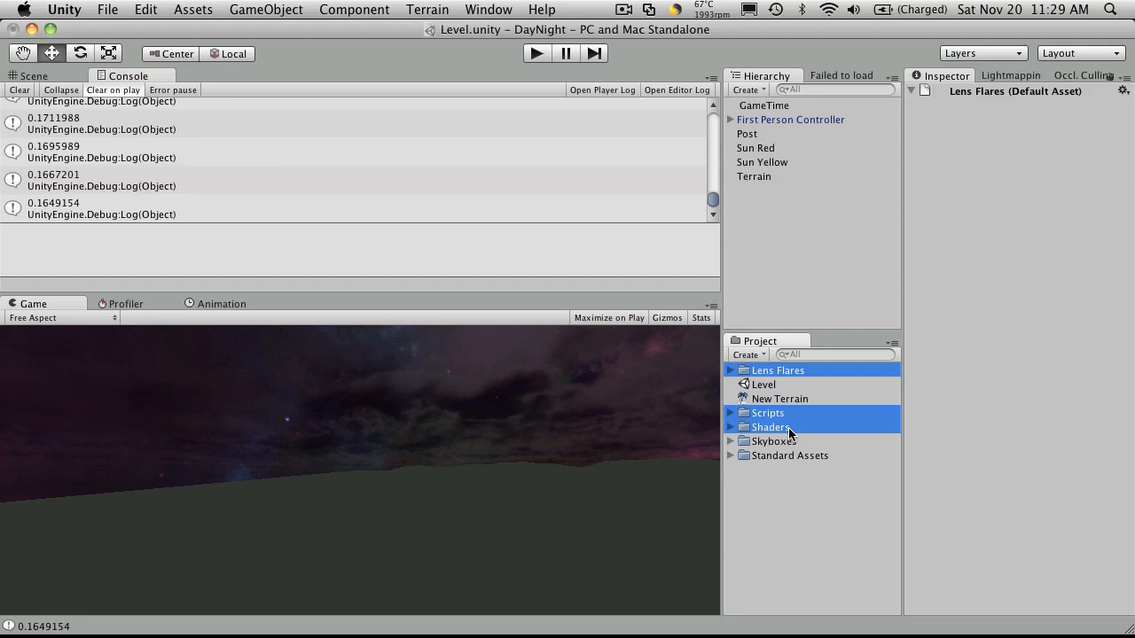
left_click(774, 440)
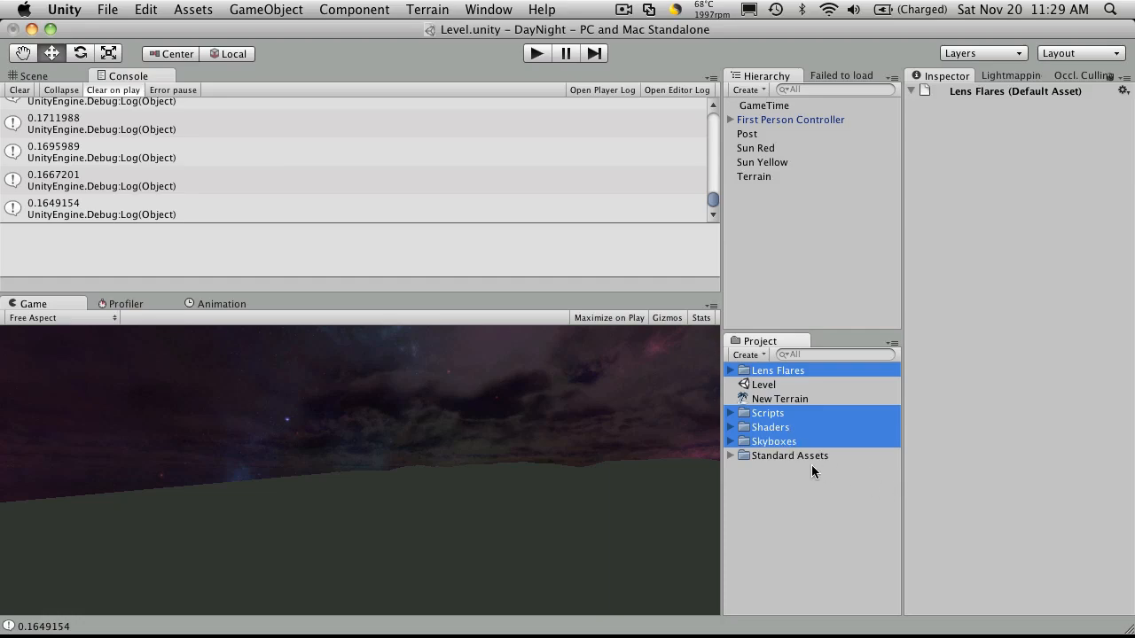
Expand Standard Assets and the Lens Flares folder to review their contents
left_click(731, 454)
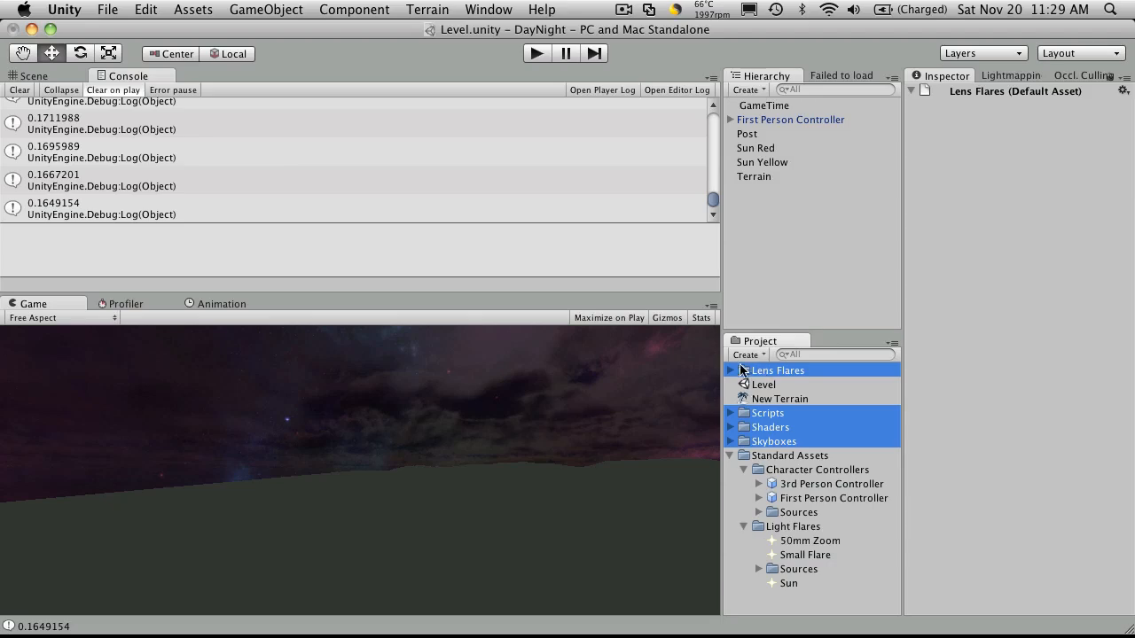
left_click(731, 371)
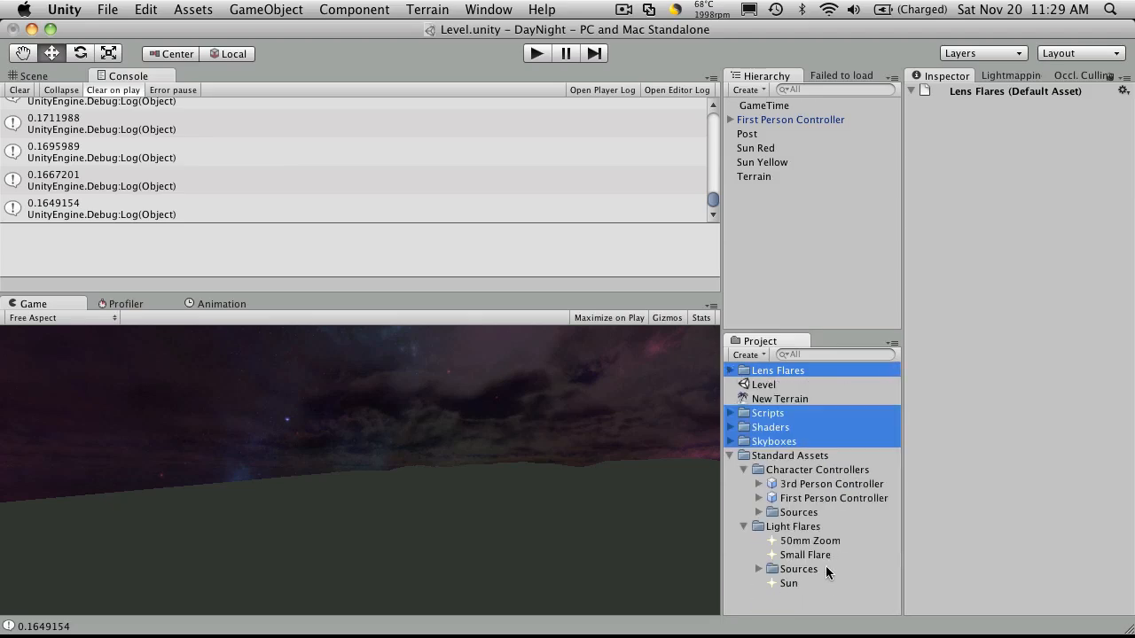
left_click(732, 370)
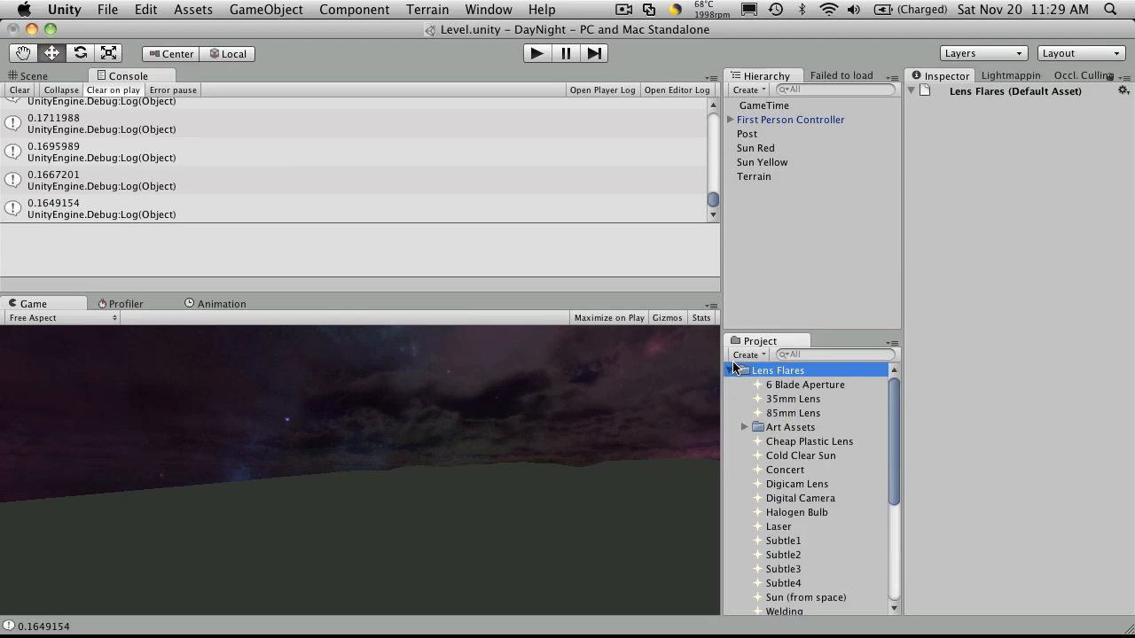
Move the Standard Assets flare assets into the Lens Flares folder and review its contents
scroll("down", 3)
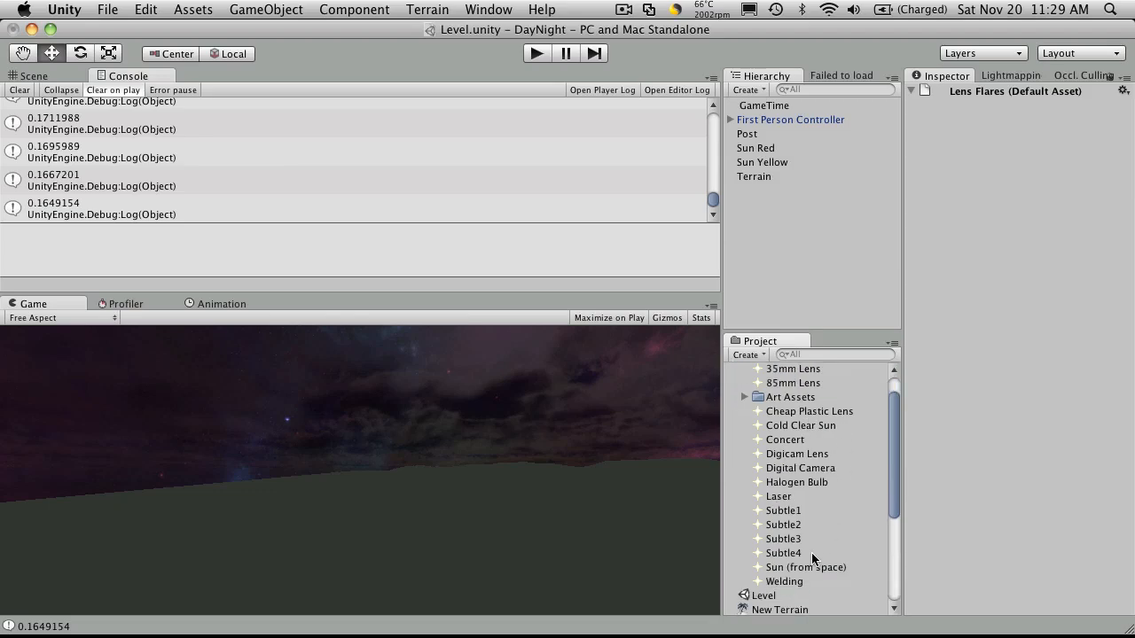
left_click(733, 371)
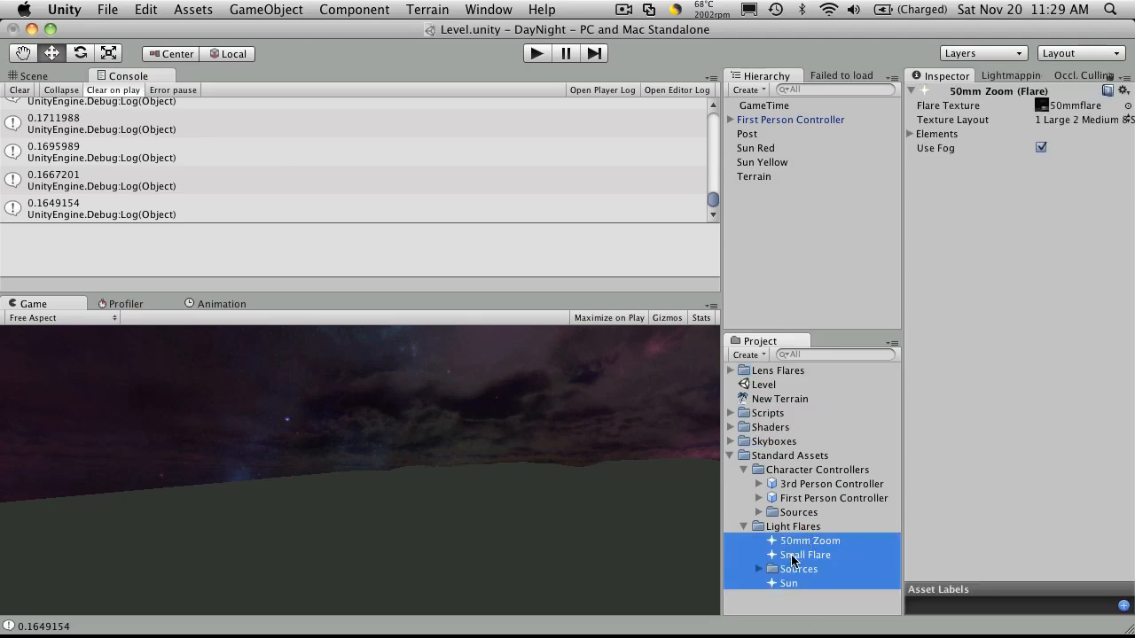
left_click(771, 370)
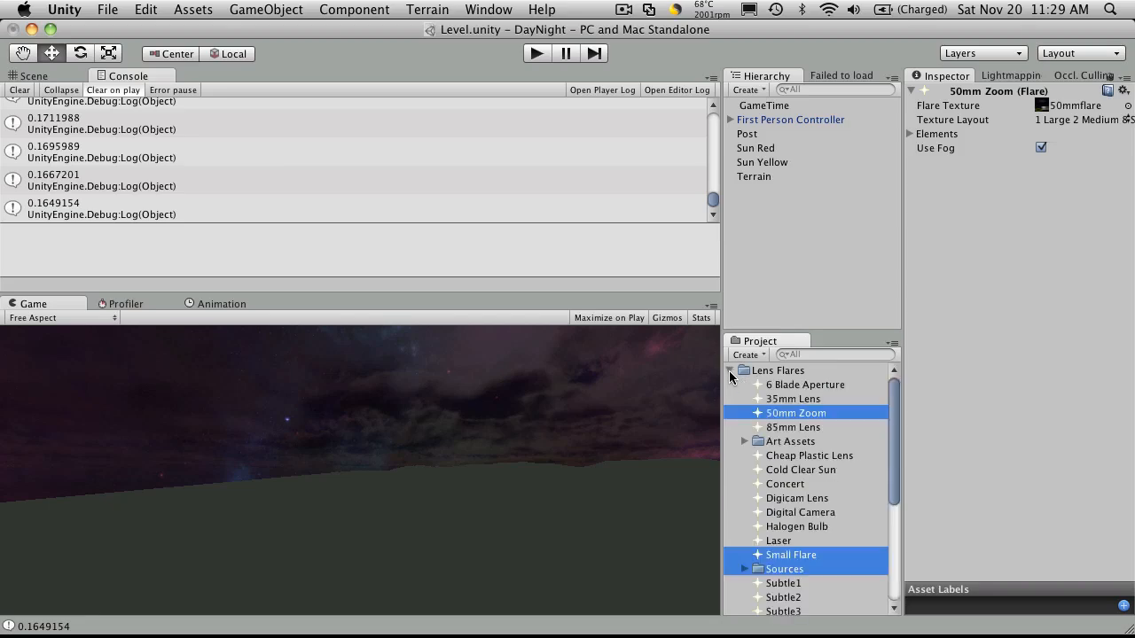
scroll("down", 3)
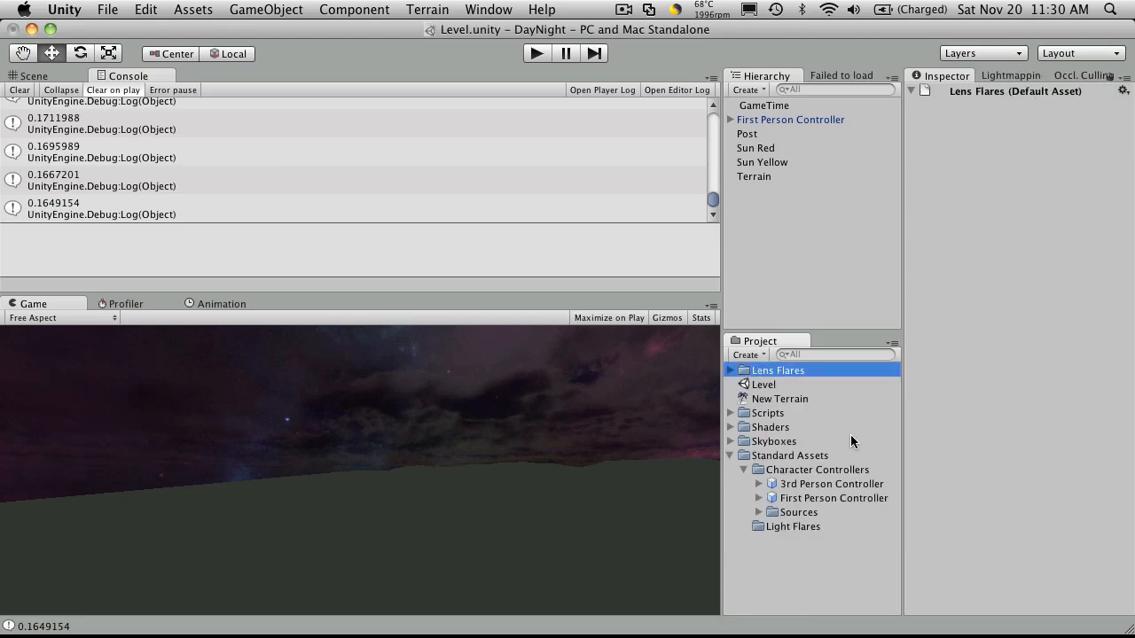
Reselect Lens Flares through Skyboxes for export and collapse Standard Assets
left_click(768, 411)
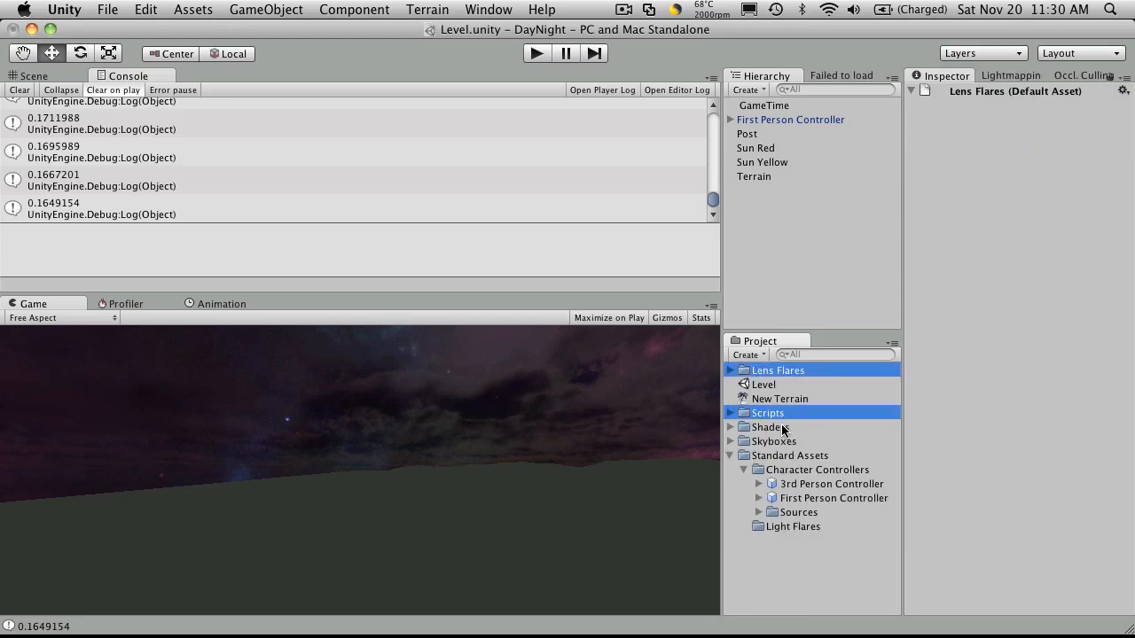
left_click(770, 428)
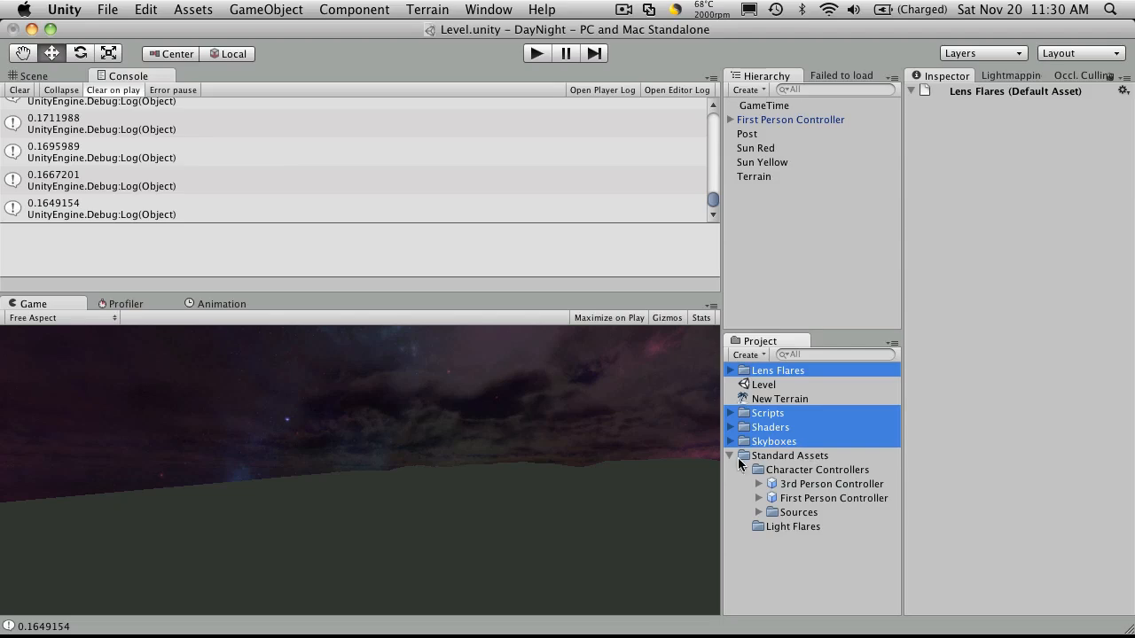
left_click(731, 454)
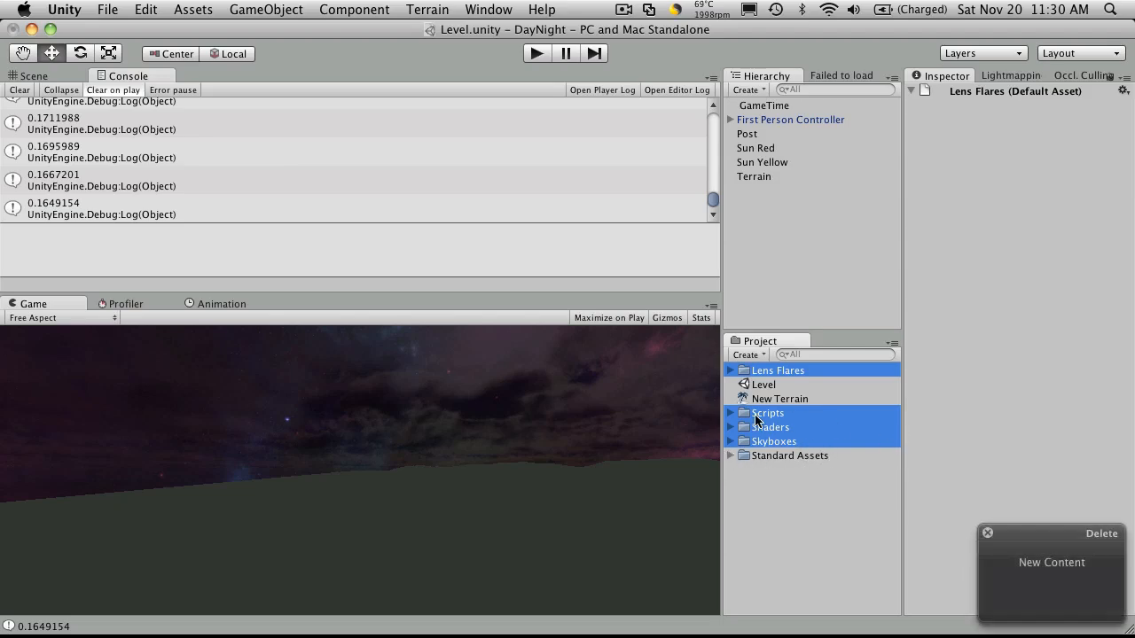
Start Assets > Export Package for the four selected folders
right_click(767, 412)
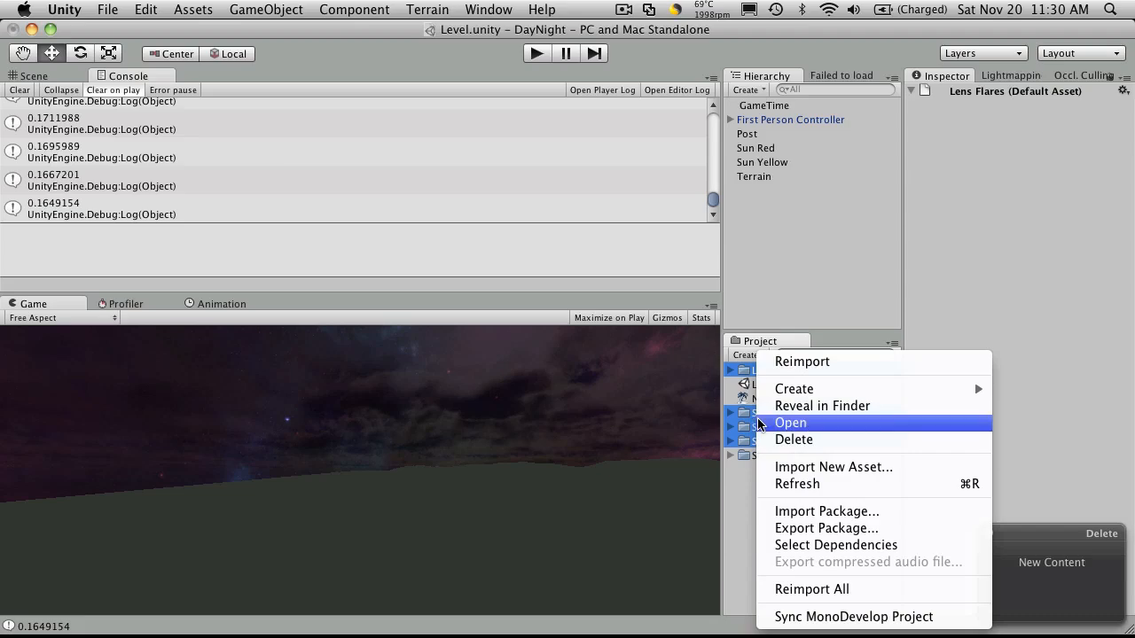
mouse_move(825, 529)
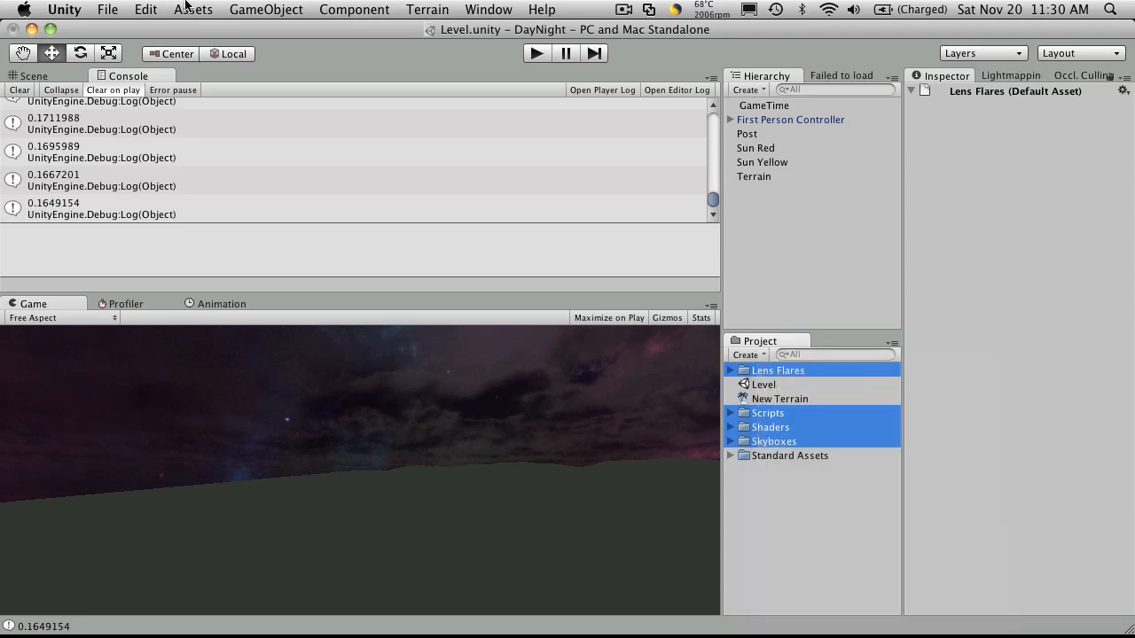
left_click(192, 10)
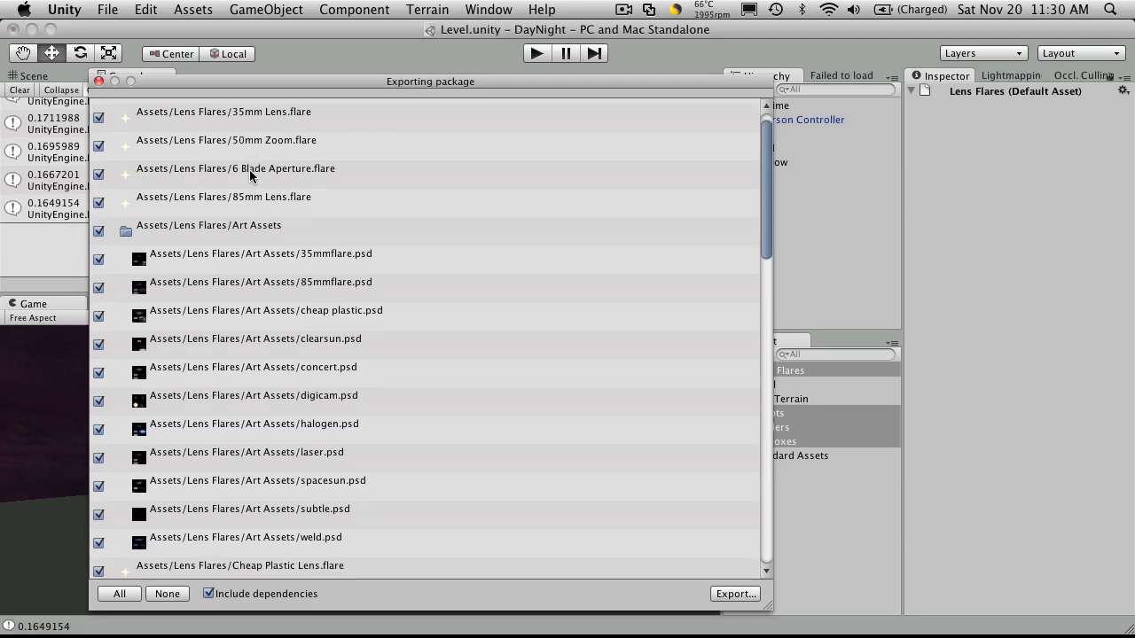
Keep all assets and dependencies checked and proceed to export the package
scroll("down", 3)
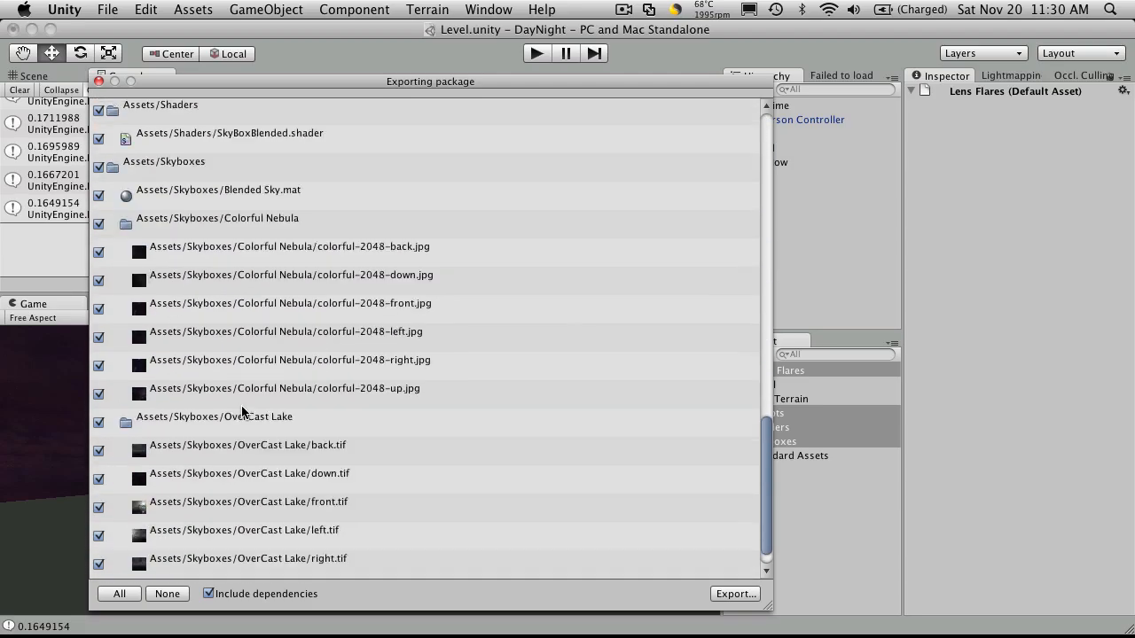
scroll("up", 3)
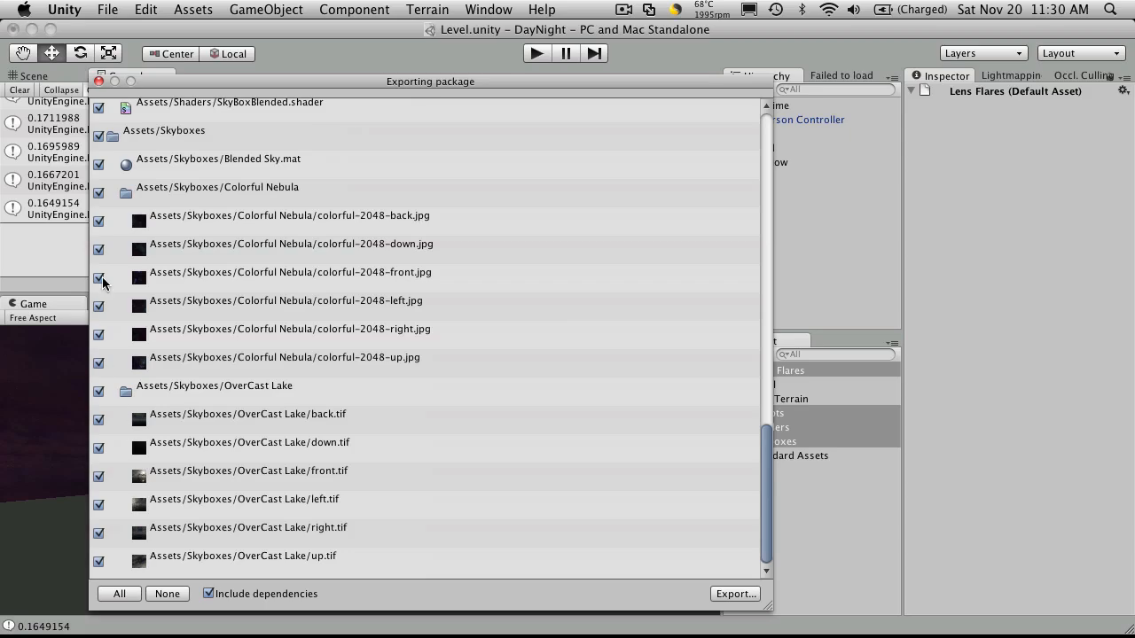
mouse_move(209, 380)
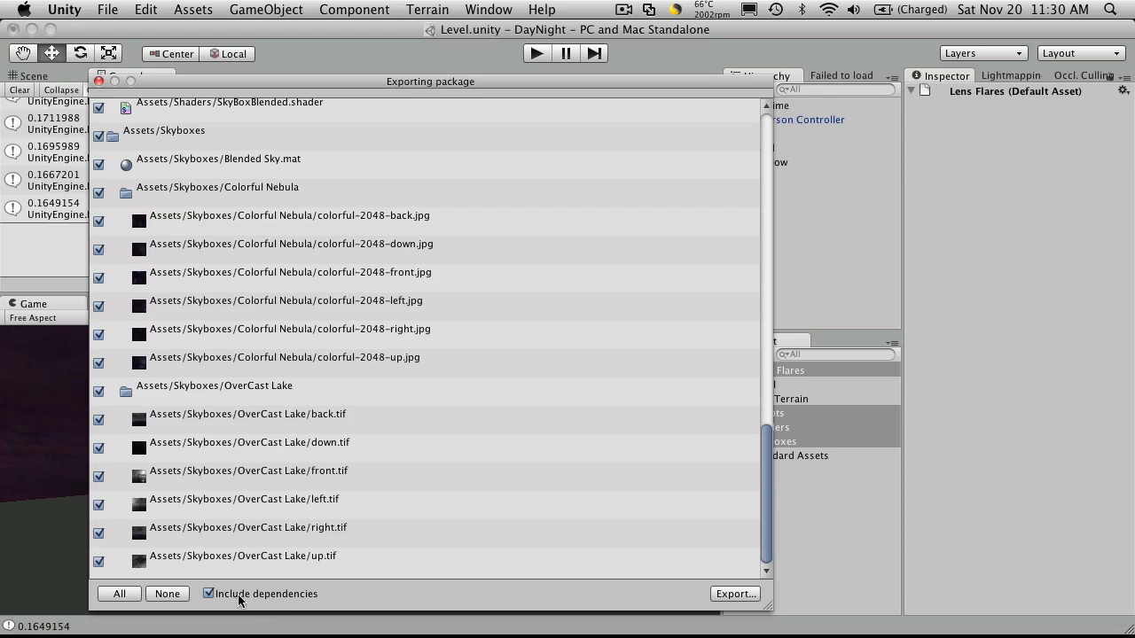
mouse_move(252, 599)
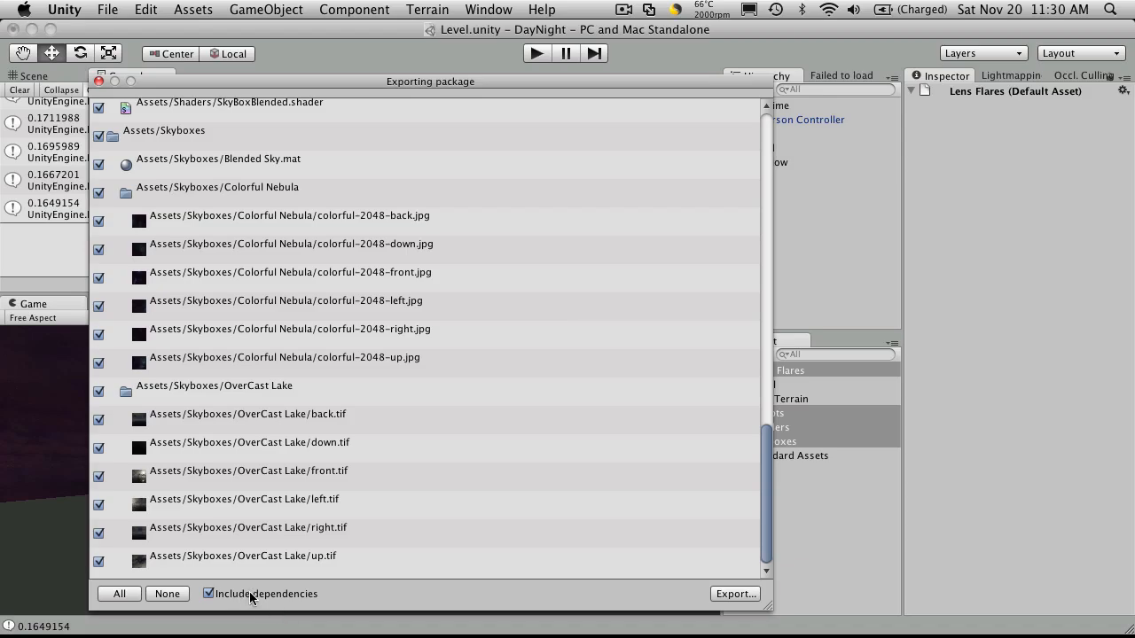
mouse_move(335, 589)
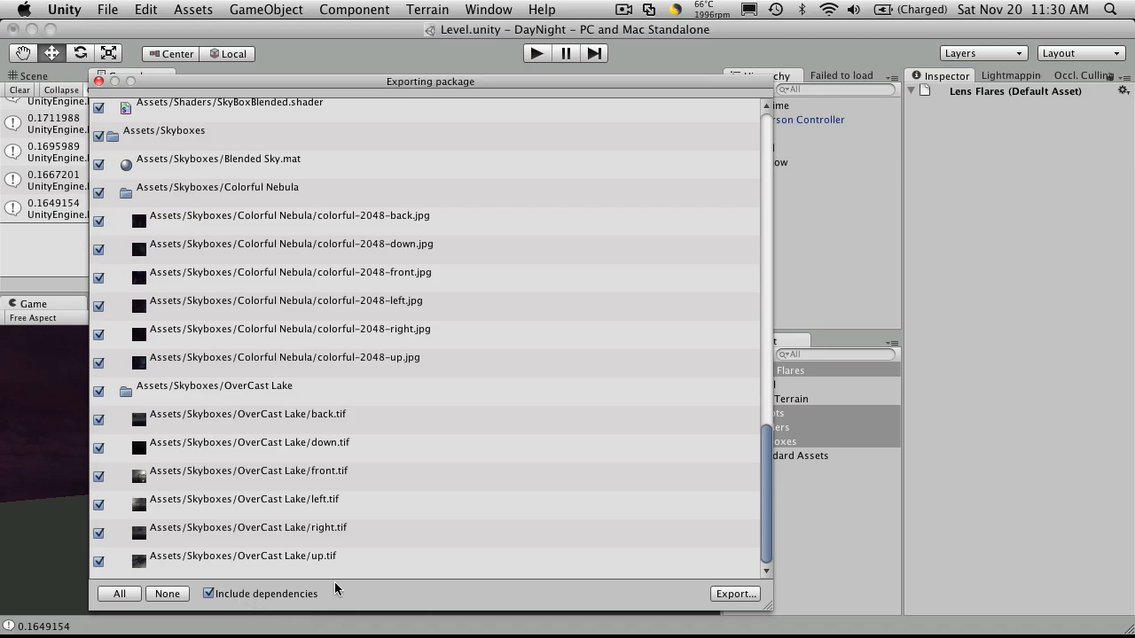
mouse_move(518, 328)
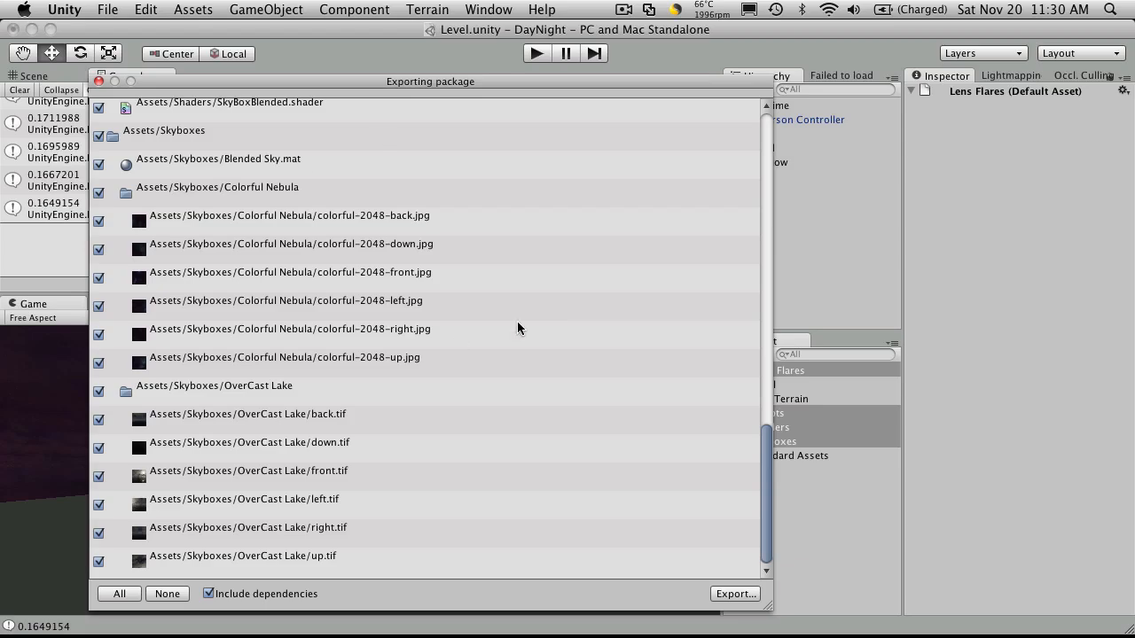
mouse_move(326, 352)
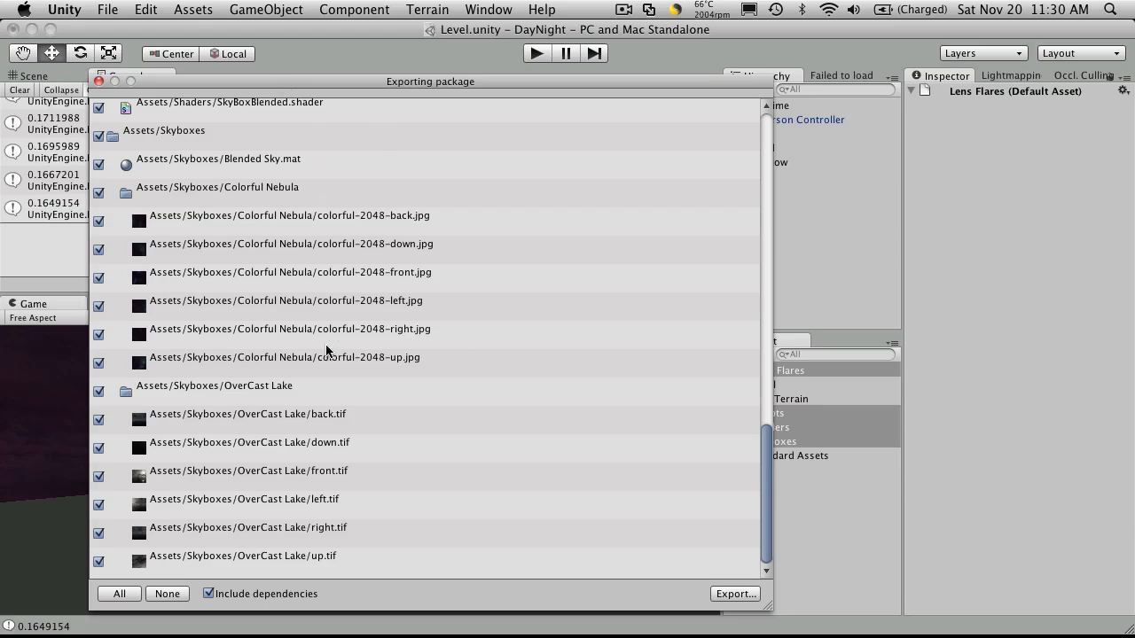
mouse_move(398, 394)
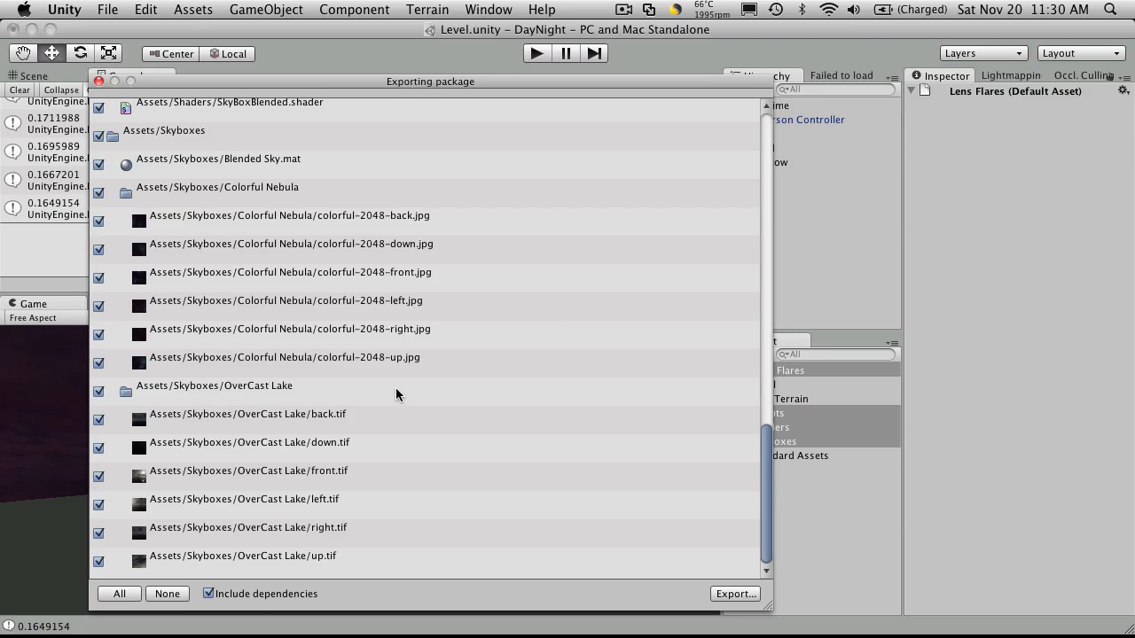
mouse_move(457, 444)
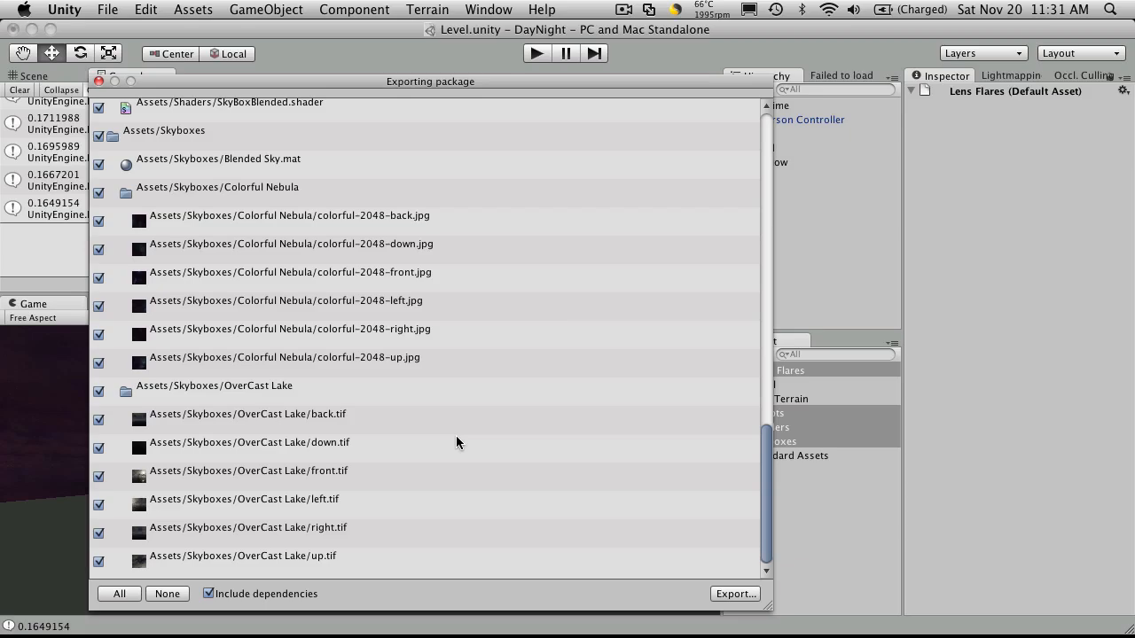
mouse_move(777, 621)
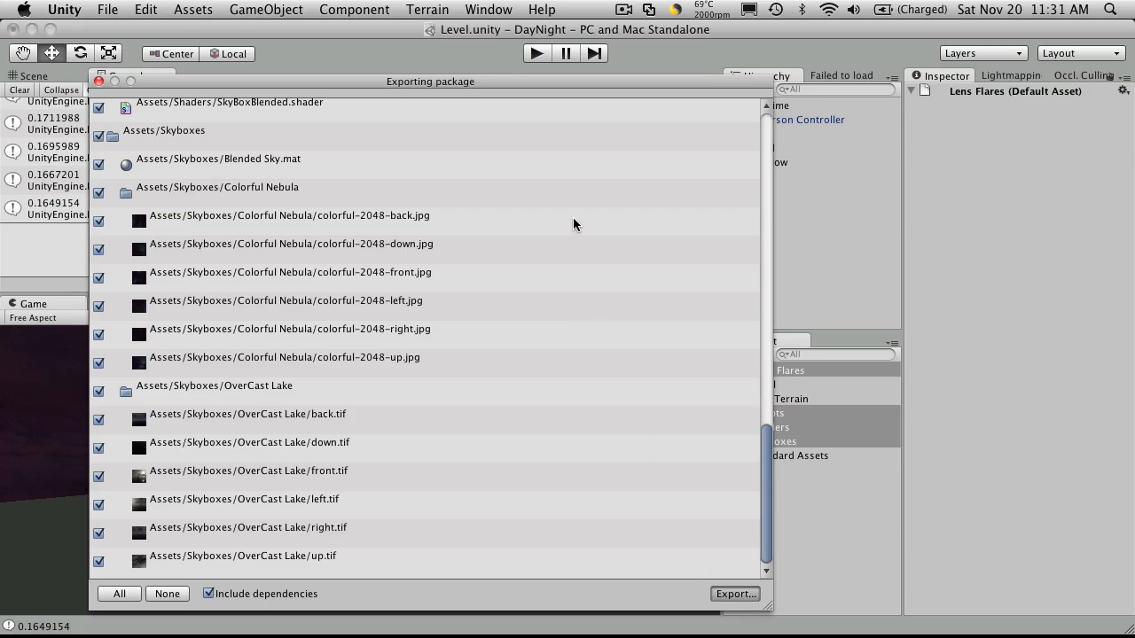
left_click(735, 594)
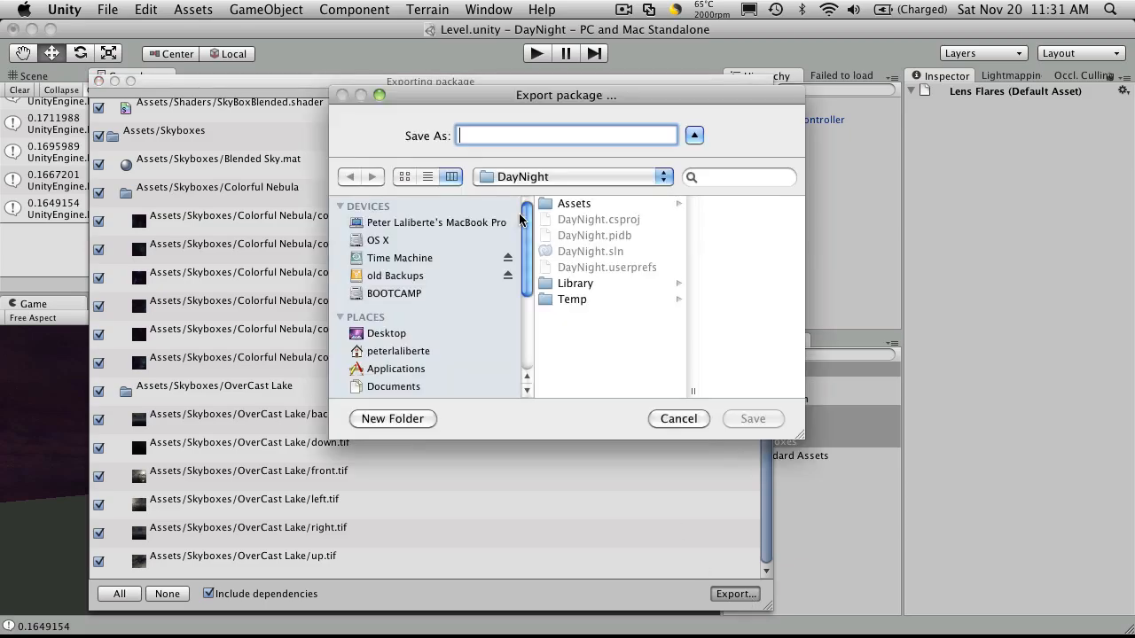
Save the package as DayNightCyclePackage on the Desktop
left_click(387, 334)
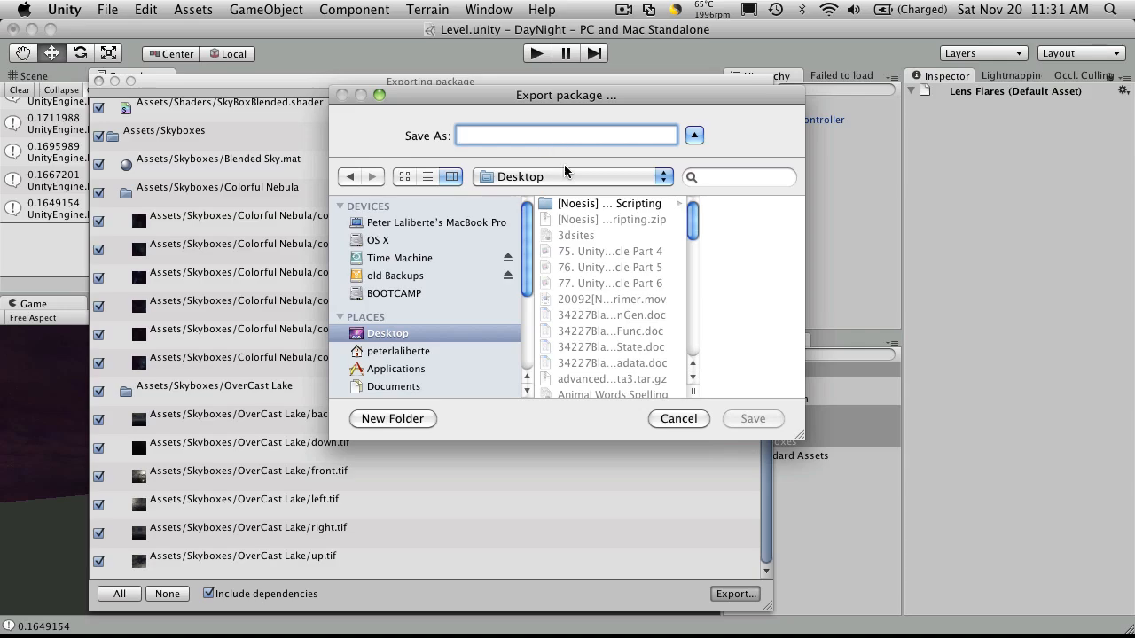
left_click(568, 134)
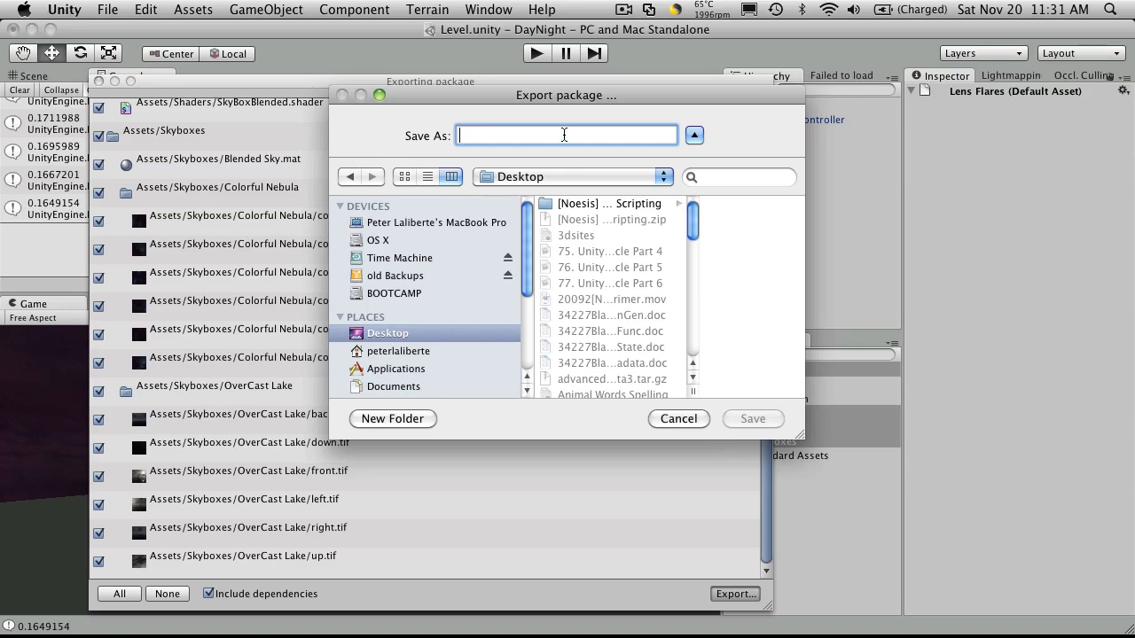
type("DayNightC")
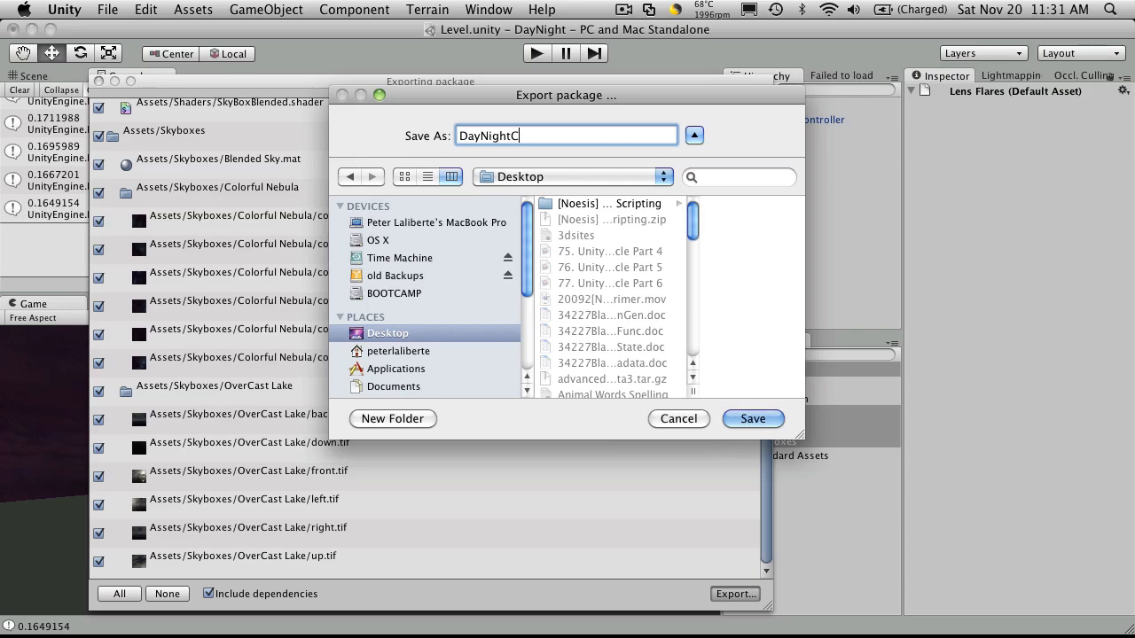
type("ycle")
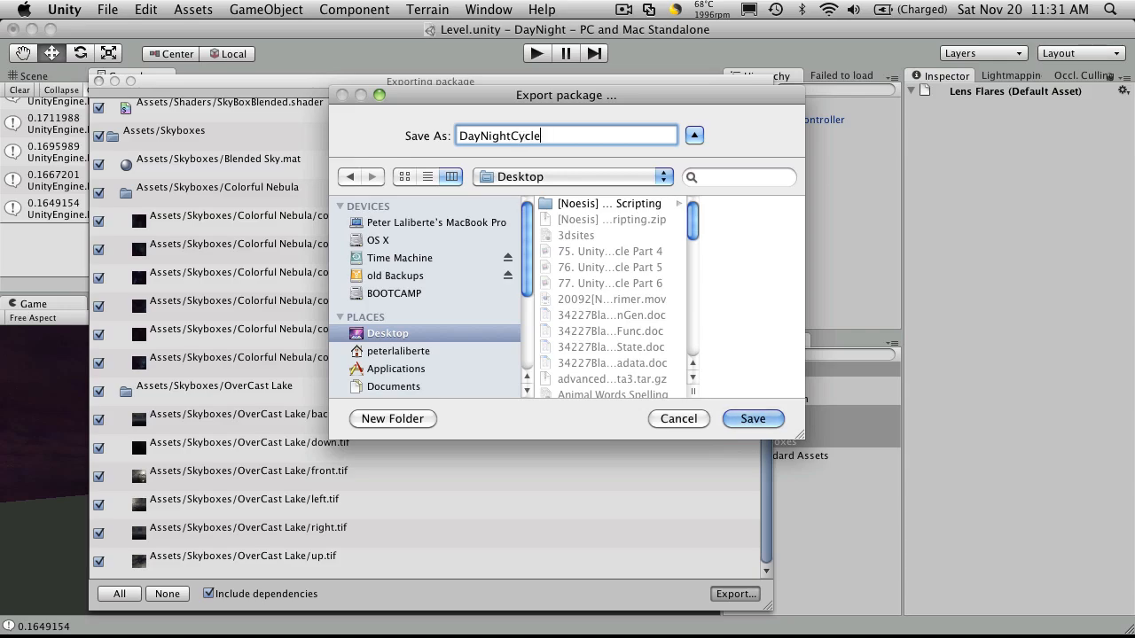
type("Pac")
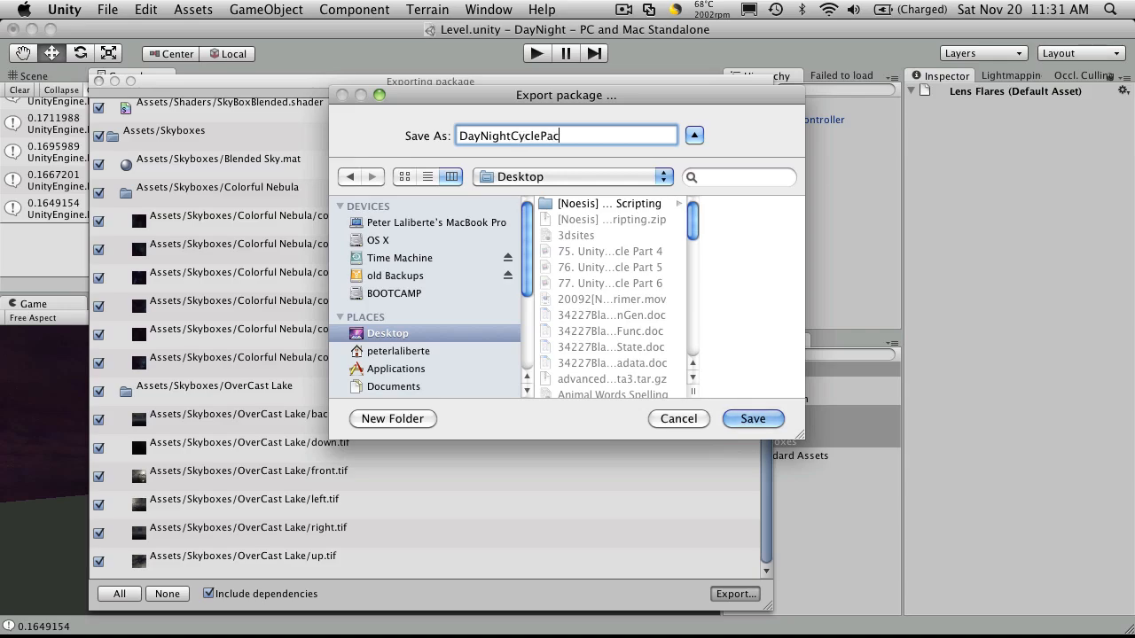
type("kage")
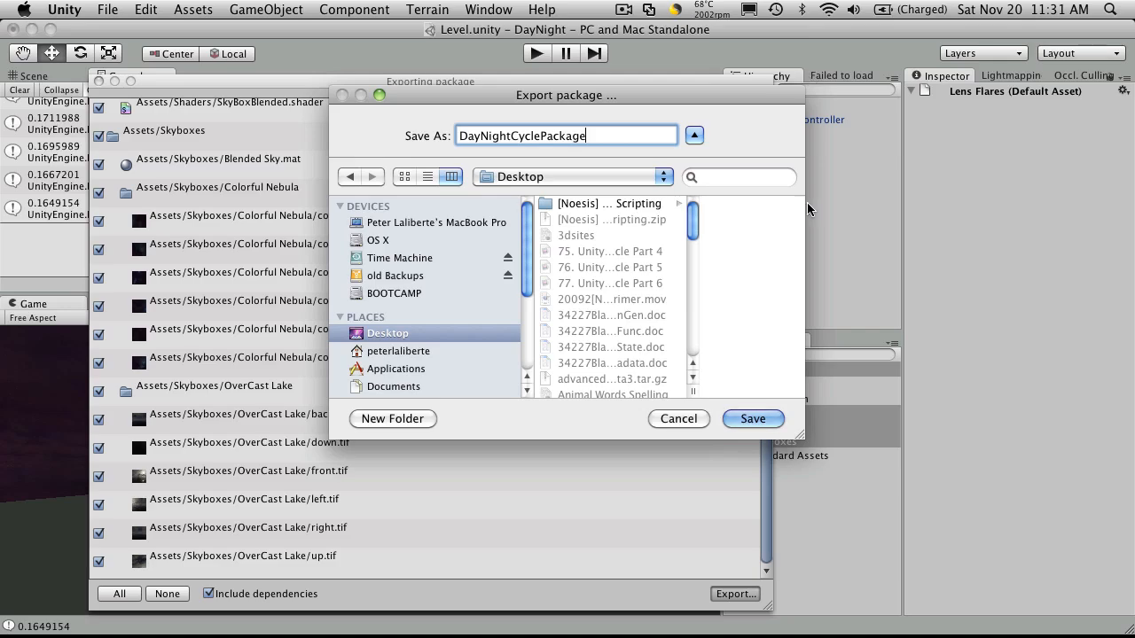
left_click(752, 419)
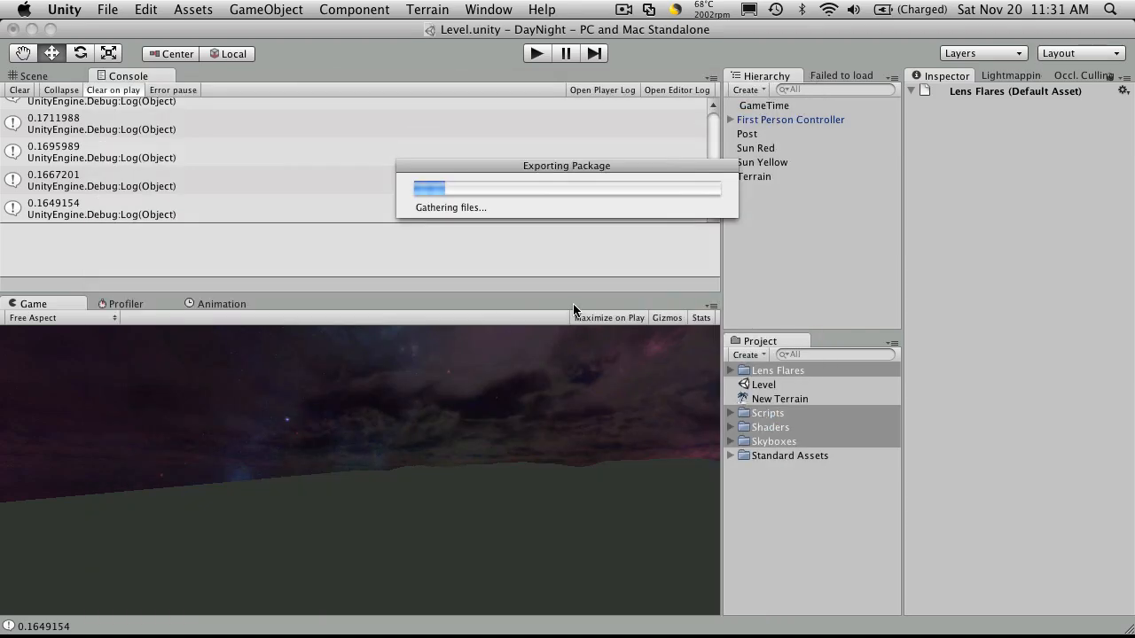